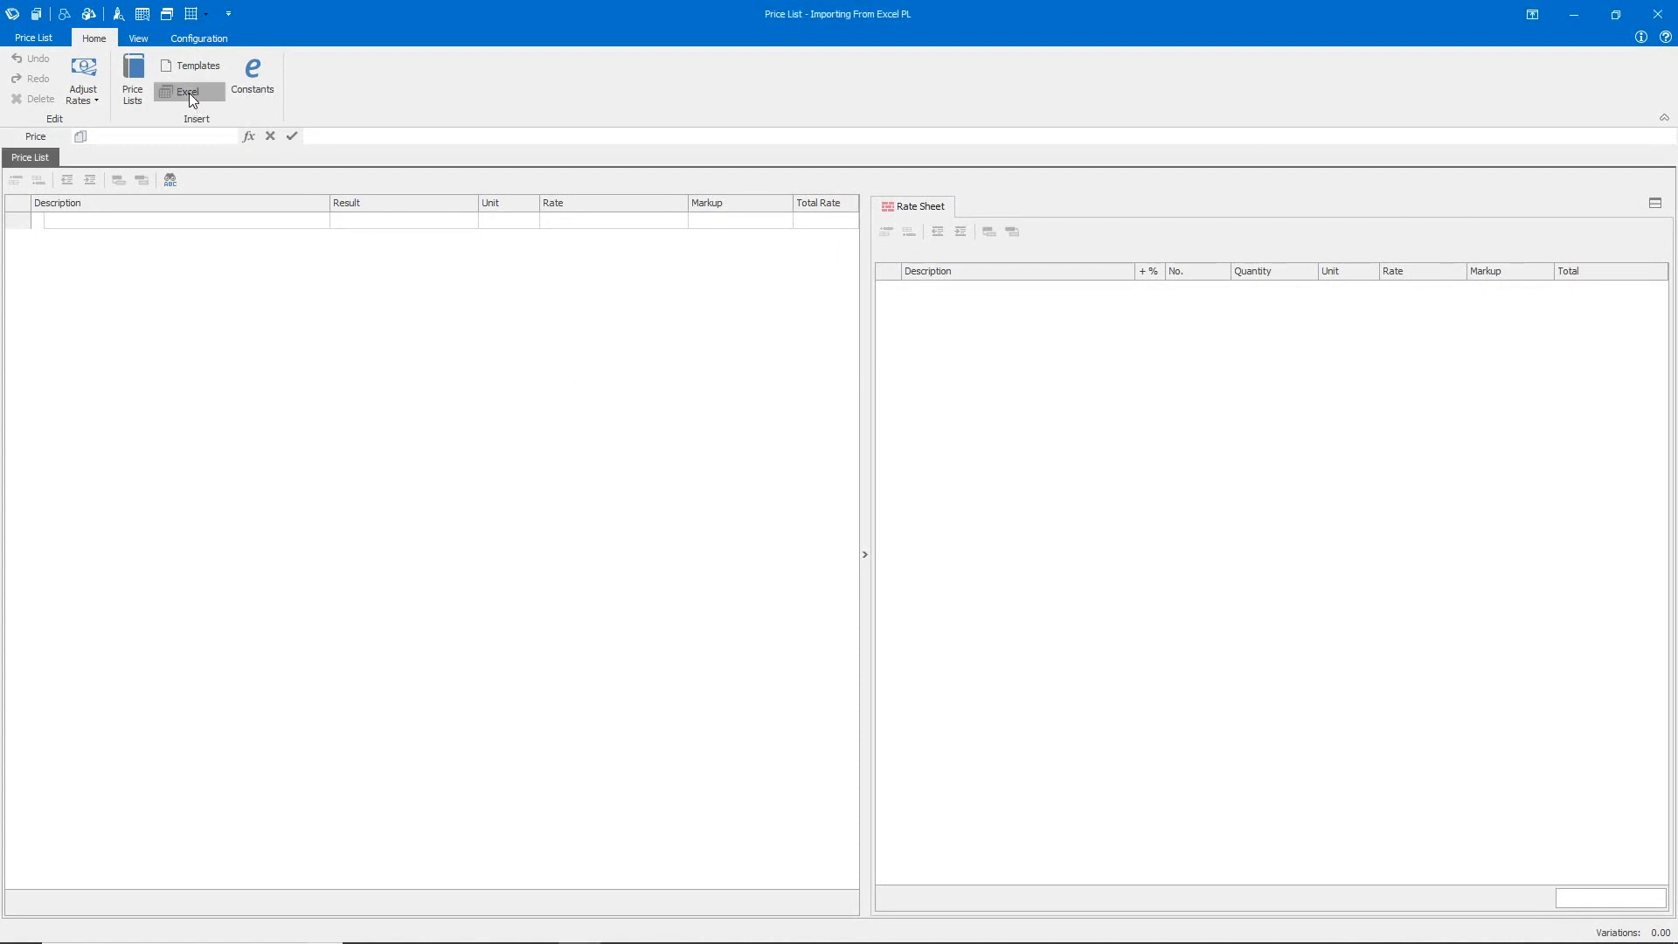
Load Spreadsheet_Estimate from the Desktop into the Excel import preview
{"action": "left_click", "coordinate": [189, 84]}
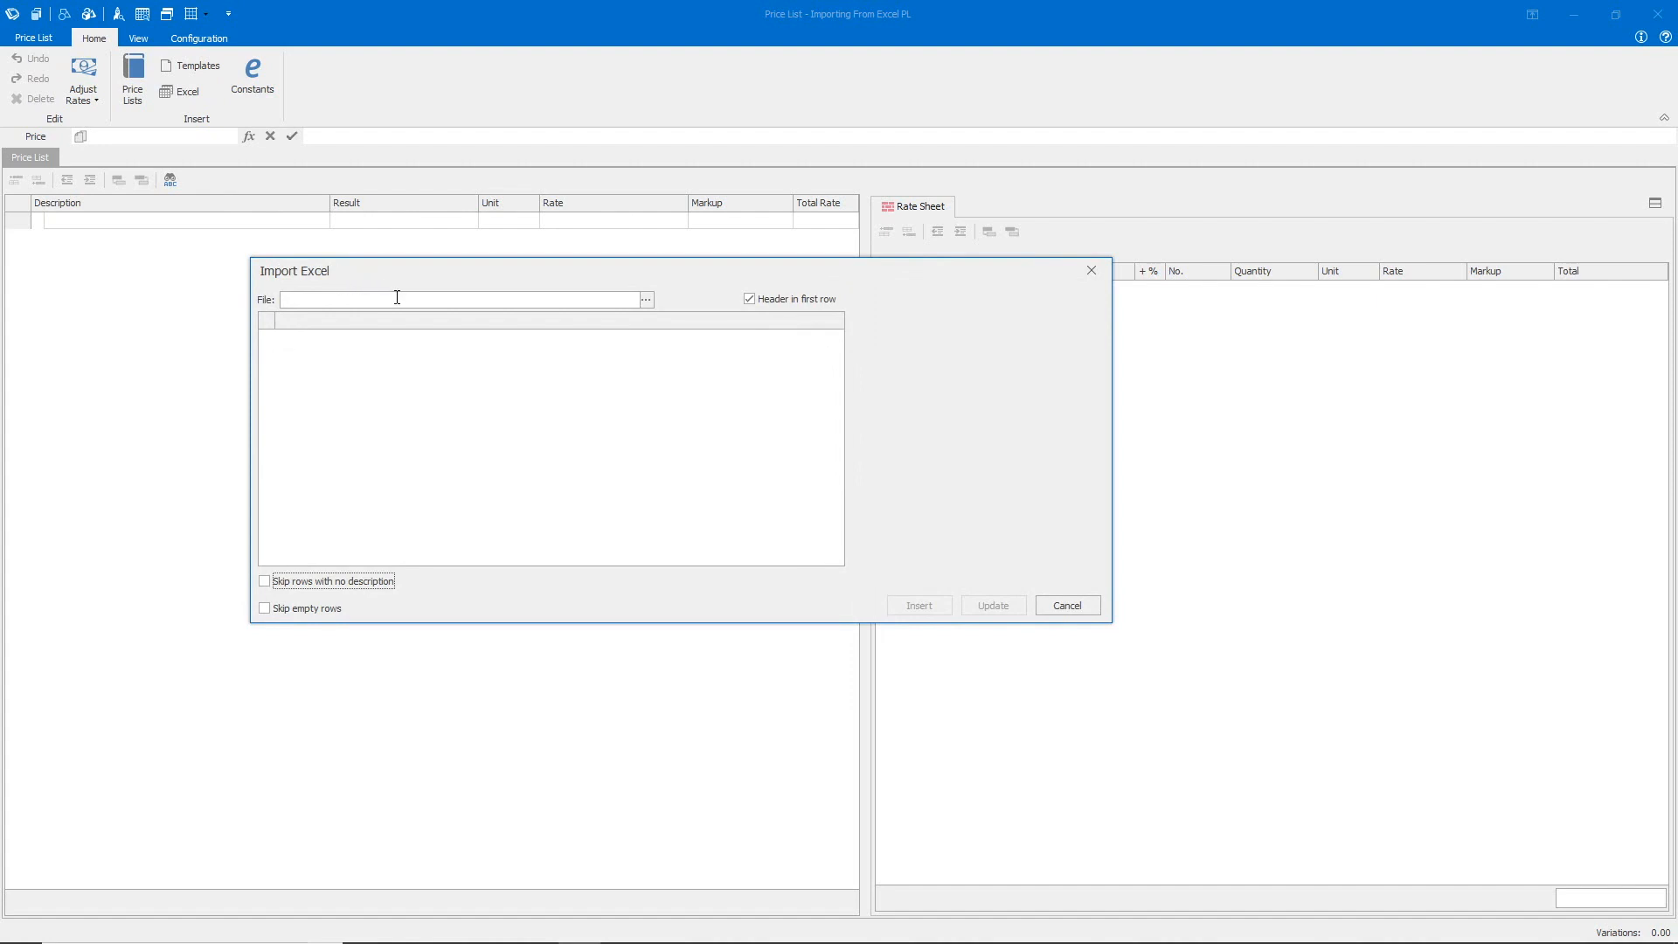
{"action": "left_click", "coordinate": [645, 298]}
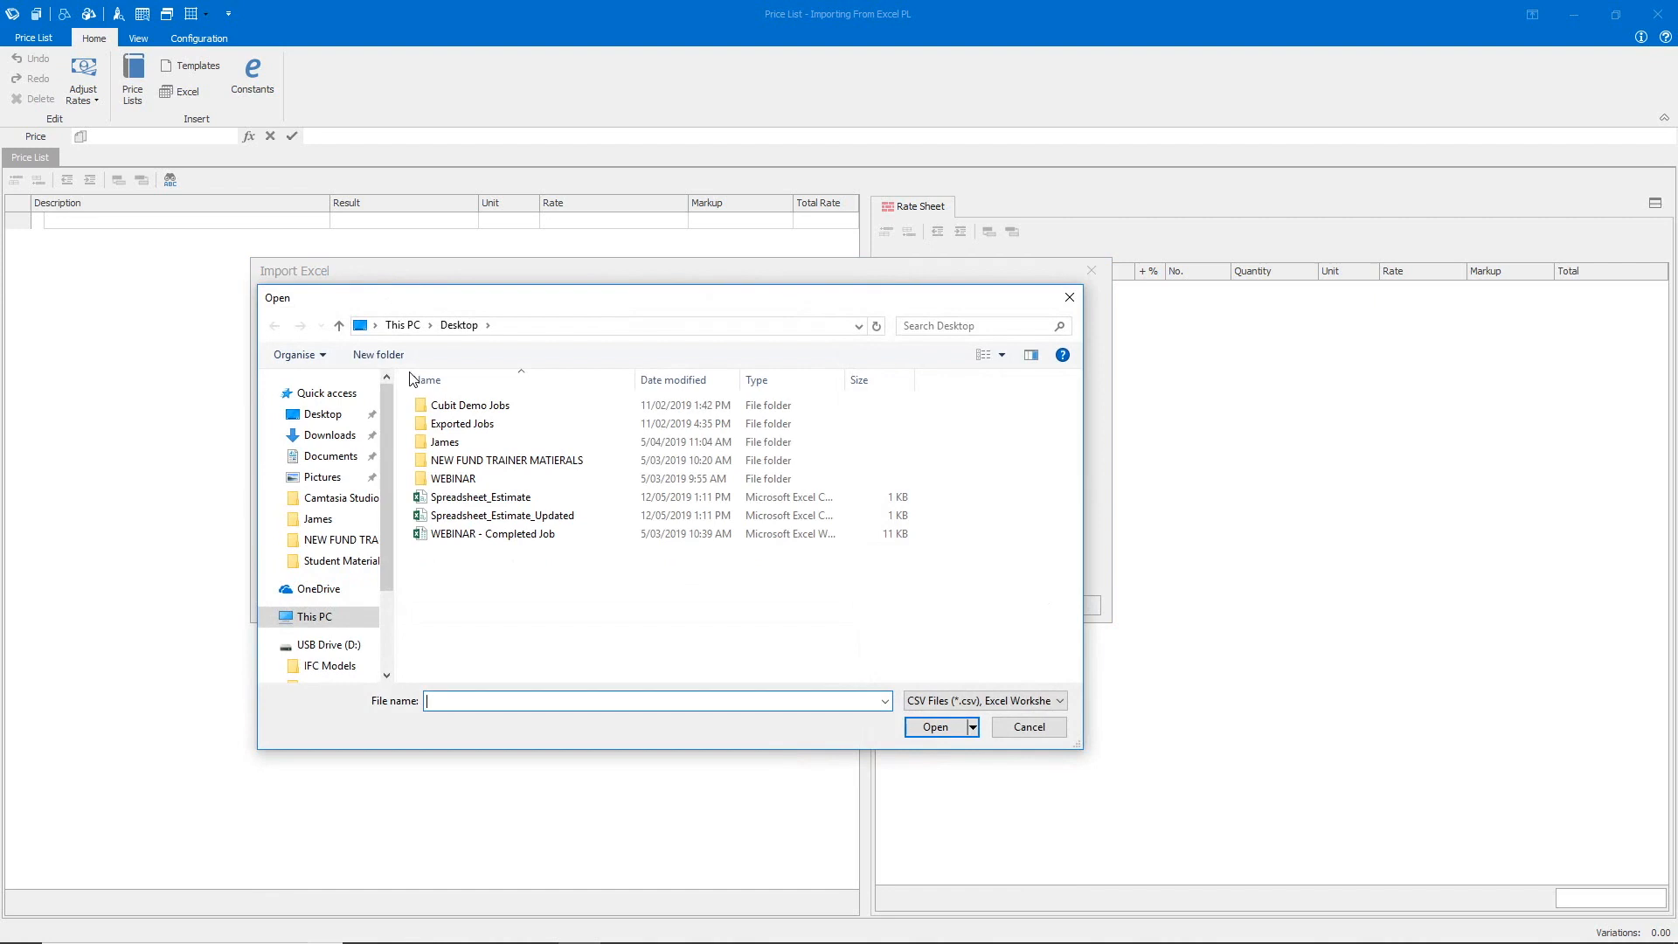
{"action": "left_click", "coordinate": [479, 497]}
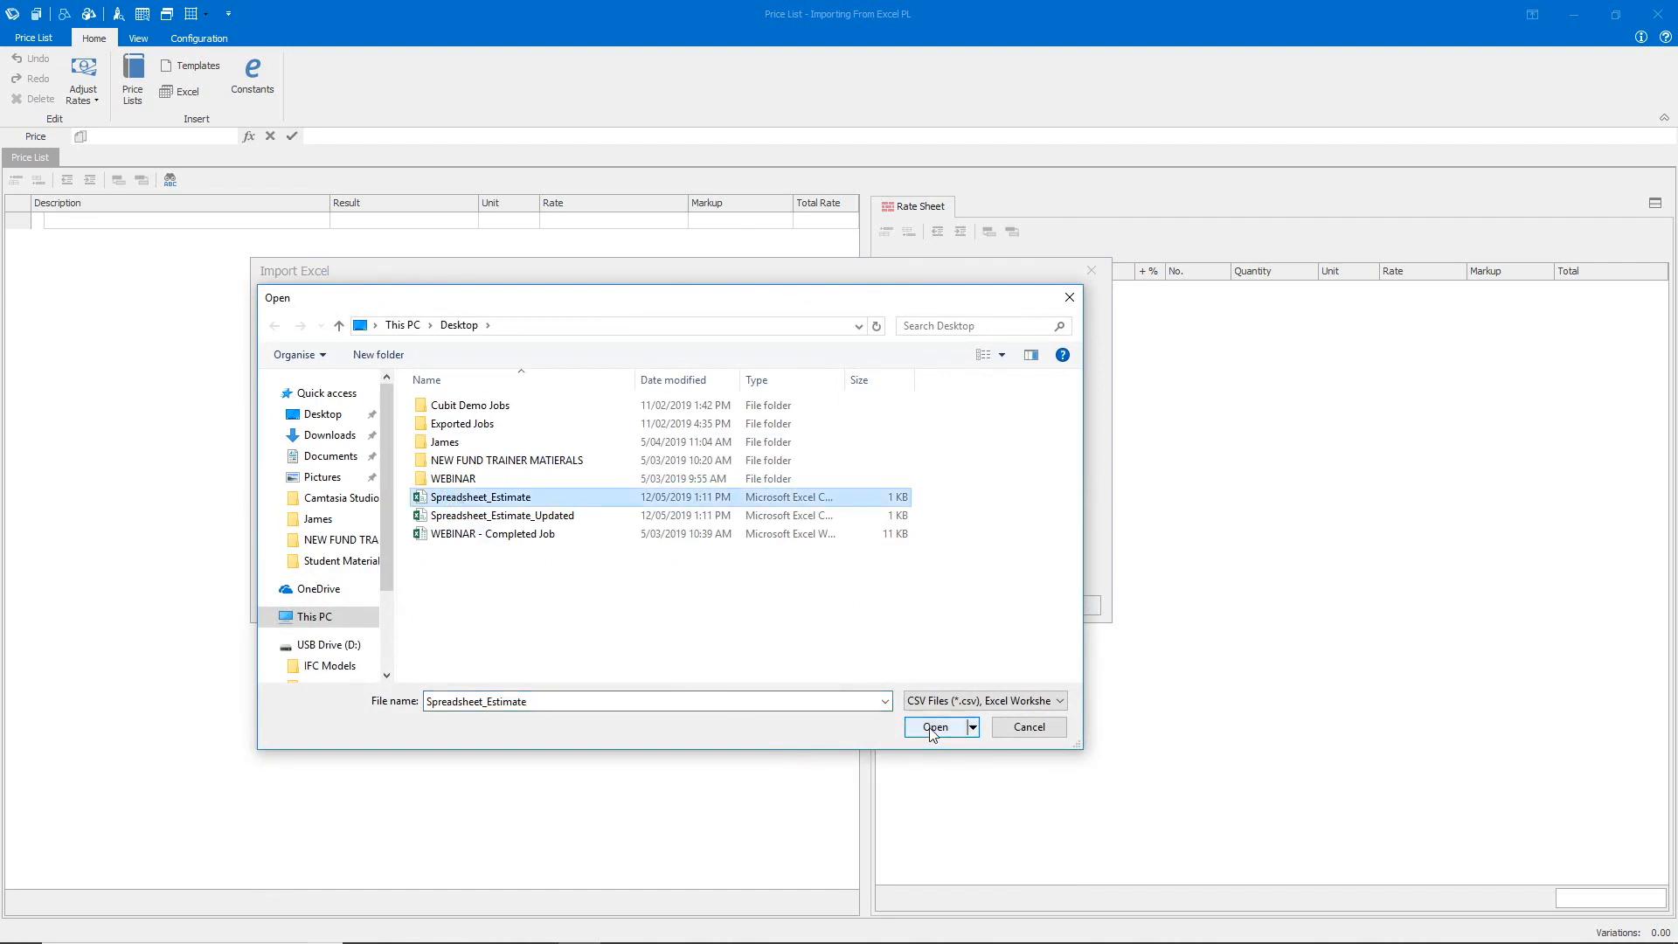
{"action": "left_click", "coordinate": [935, 727]}
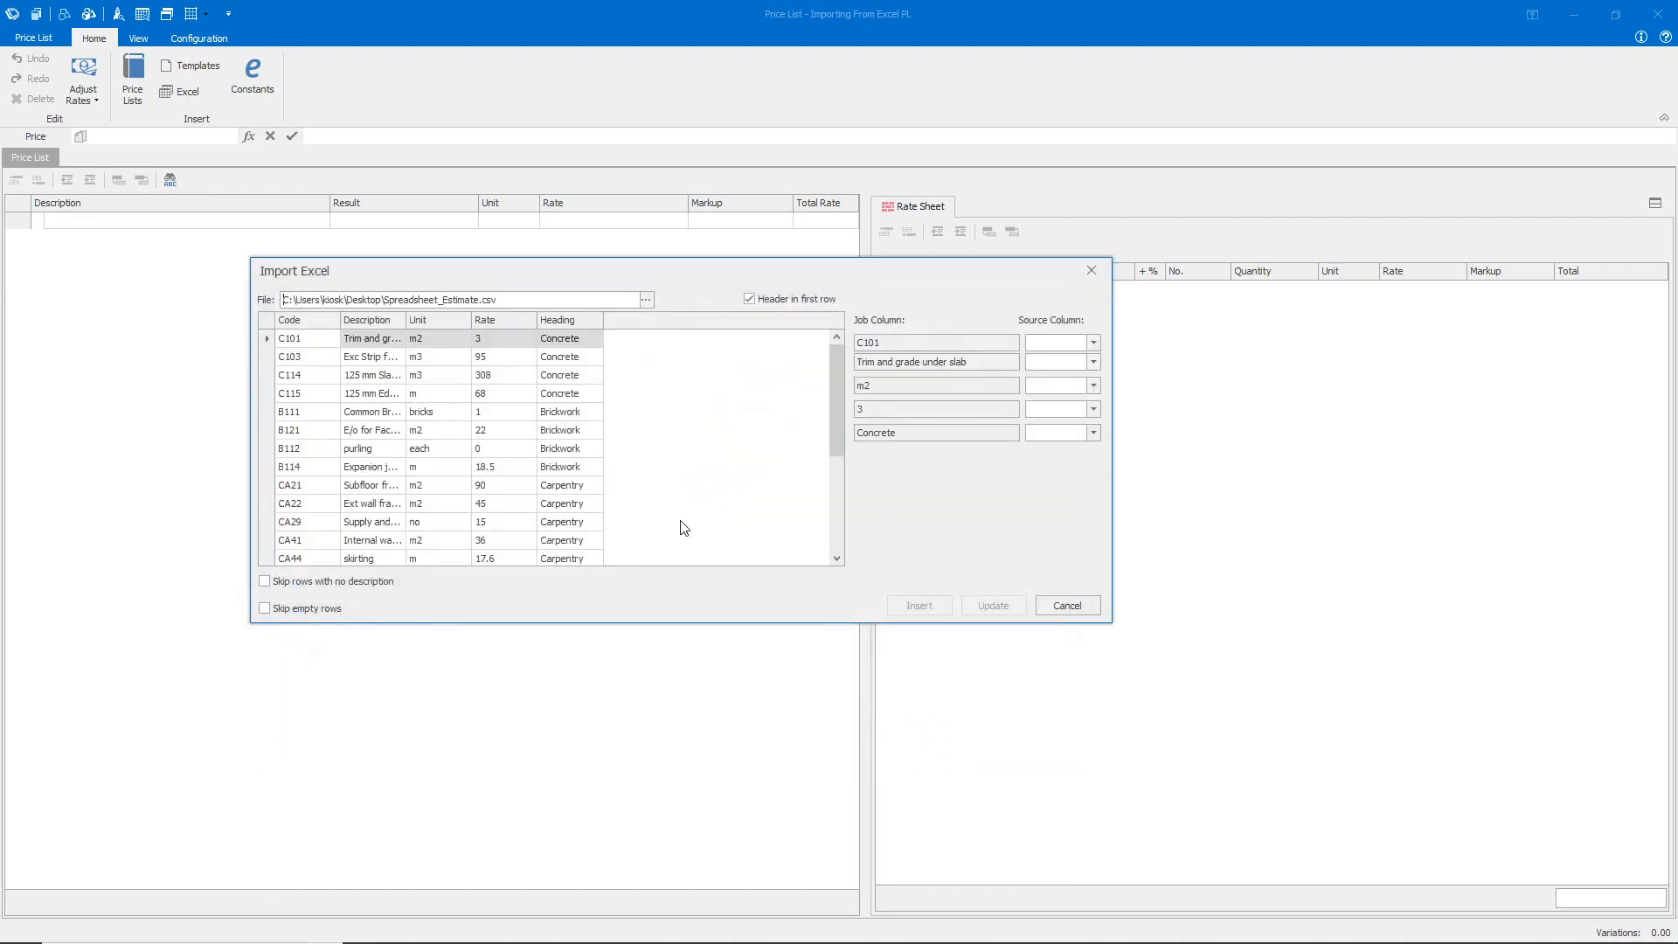
{"action": "mouse_move", "coordinate": [388, 470]}
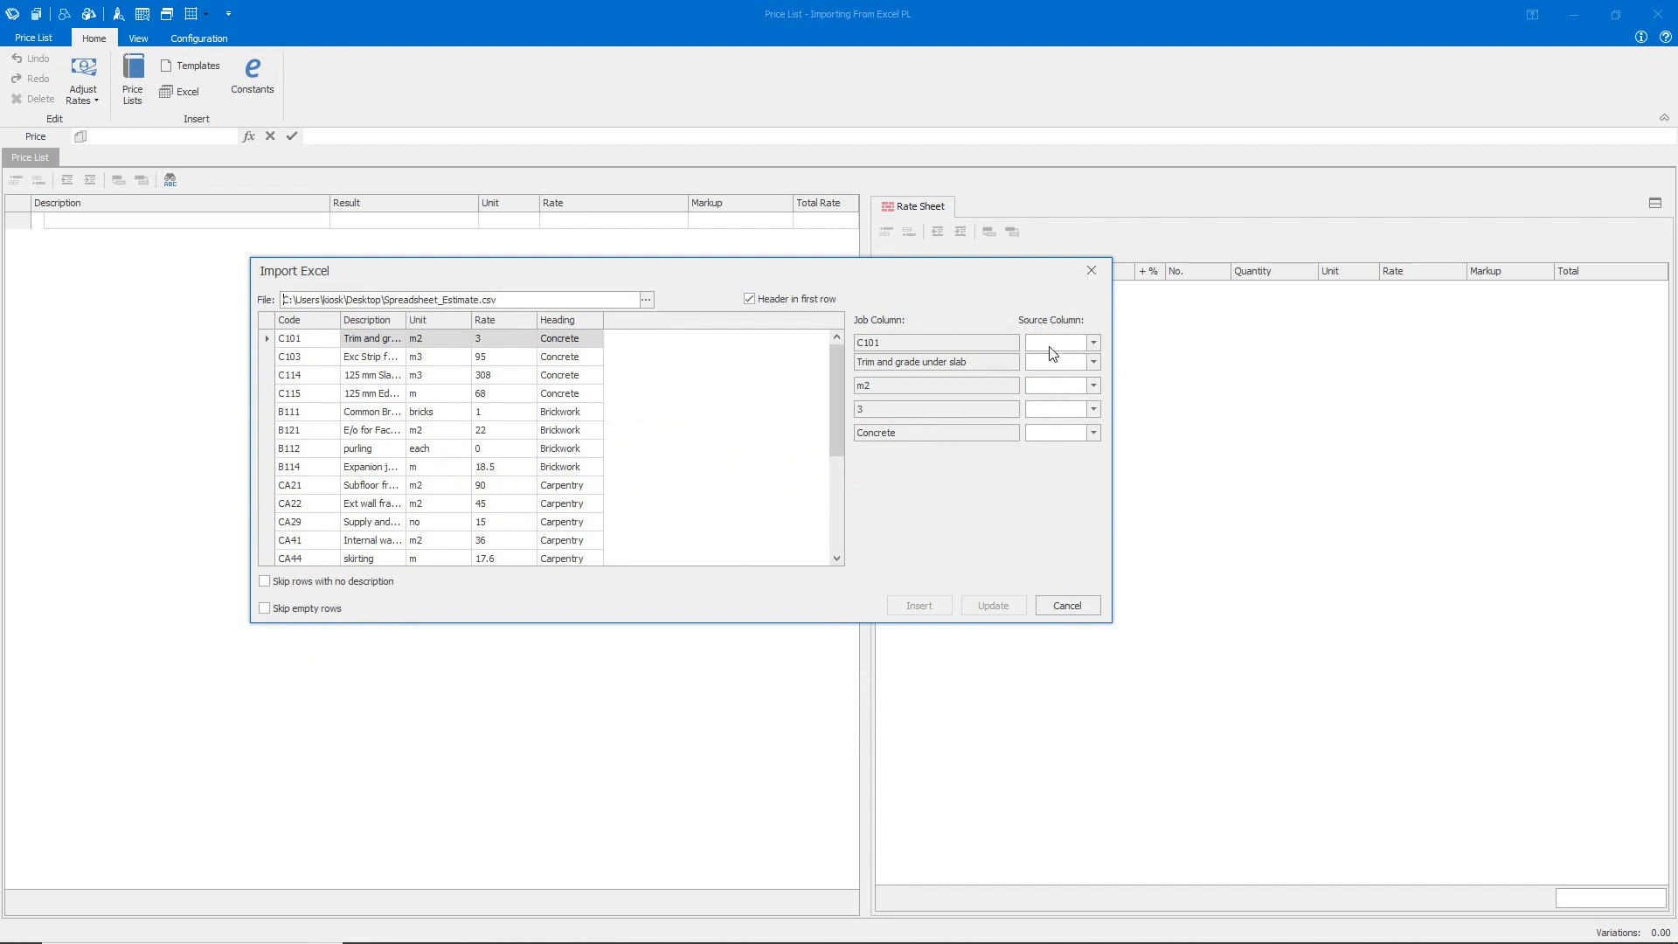
Map the first four source columns to Ref Code, Description, Unit and Rate
{"action": "left_click", "coordinate": [1090, 341]}
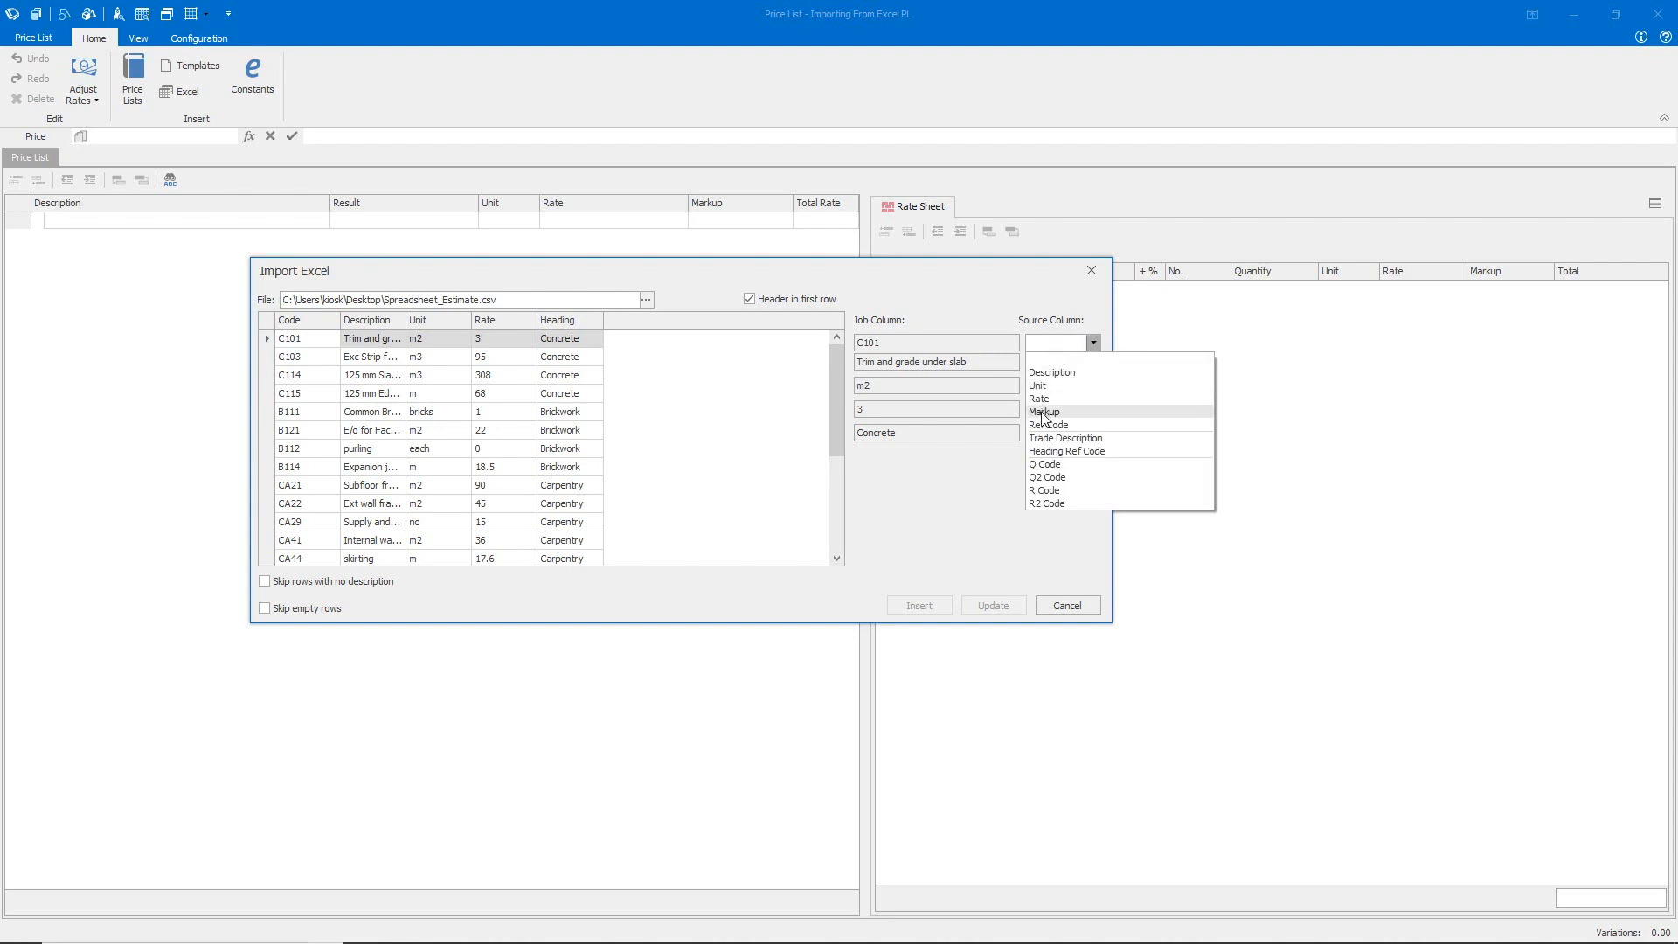
{"action": "left_click", "coordinate": [1048, 425]}
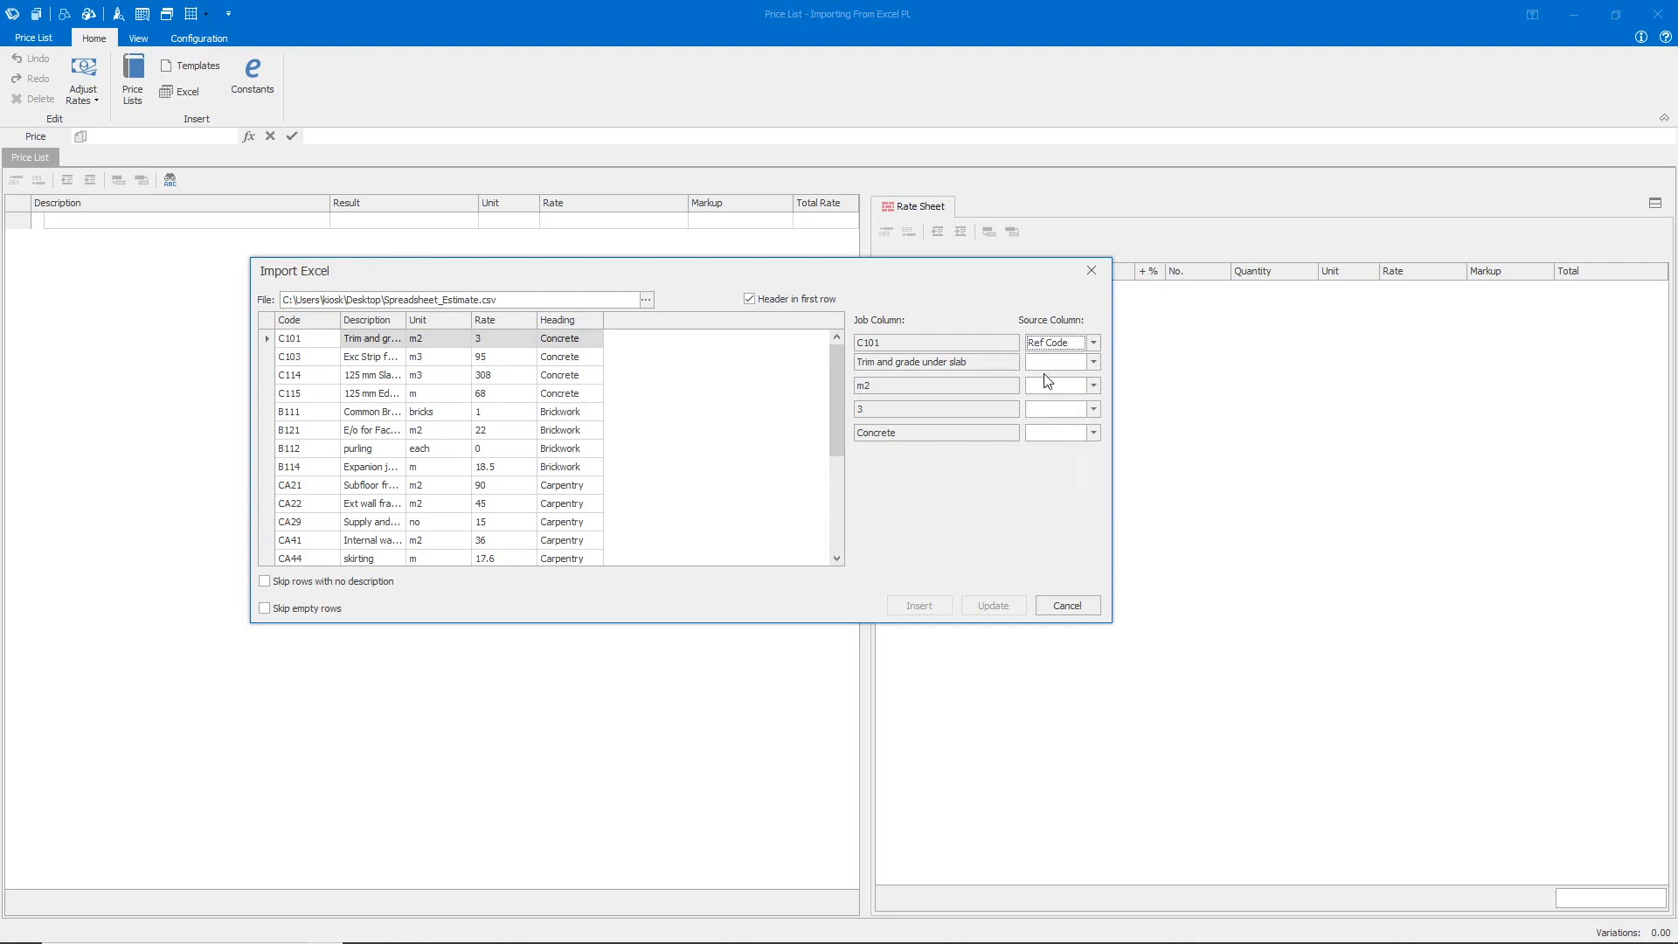
{"action": "left_click", "coordinate": [1090, 362]}
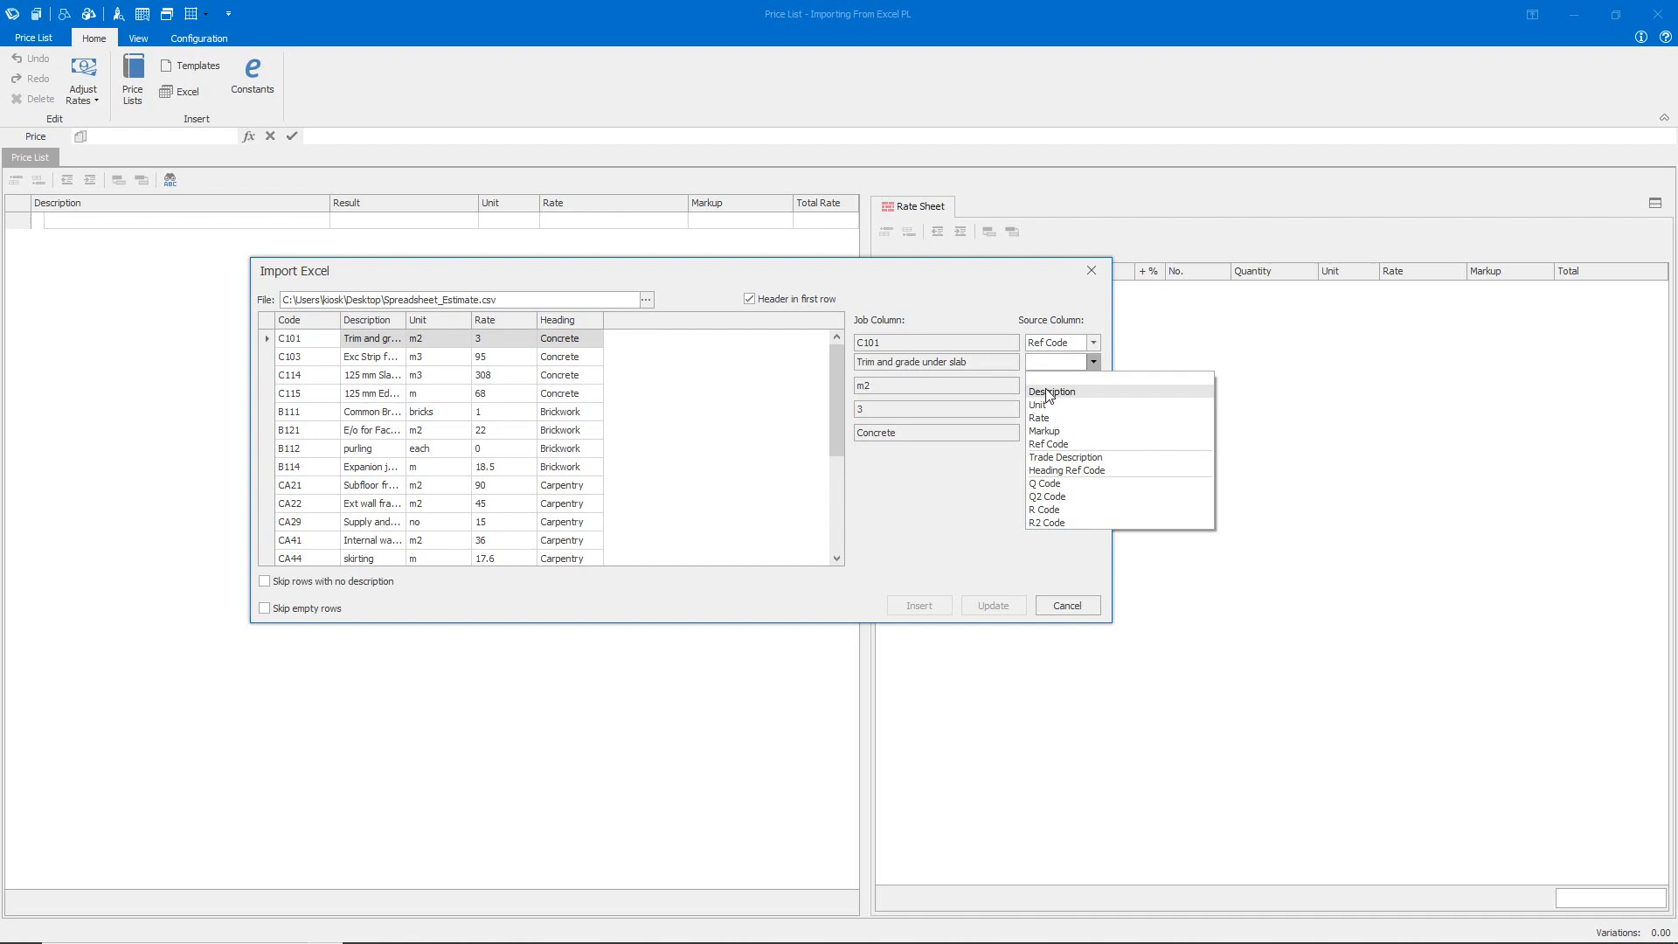
{"action": "left_click", "coordinate": [1051, 391]}
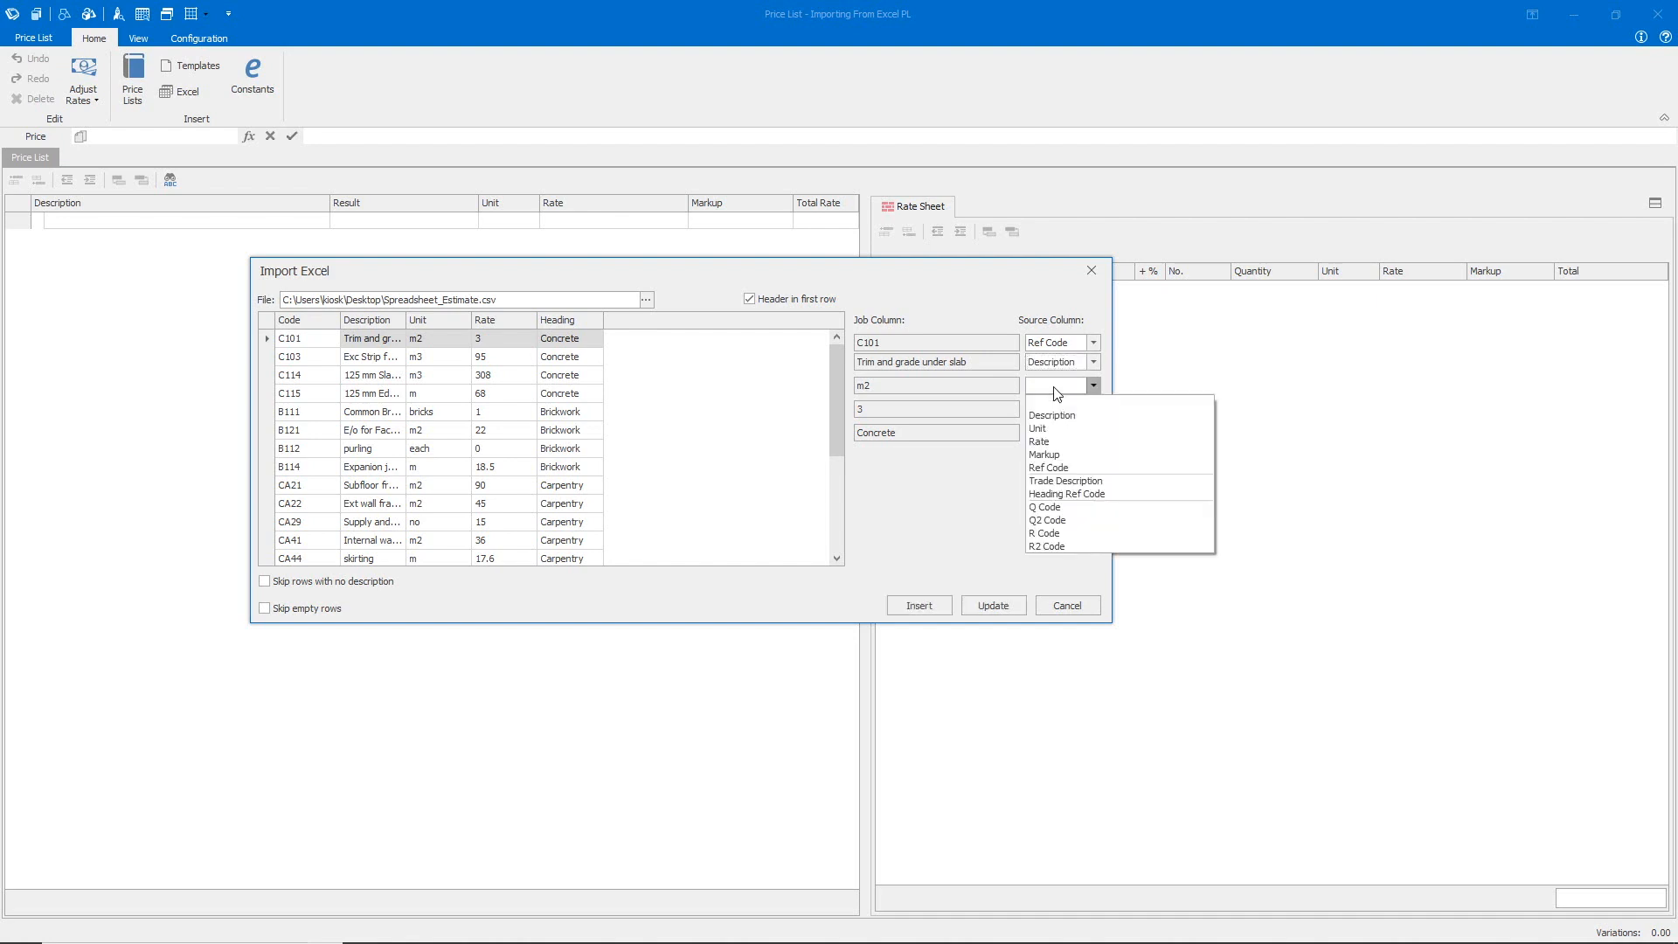
{"action": "mouse_move", "coordinate": [1038, 430]}
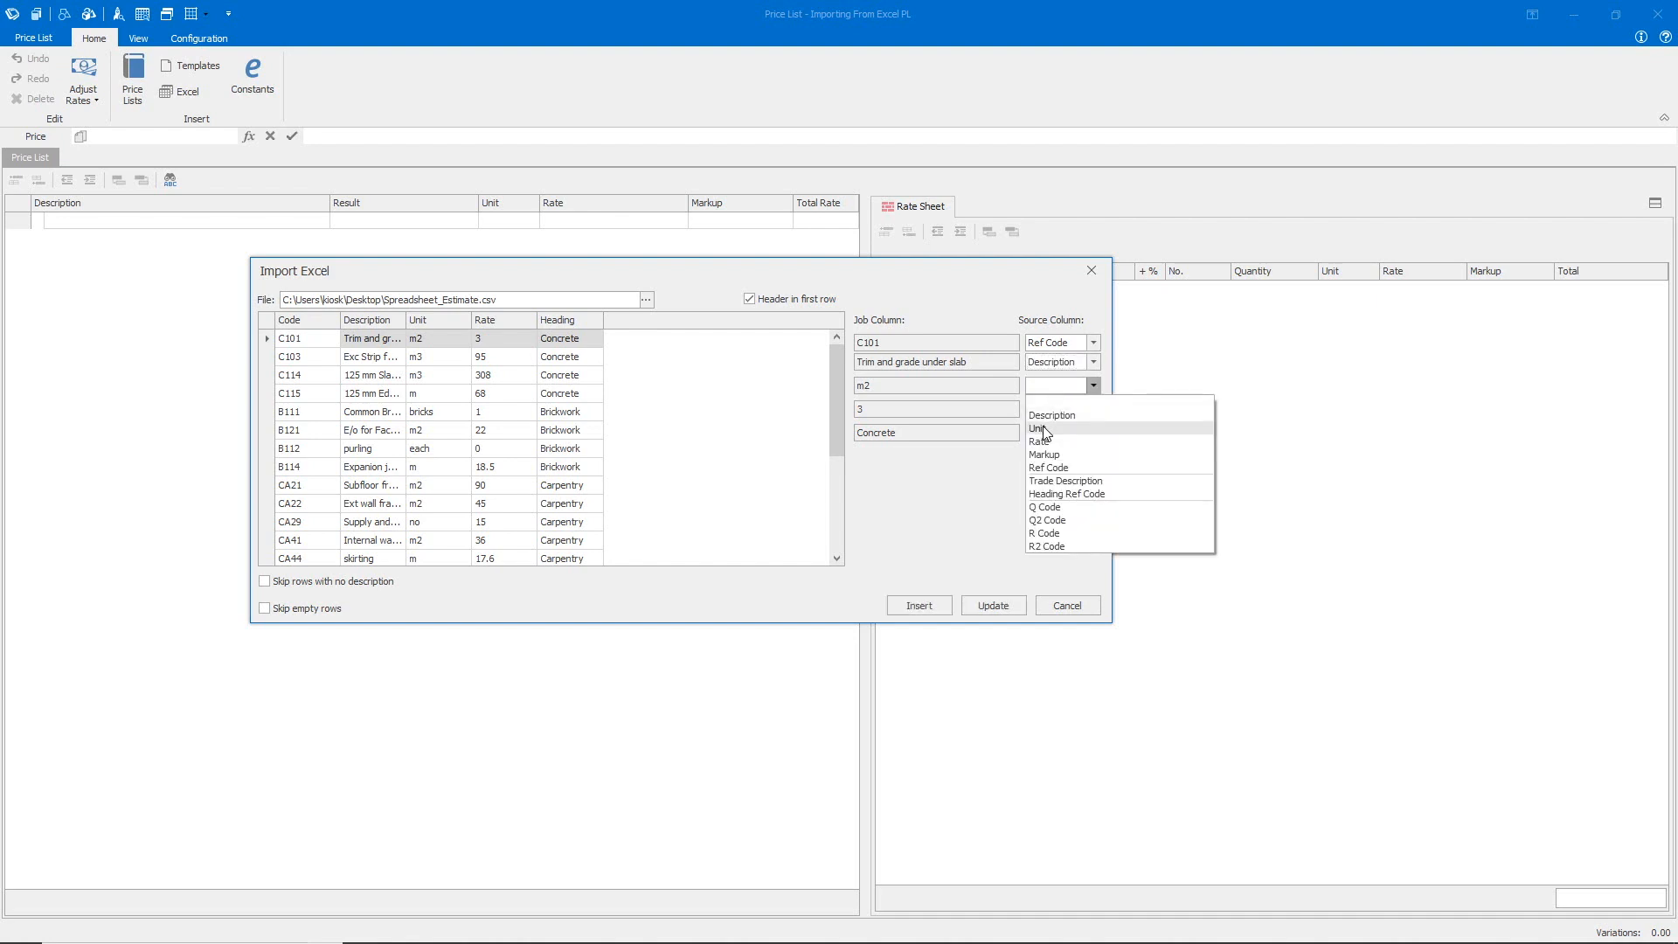
{"action": "left_click", "coordinate": [1036, 430]}
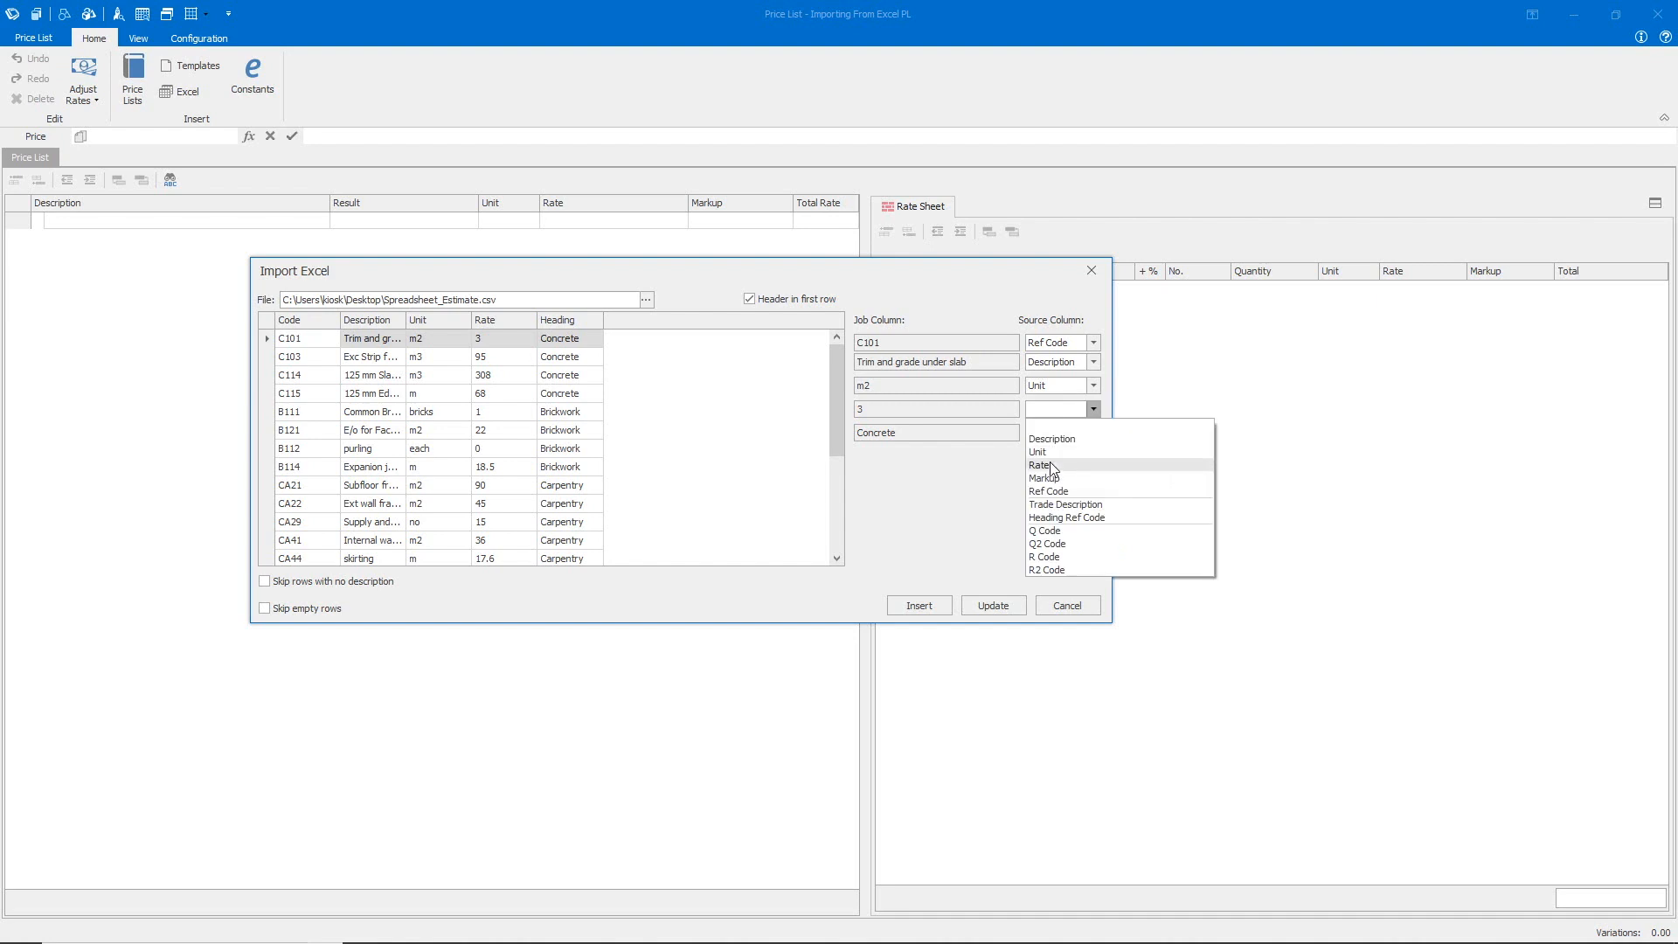
{"action": "left_click", "coordinate": [1040, 465]}
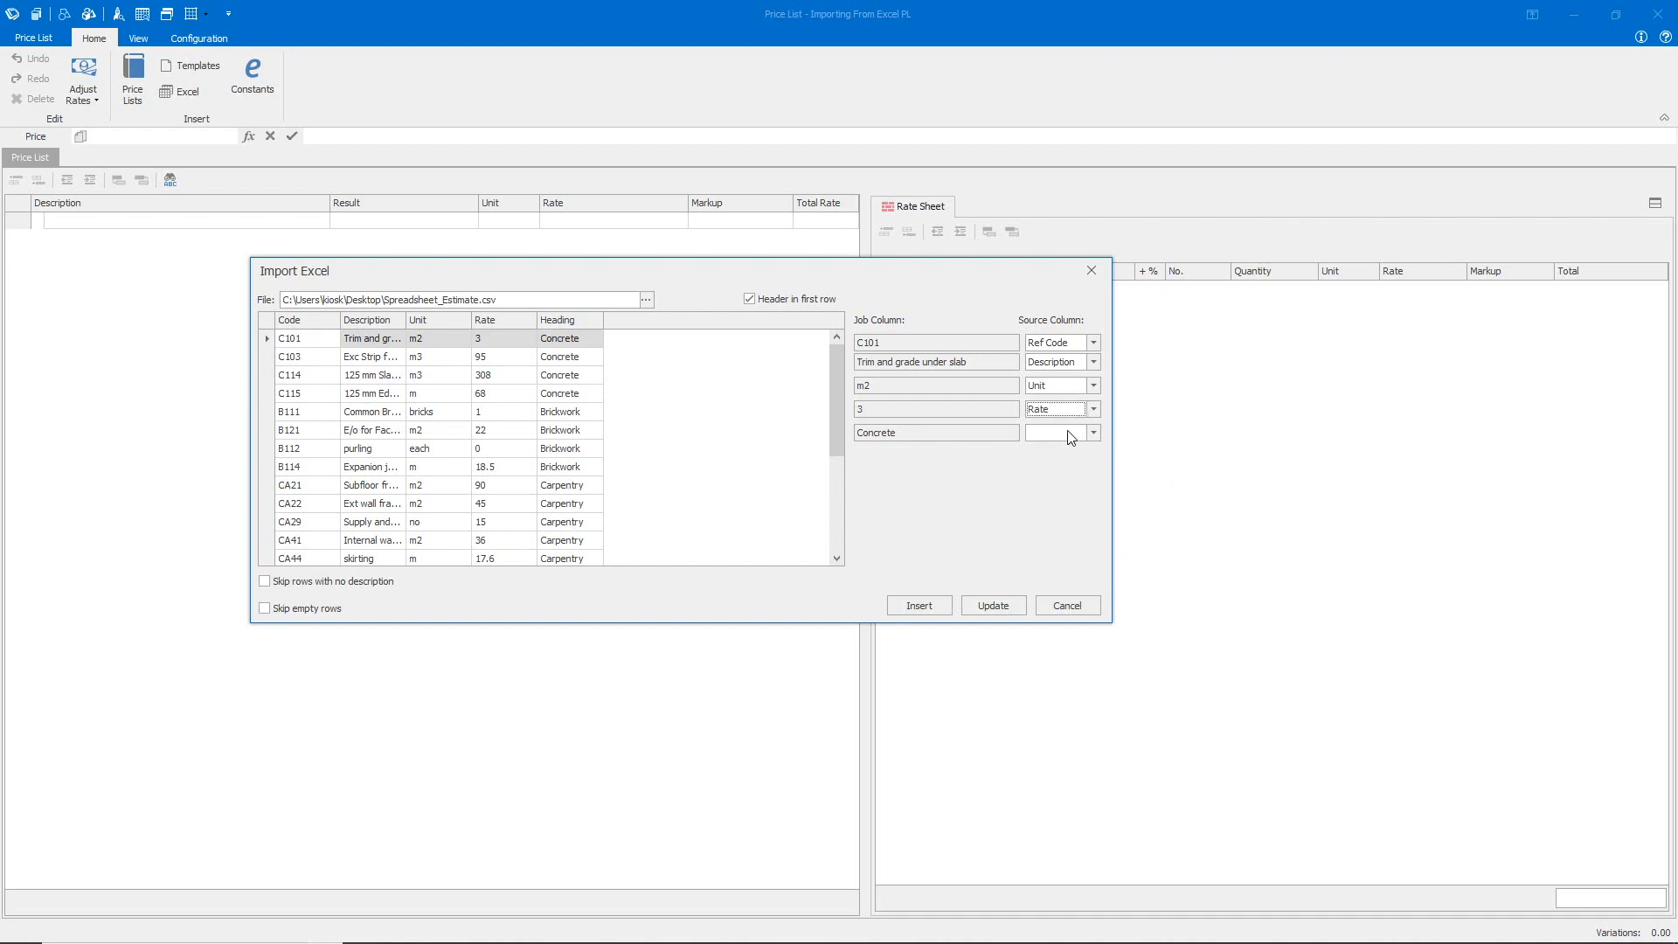
Map the heading column to Trade Description and confirm the mapping
{"action": "left_click", "coordinate": [1091, 432]}
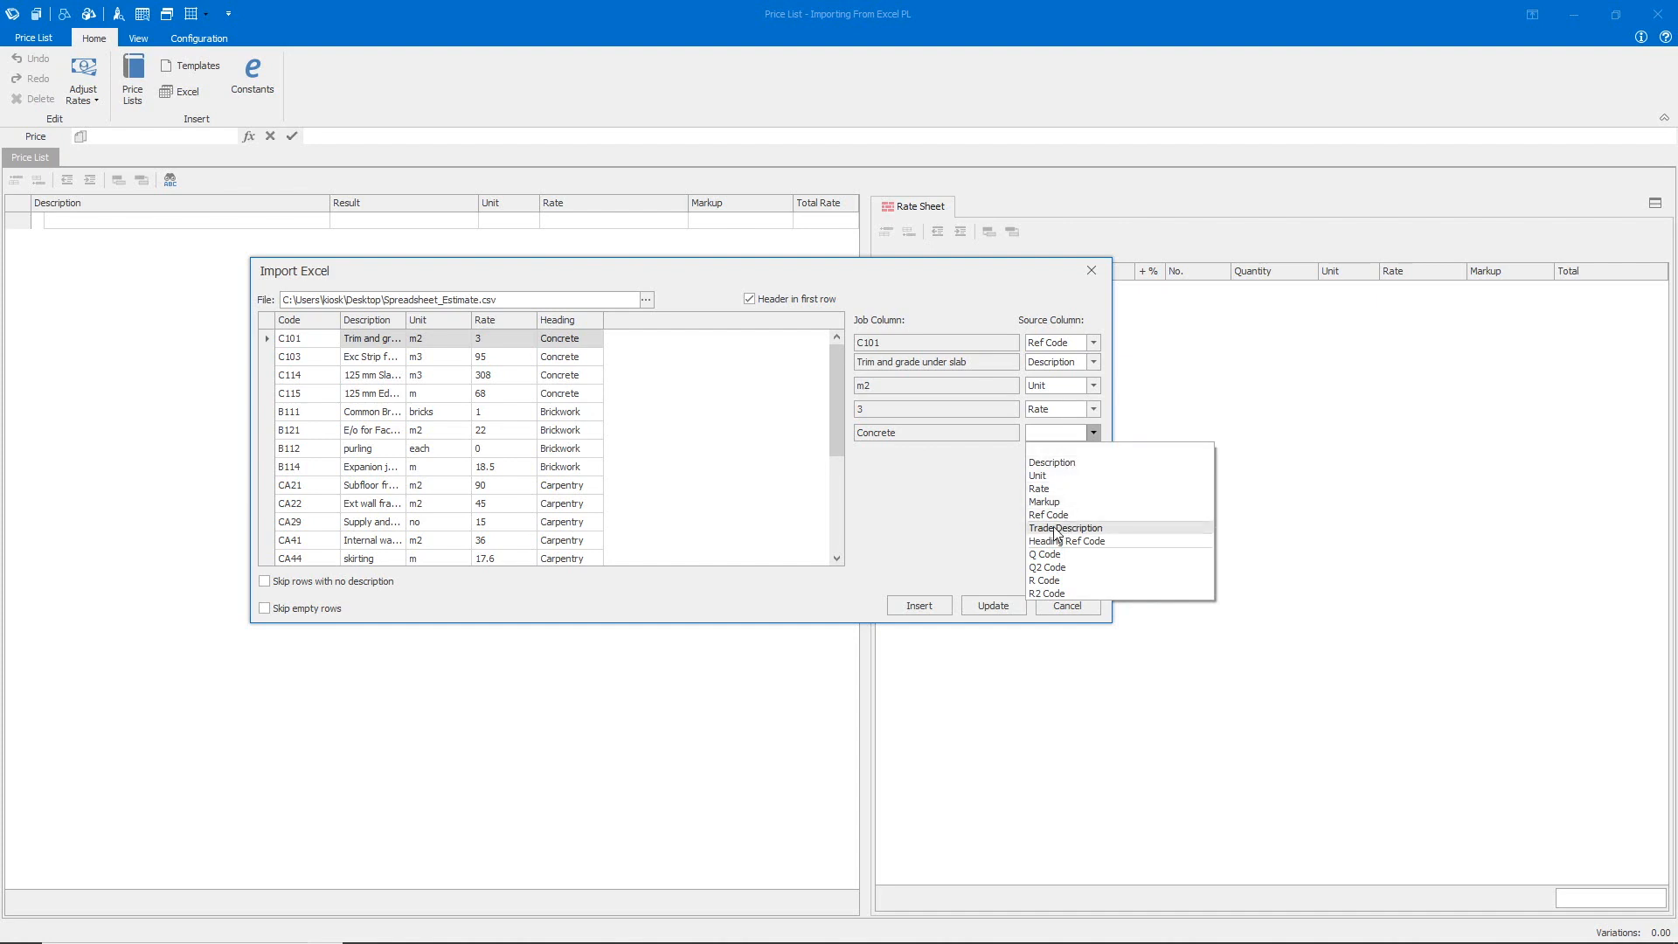
{"action": "left_click", "coordinate": [1066, 528]}
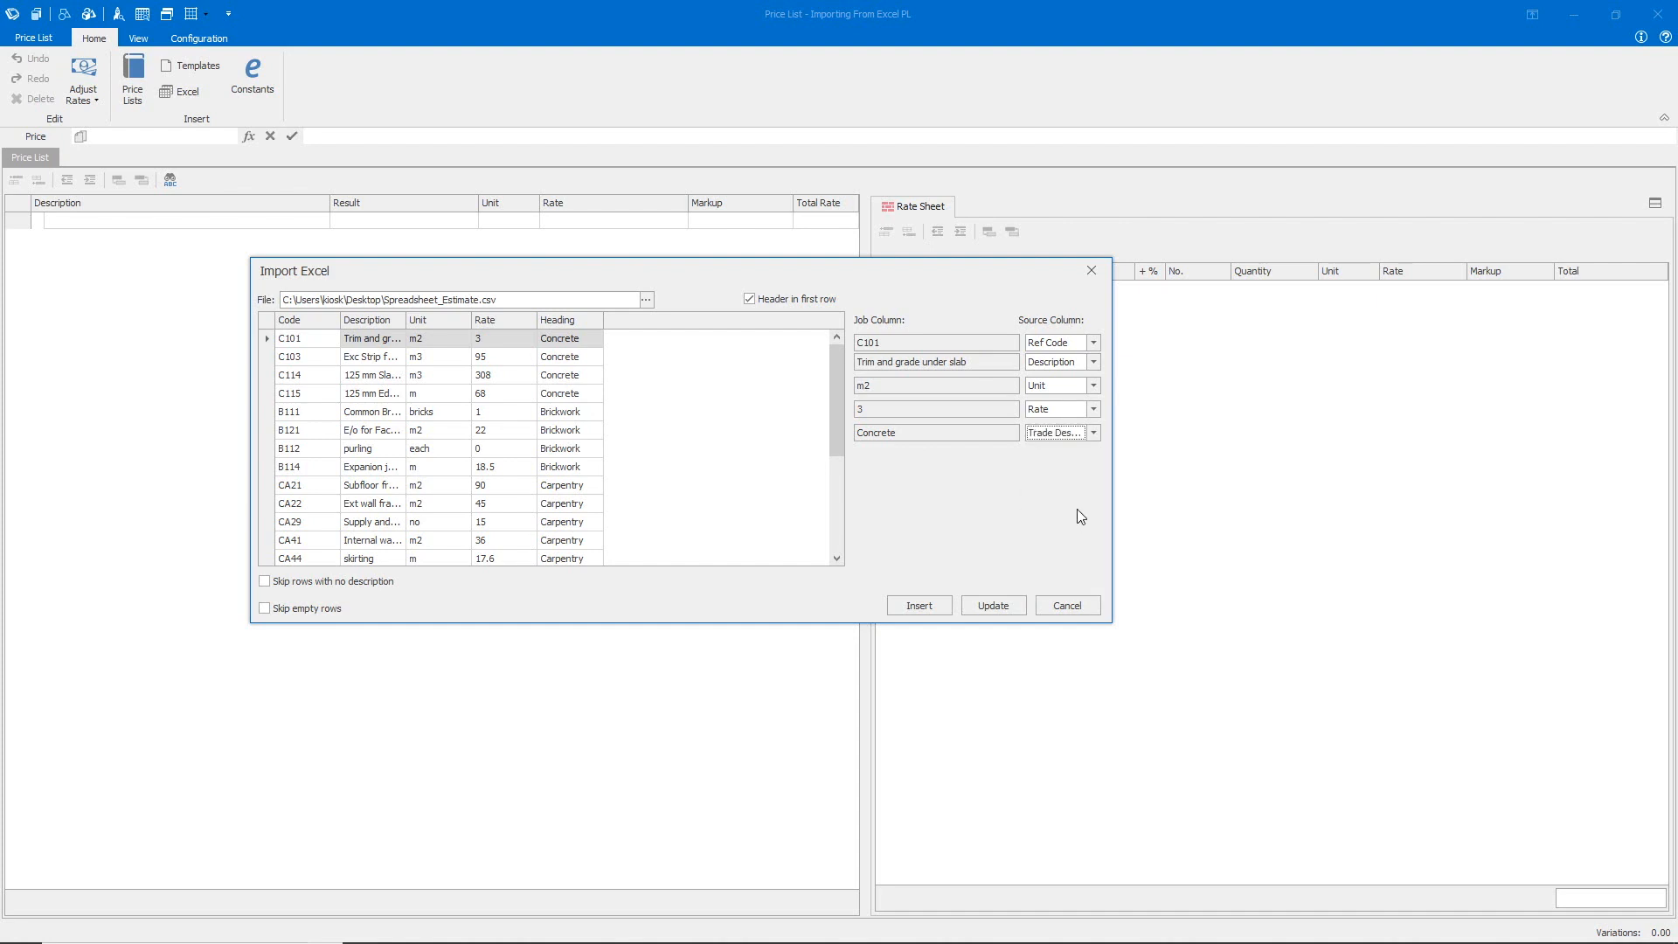
{"action": "left_click", "coordinate": [918, 605]}
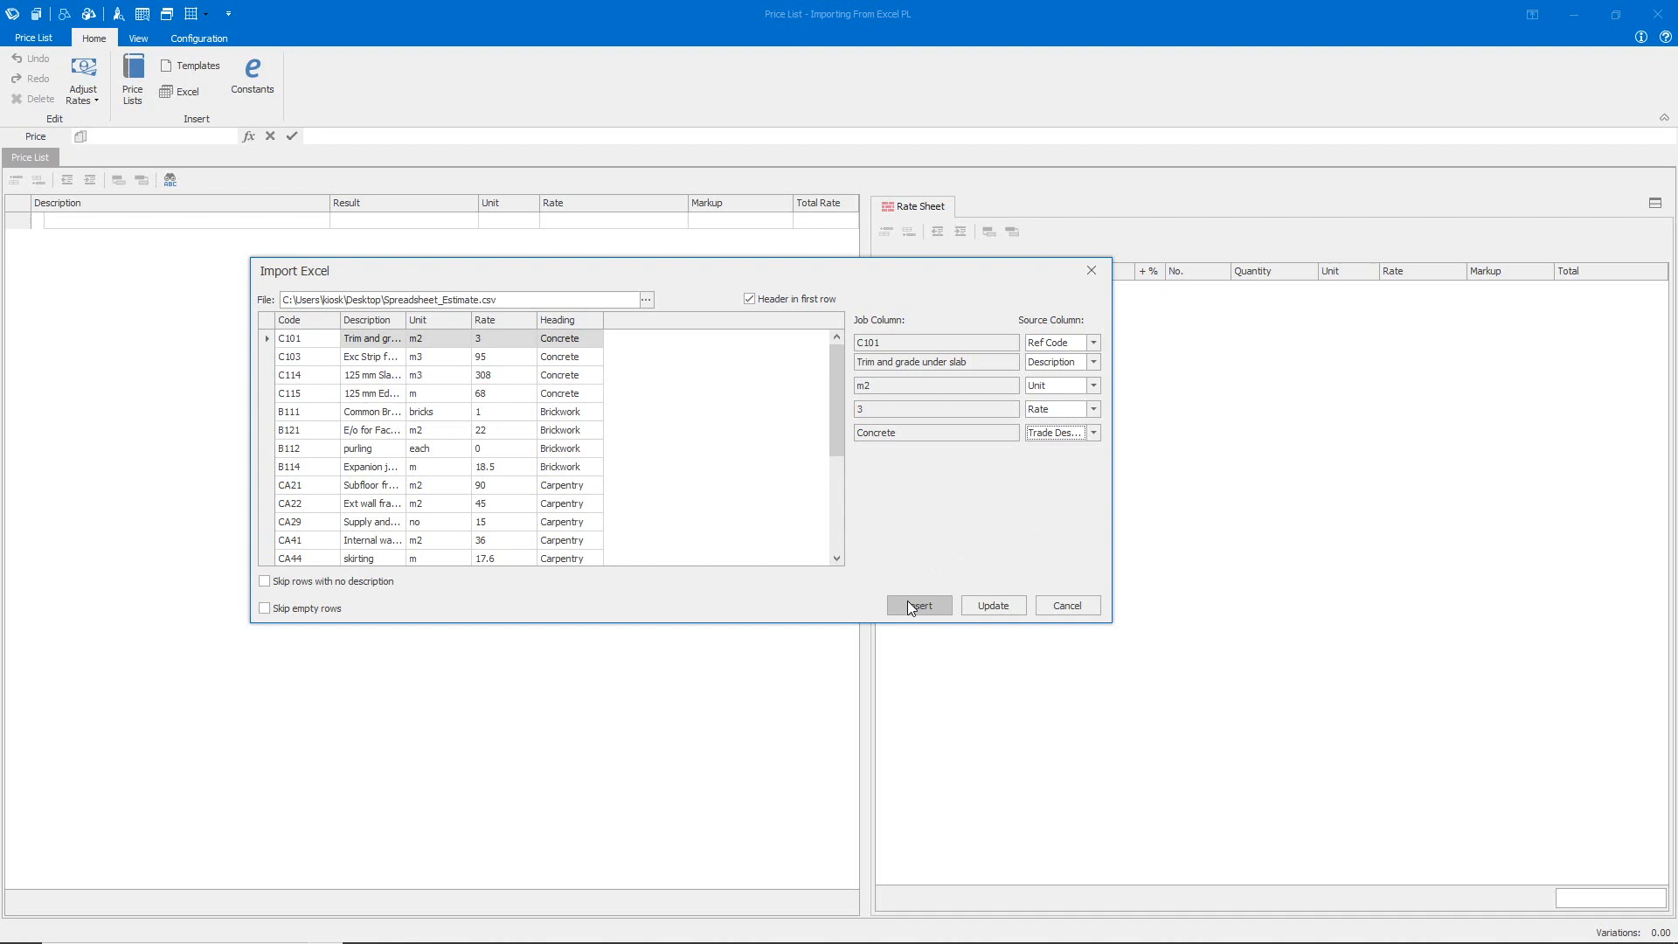
Insert the spreadsheet items into the price list and expand Plaster and Brickwork to check them
{"action": "left_click", "coordinate": [917, 604]}
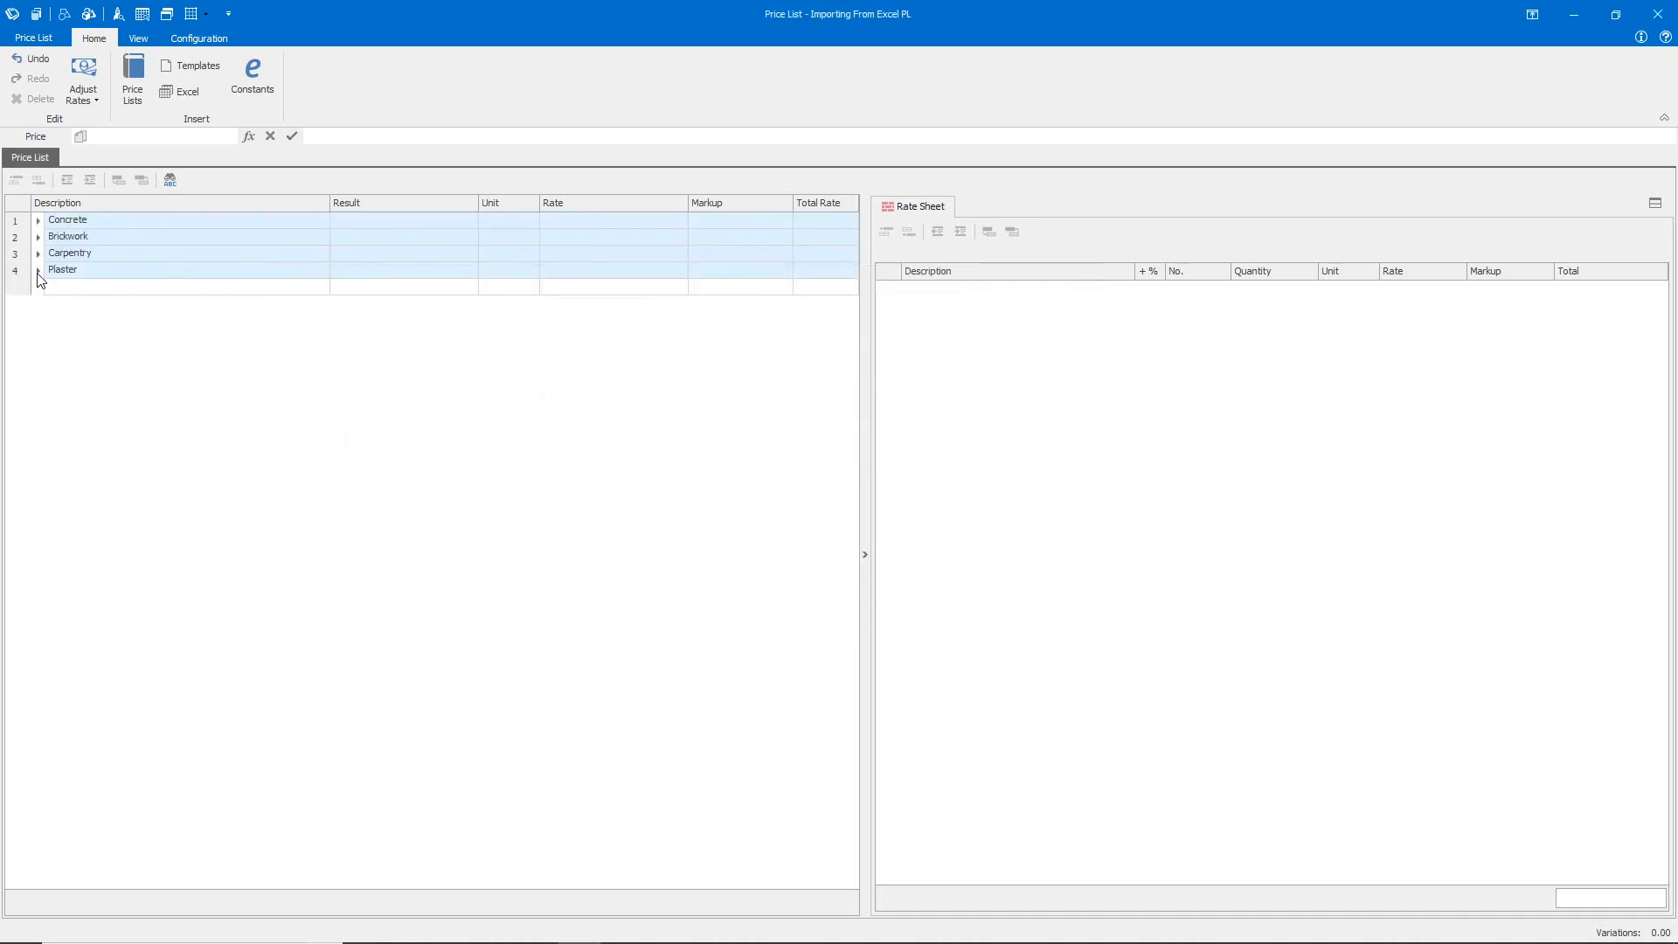
{"action": "left_click", "coordinate": [39, 252]}
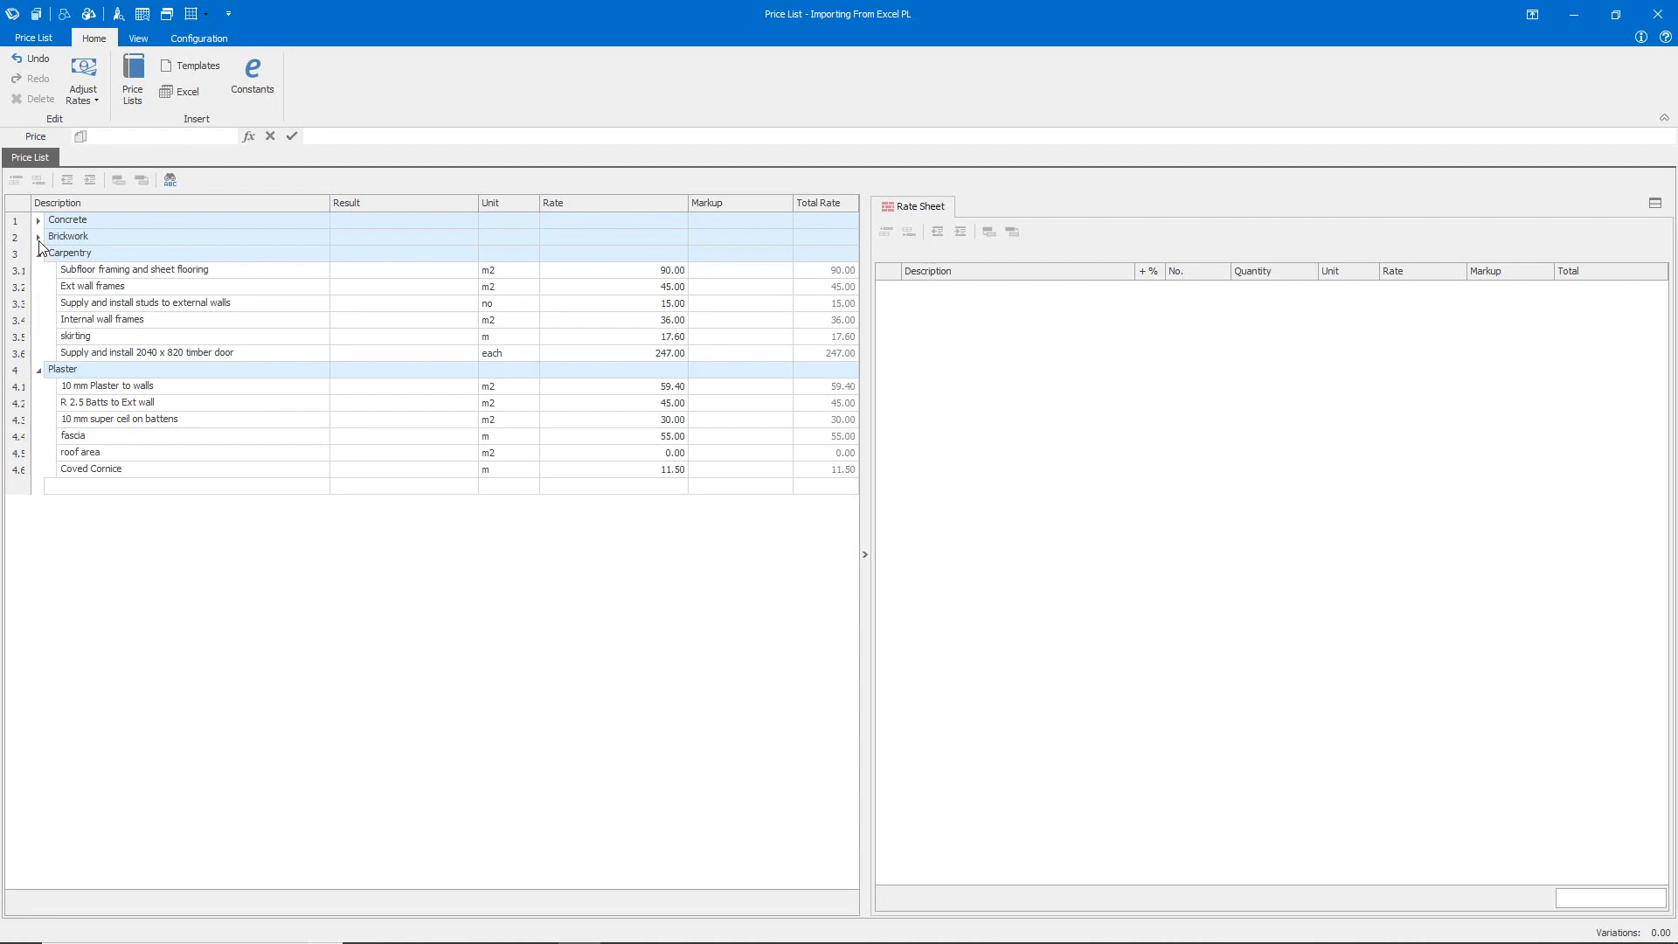
{"action": "left_click", "coordinate": [40, 220]}
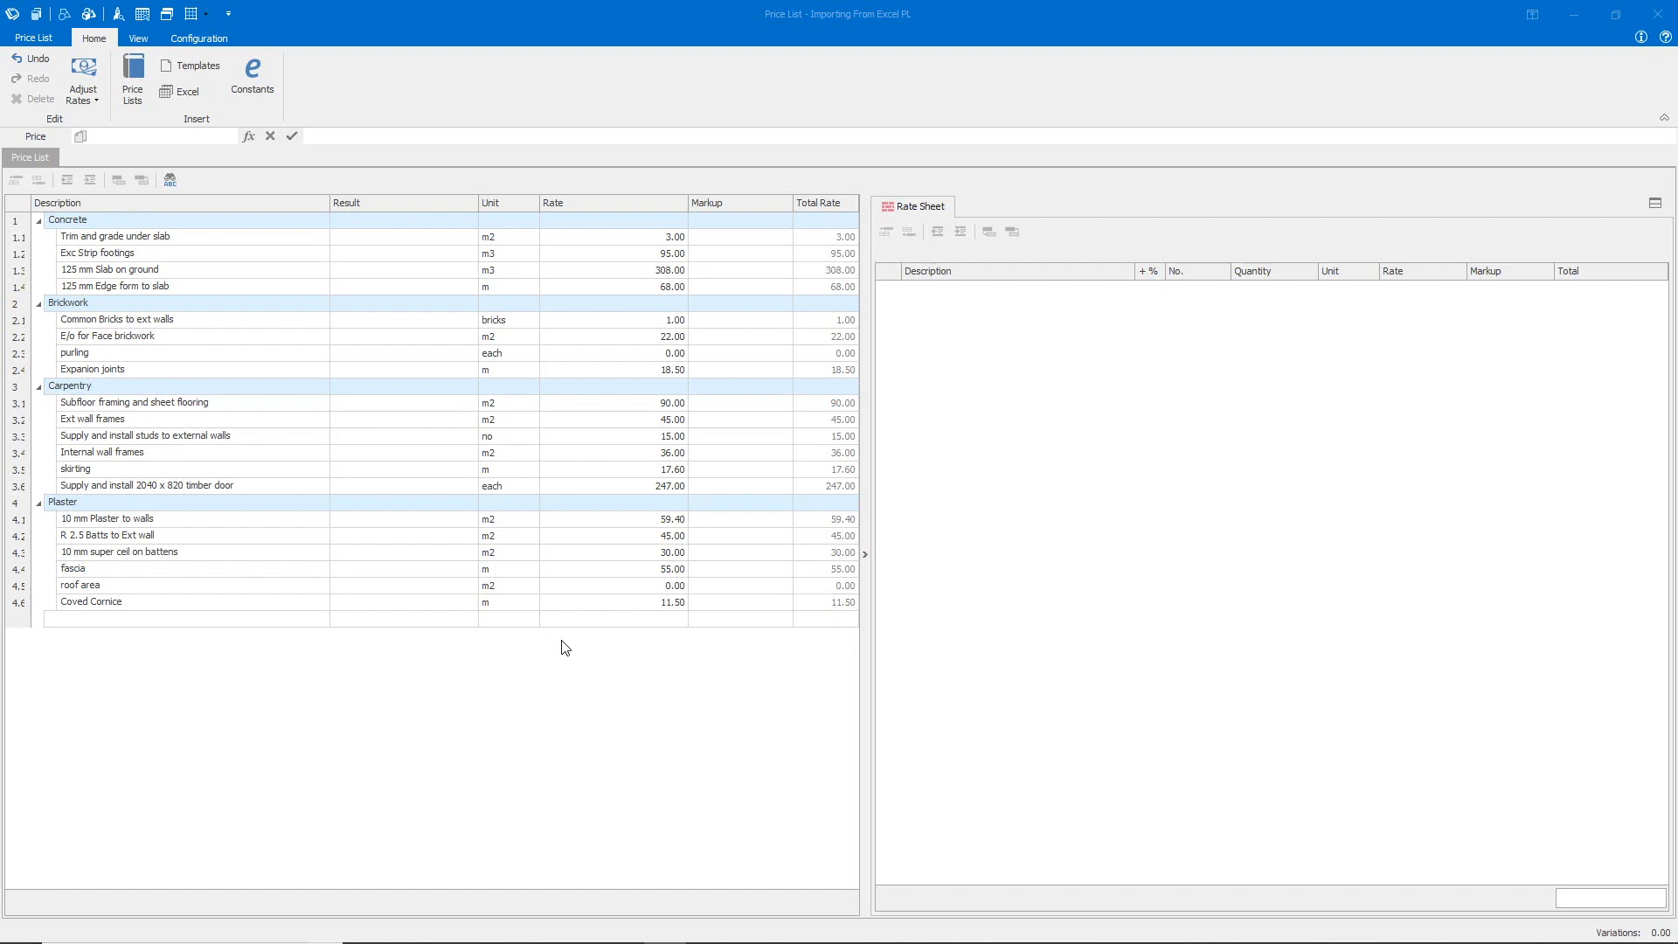
{"action": "mouse_move", "coordinate": [196, 119]}
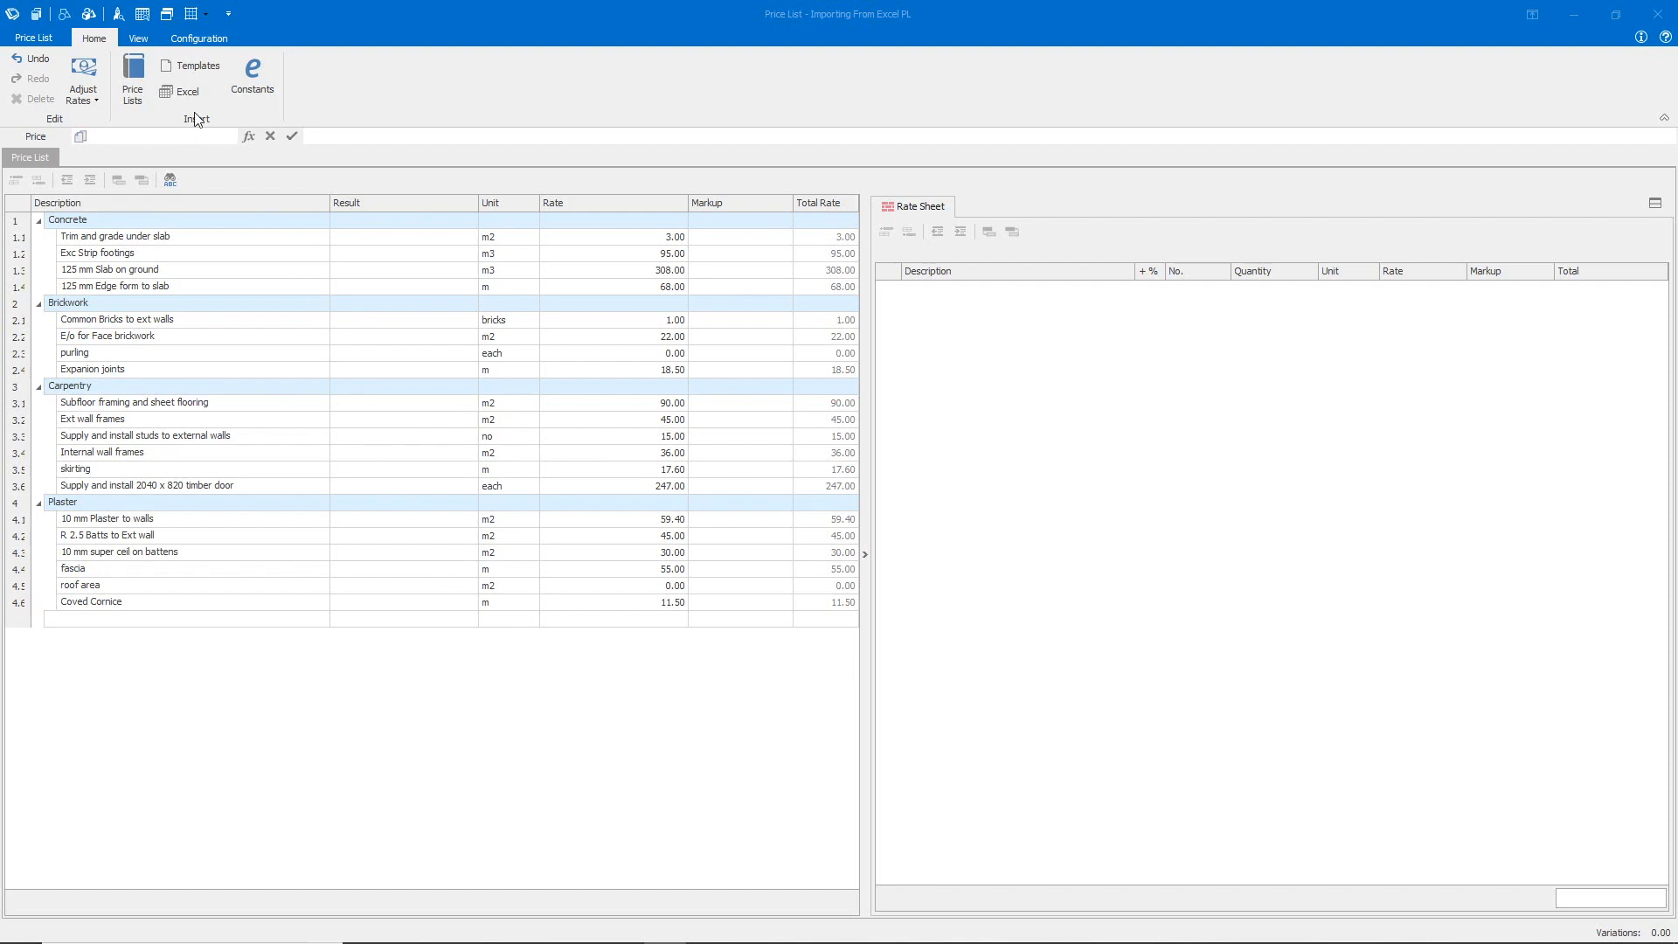
Load Supplier_PL1 into a new Excel import preview
{"action": "left_click", "coordinate": [185, 79]}
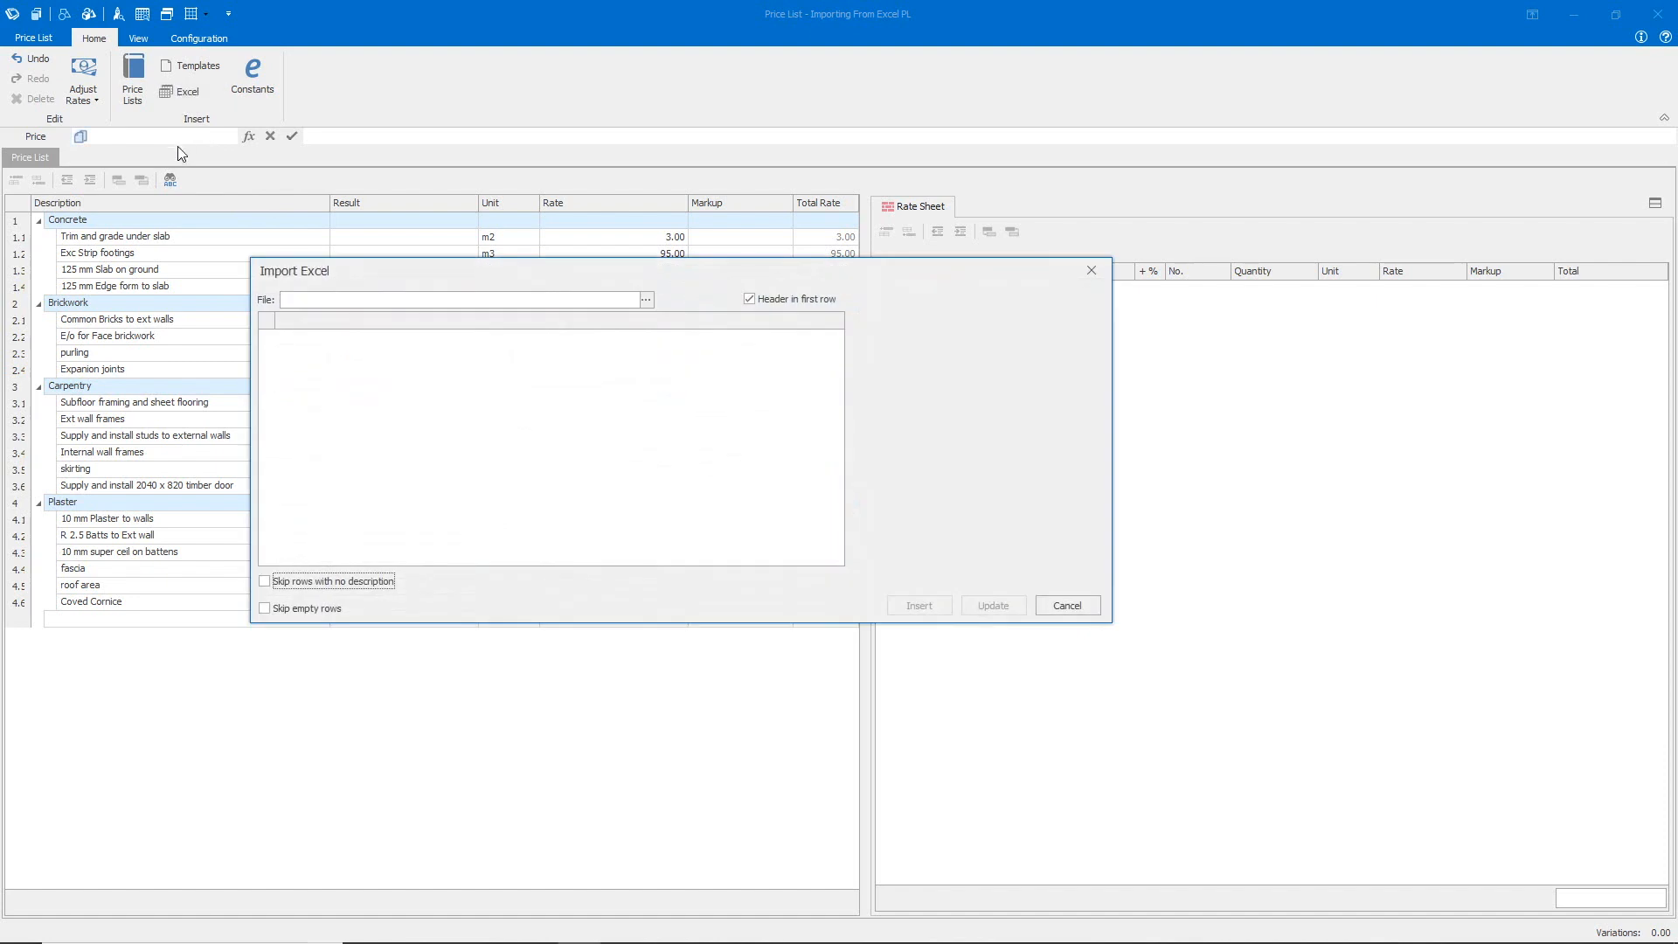
{"action": "left_click", "coordinate": [644, 299]}
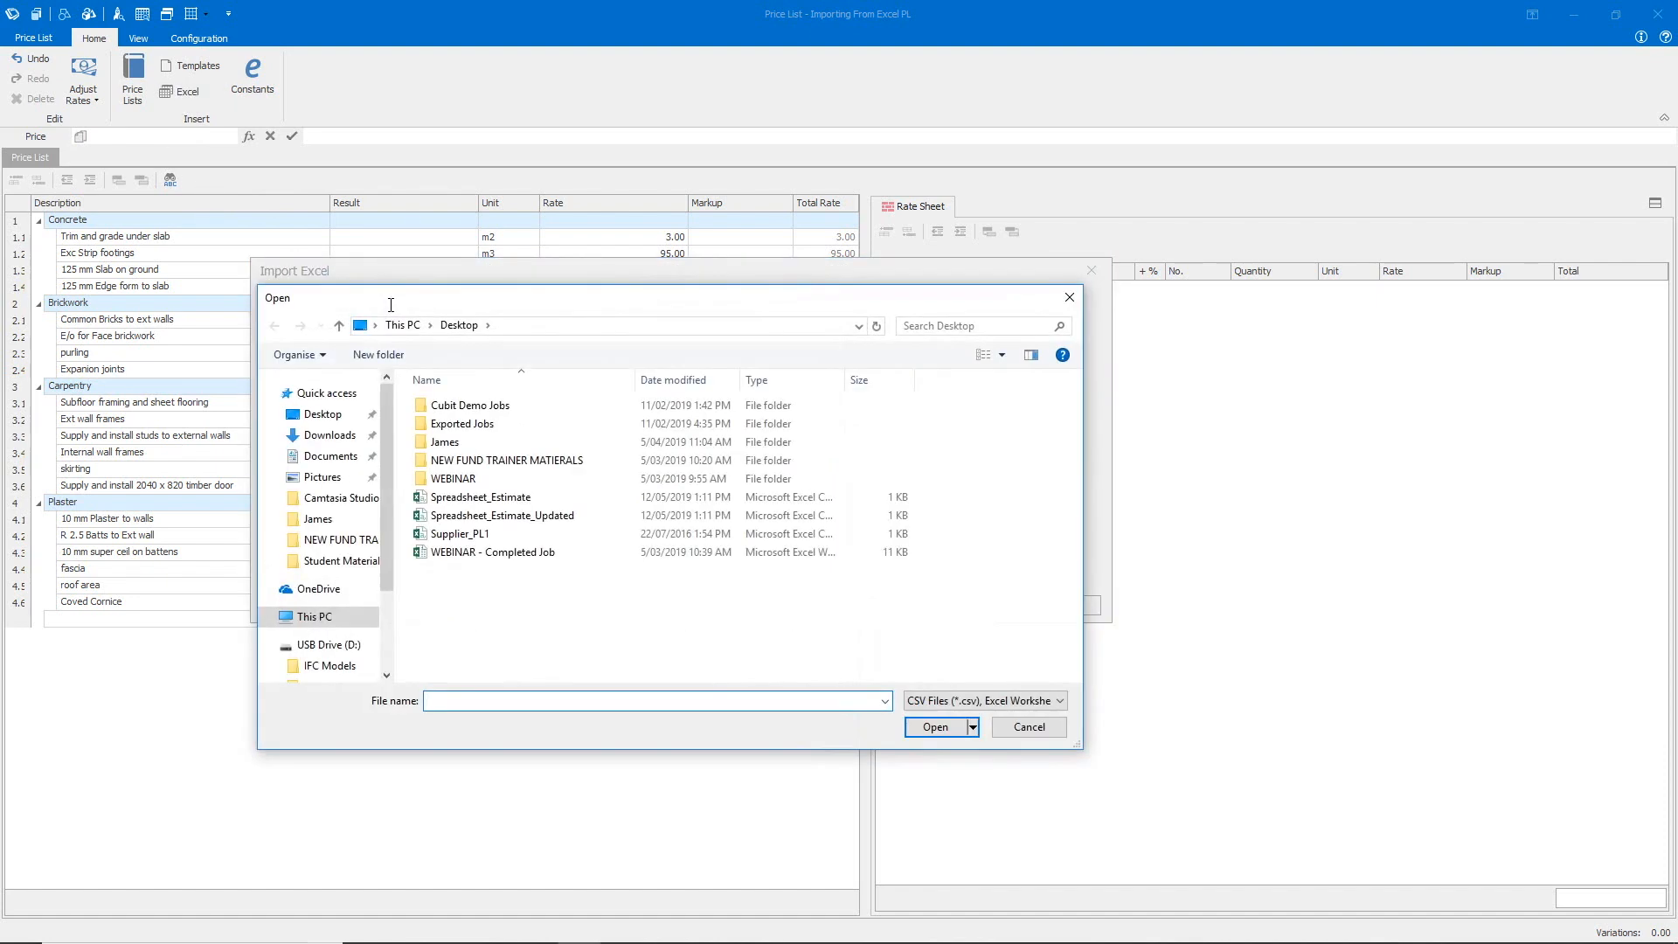
{"action": "left_click", "coordinate": [460, 533]}
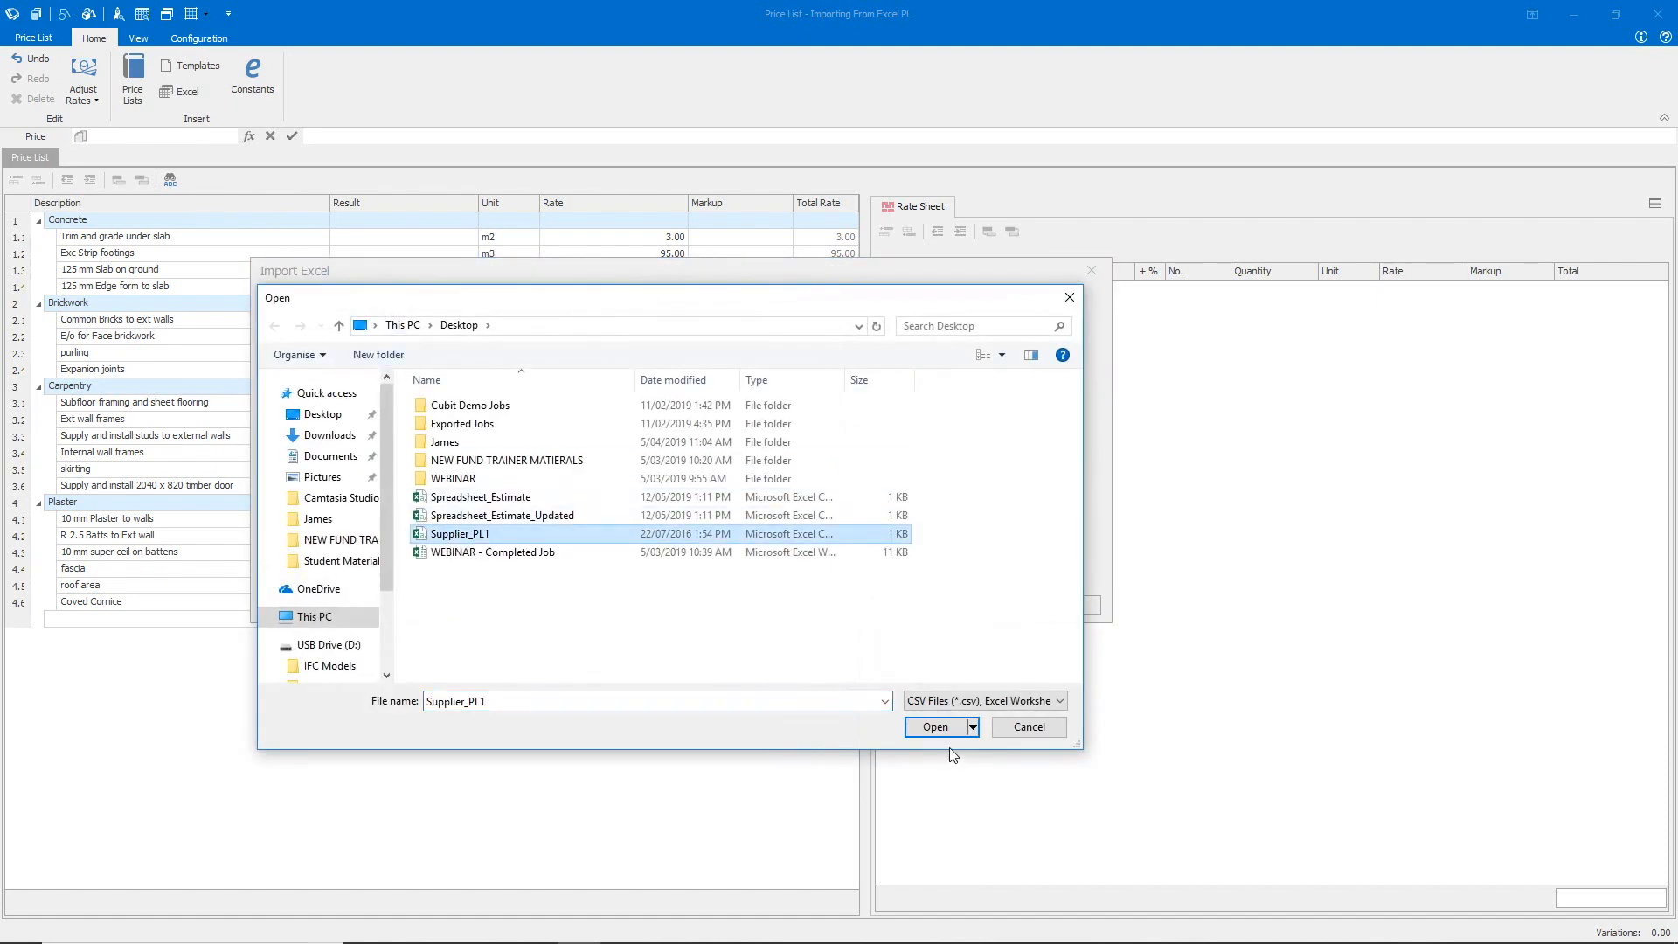
{"action": "left_click", "coordinate": [933, 727]}
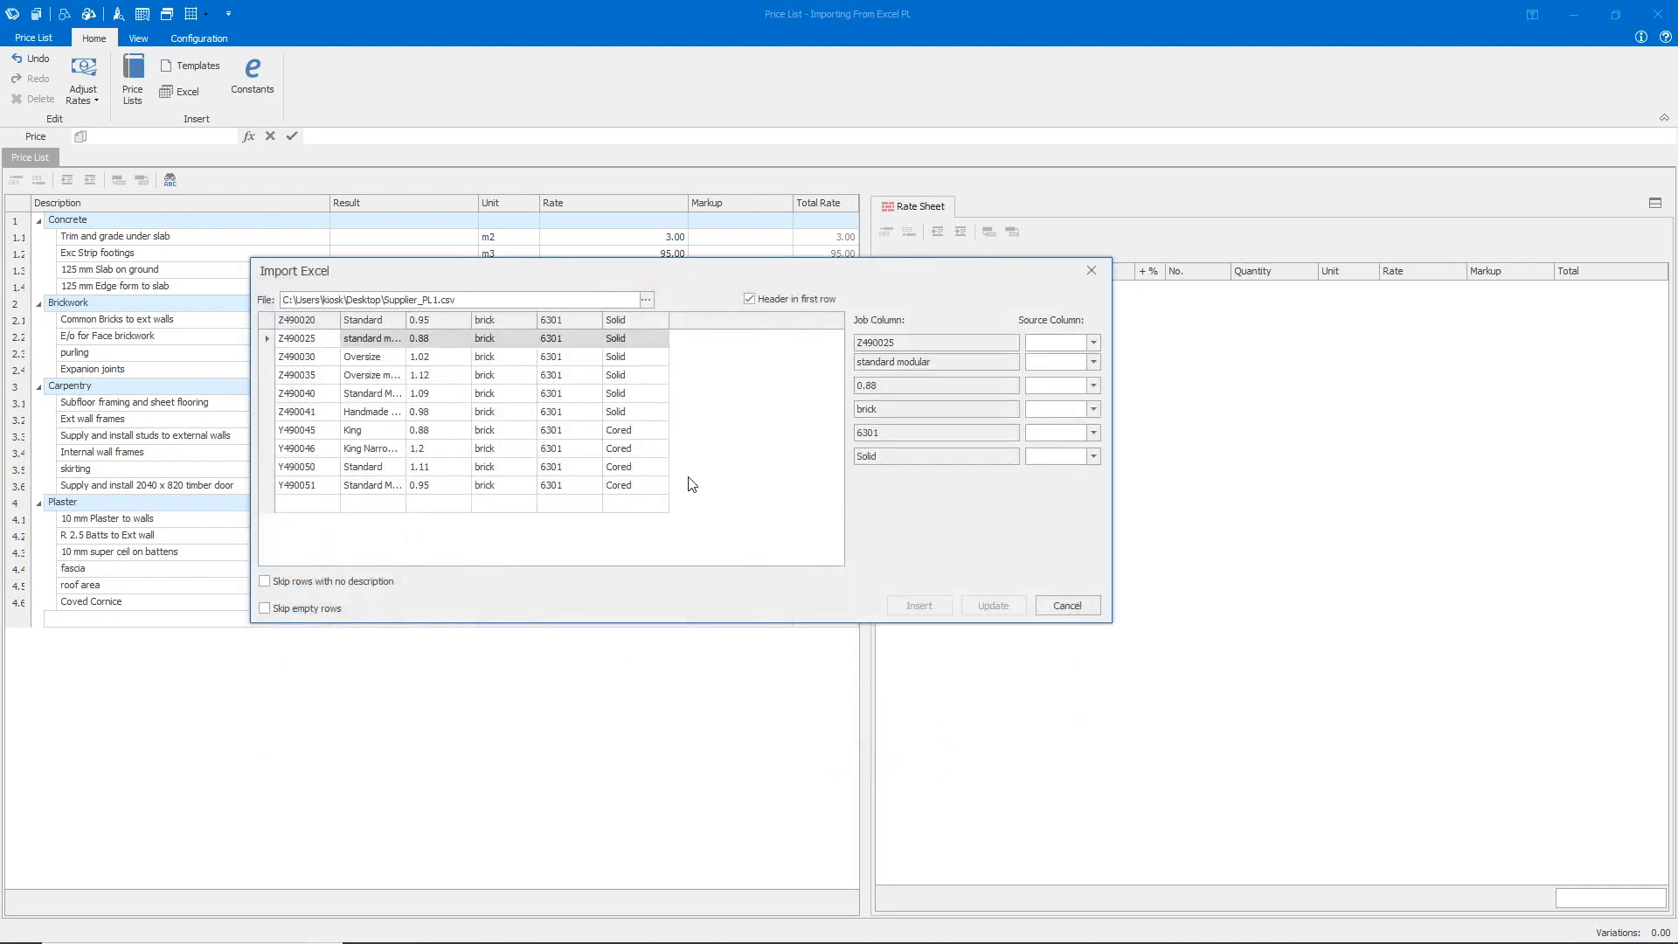
Map the supplier columns to Ref Code and Trade Description for the Solid column
{"action": "left_click", "coordinate": [1092, 340]}
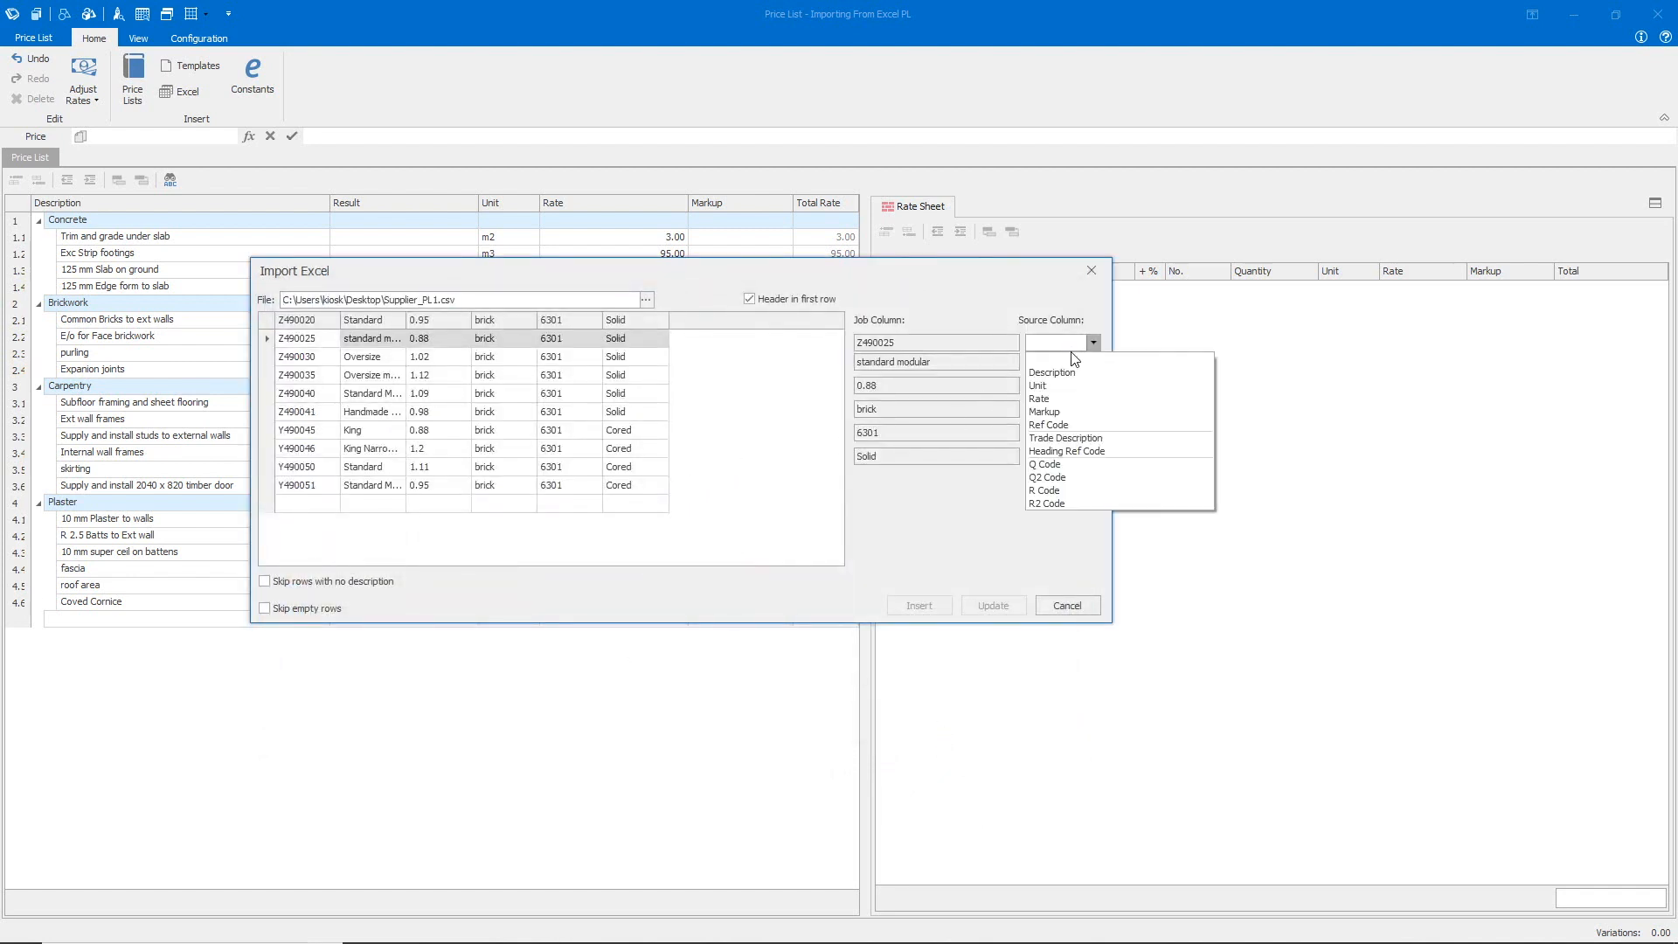
{"action": "left_click", "coordinate": [1047, 425]}
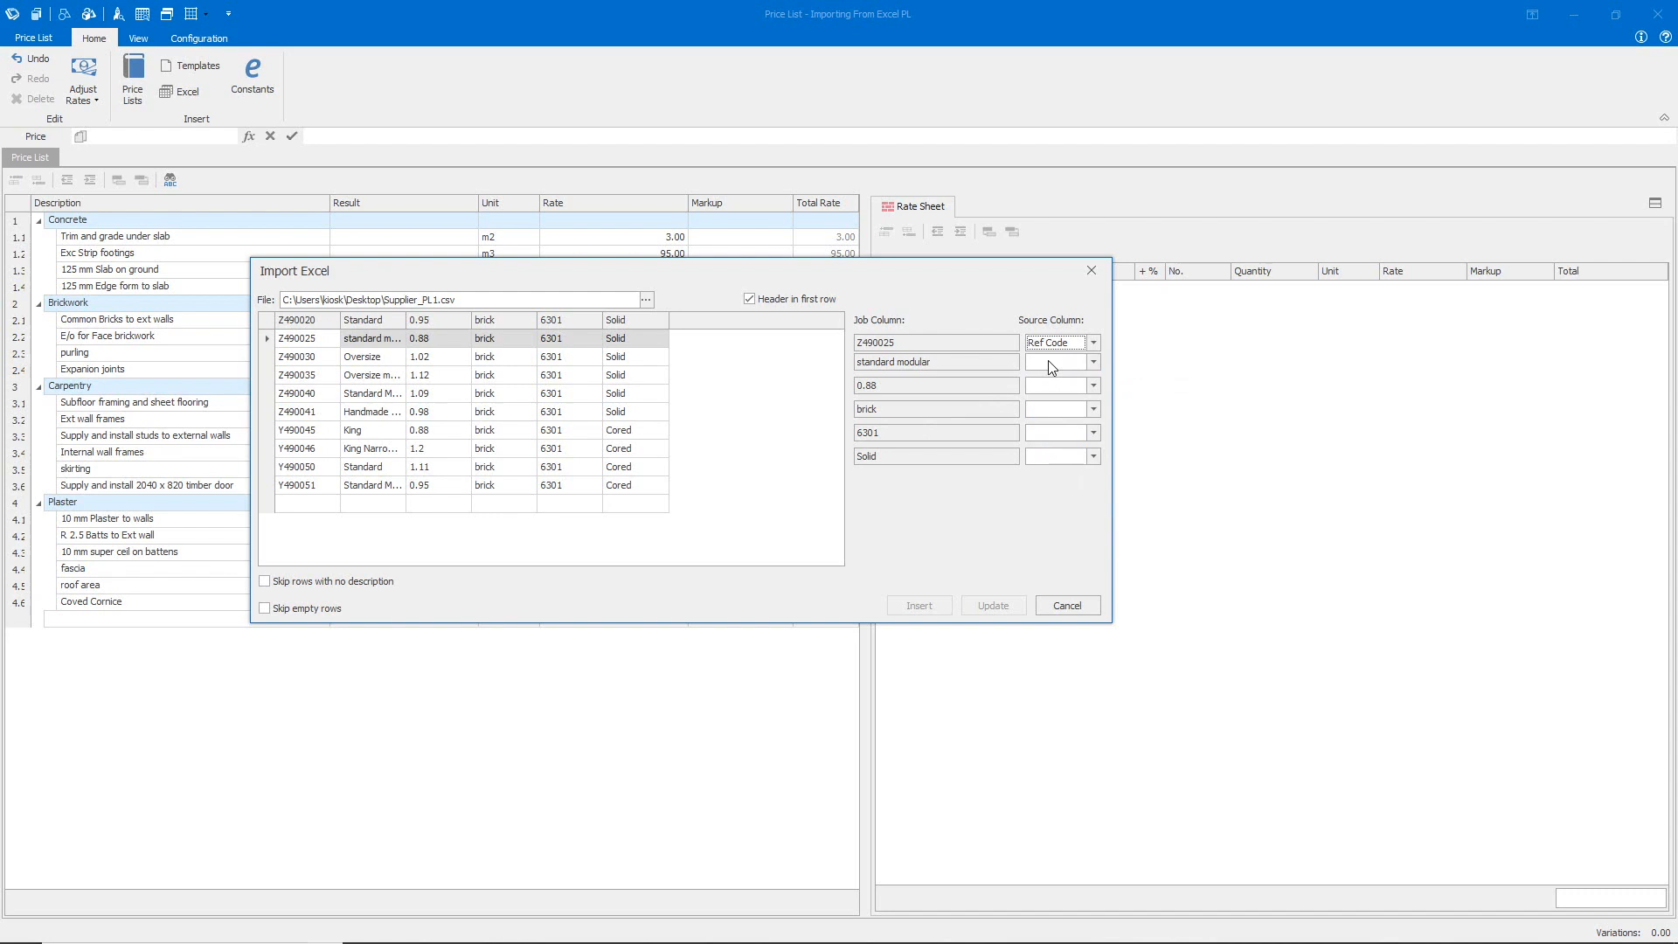
{"action": "left_click", "coordinate": [1092, 384]}
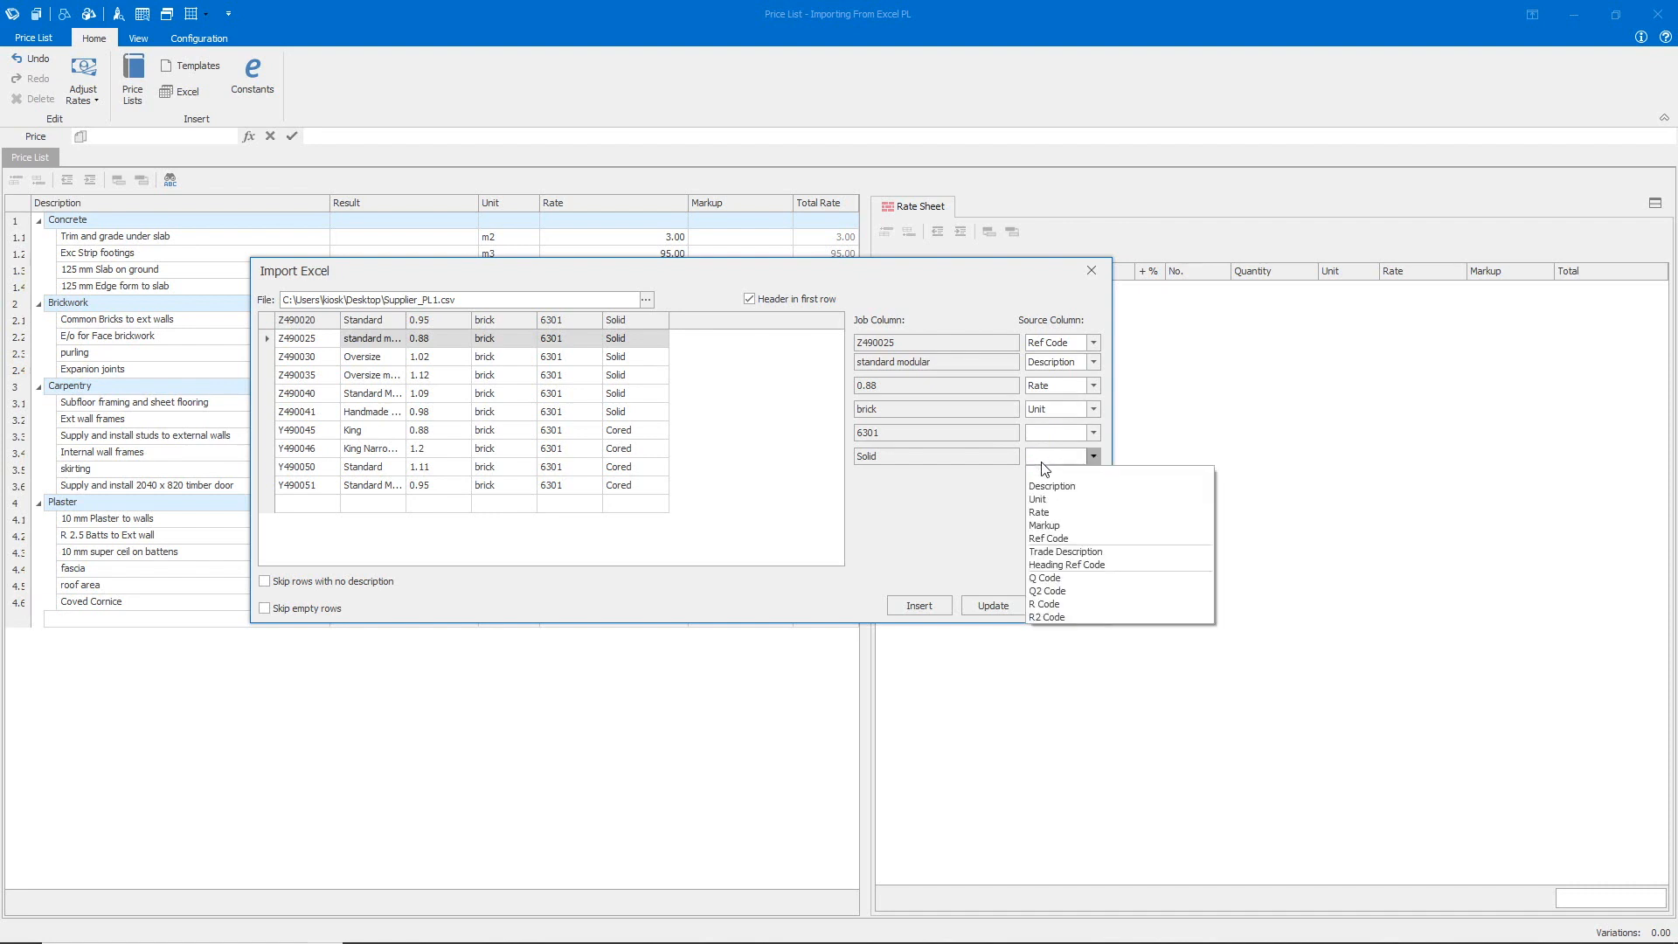
{"action": "left_click", "coordinate": [1064, 550]}
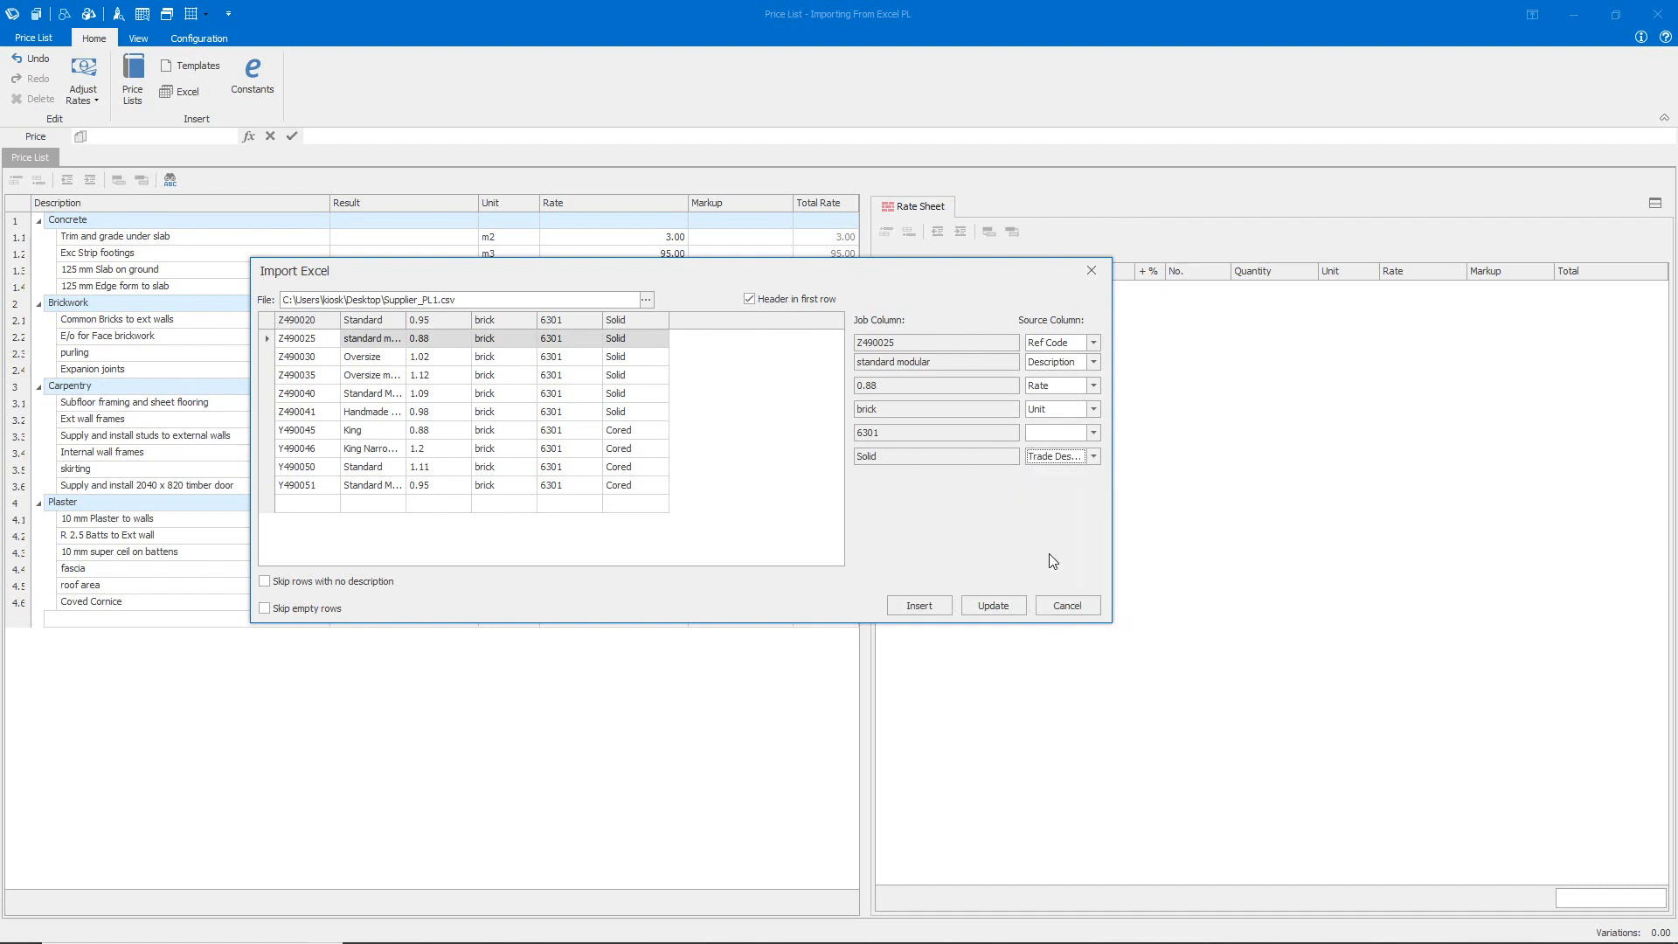
{"action": "mouse_move", "coordinate": [834, 490]}
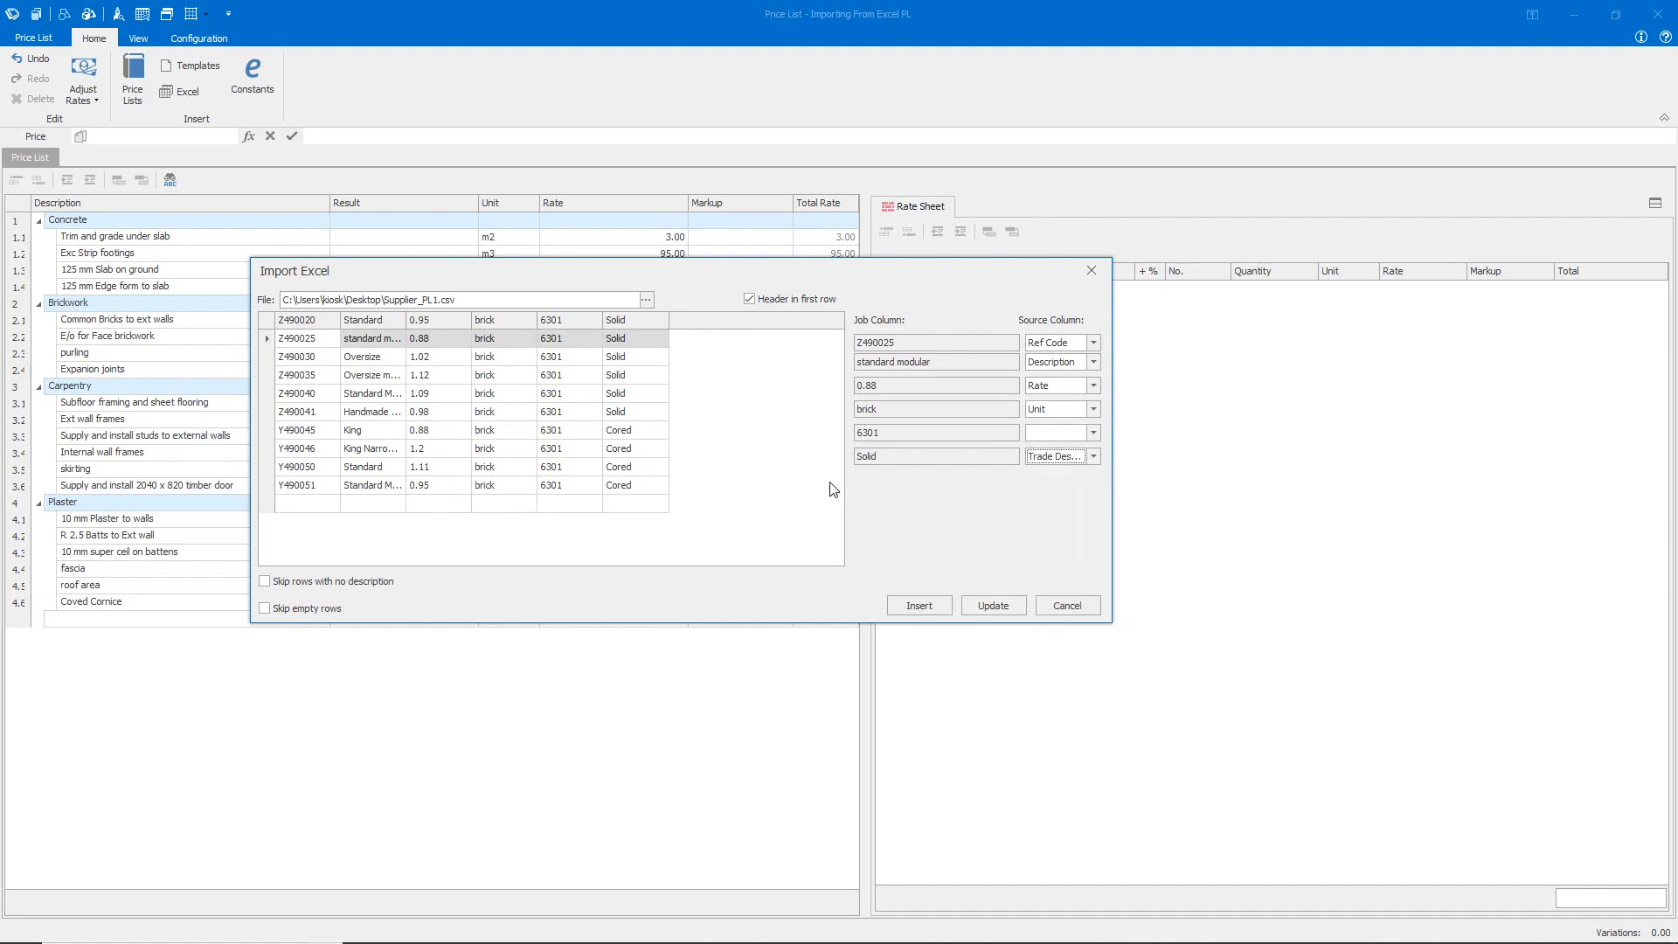
{"action": "left_click", "coordinate": [297, 319]}
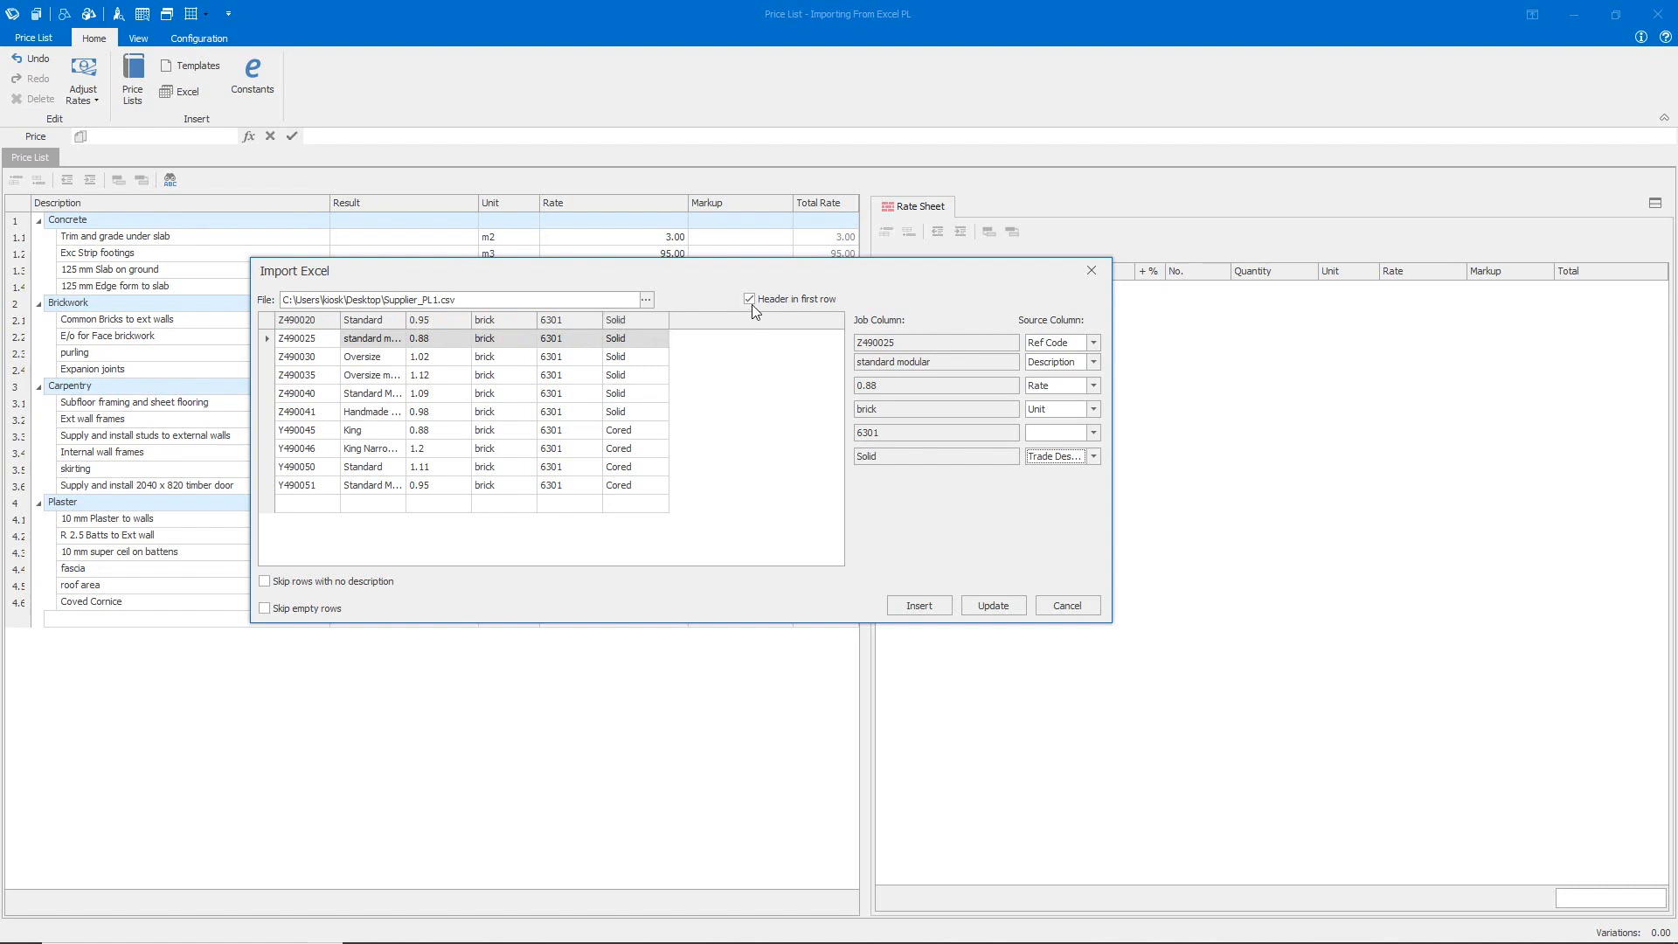
Treat the first row as data rather than headers and insert the supplier items
{"action": "left_click", "coordinate": [750, 299]}
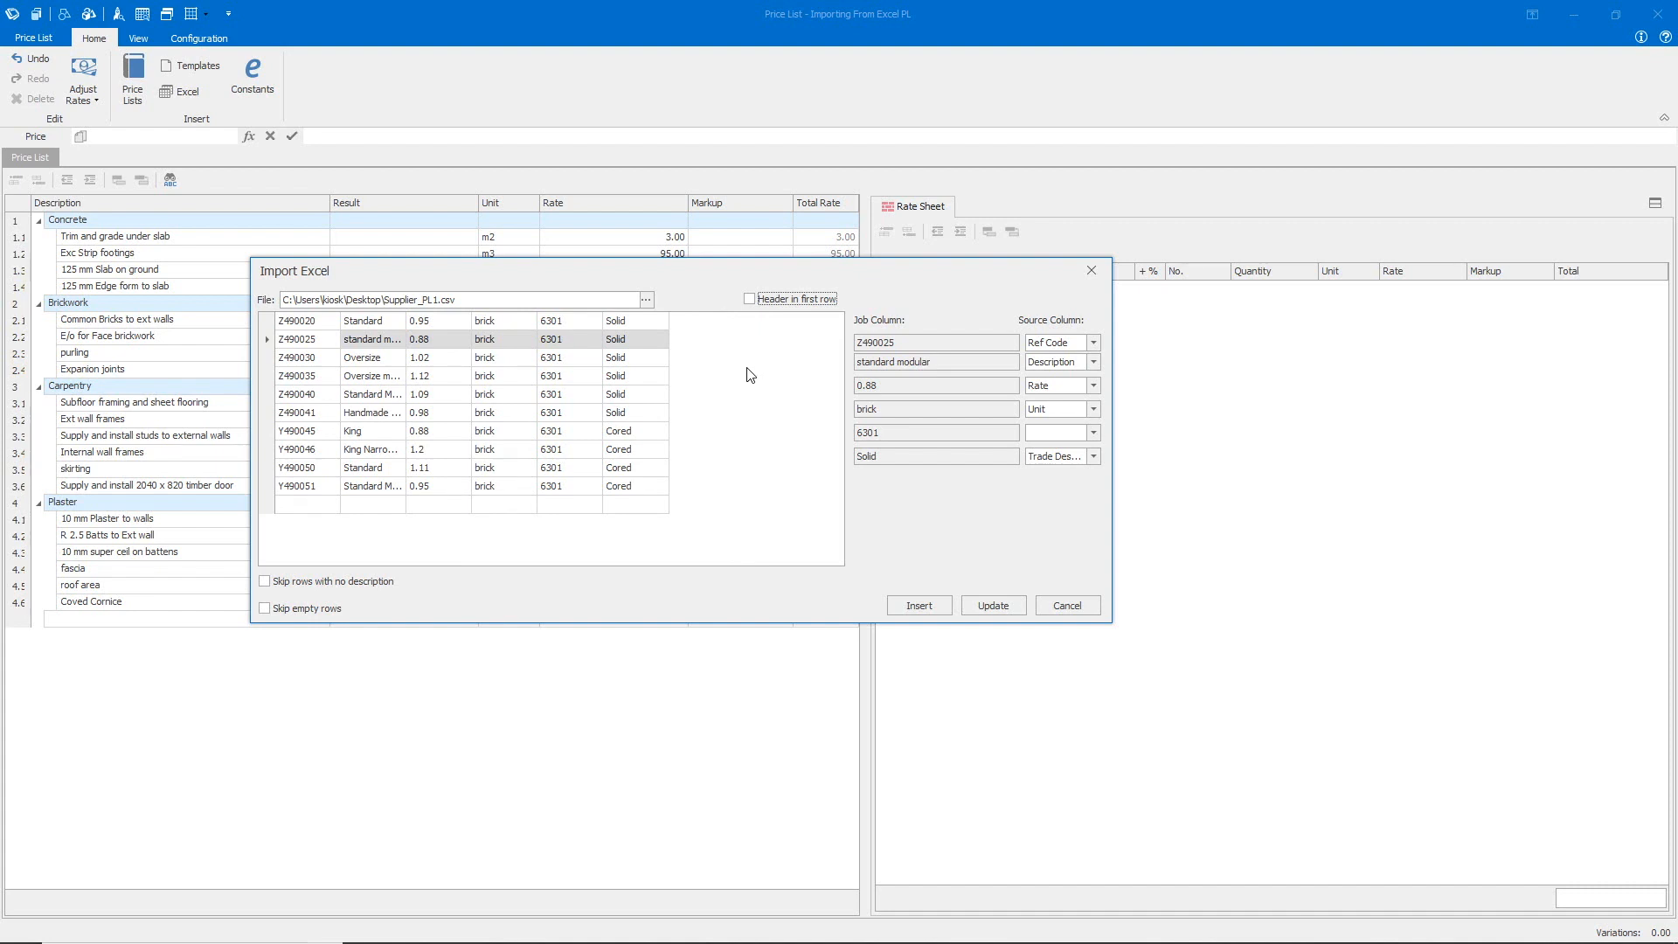
{"action": "left_click", "coordinate": [617, 319]}
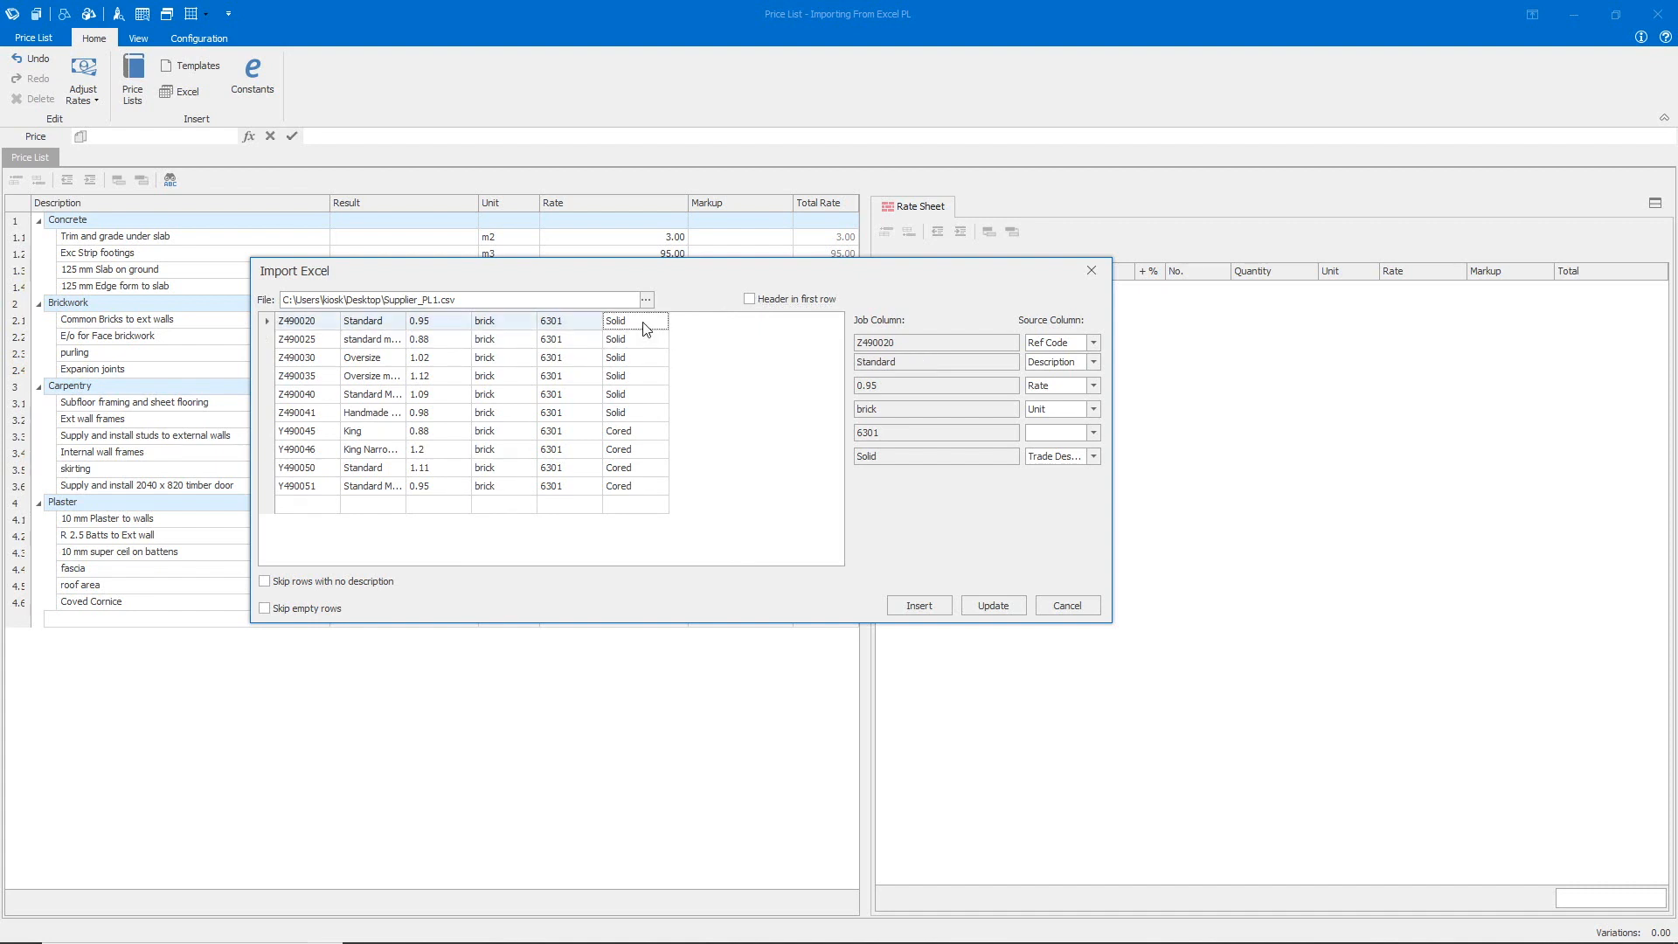
{"action": "mouse_move", "coordinate": [653, 485]}
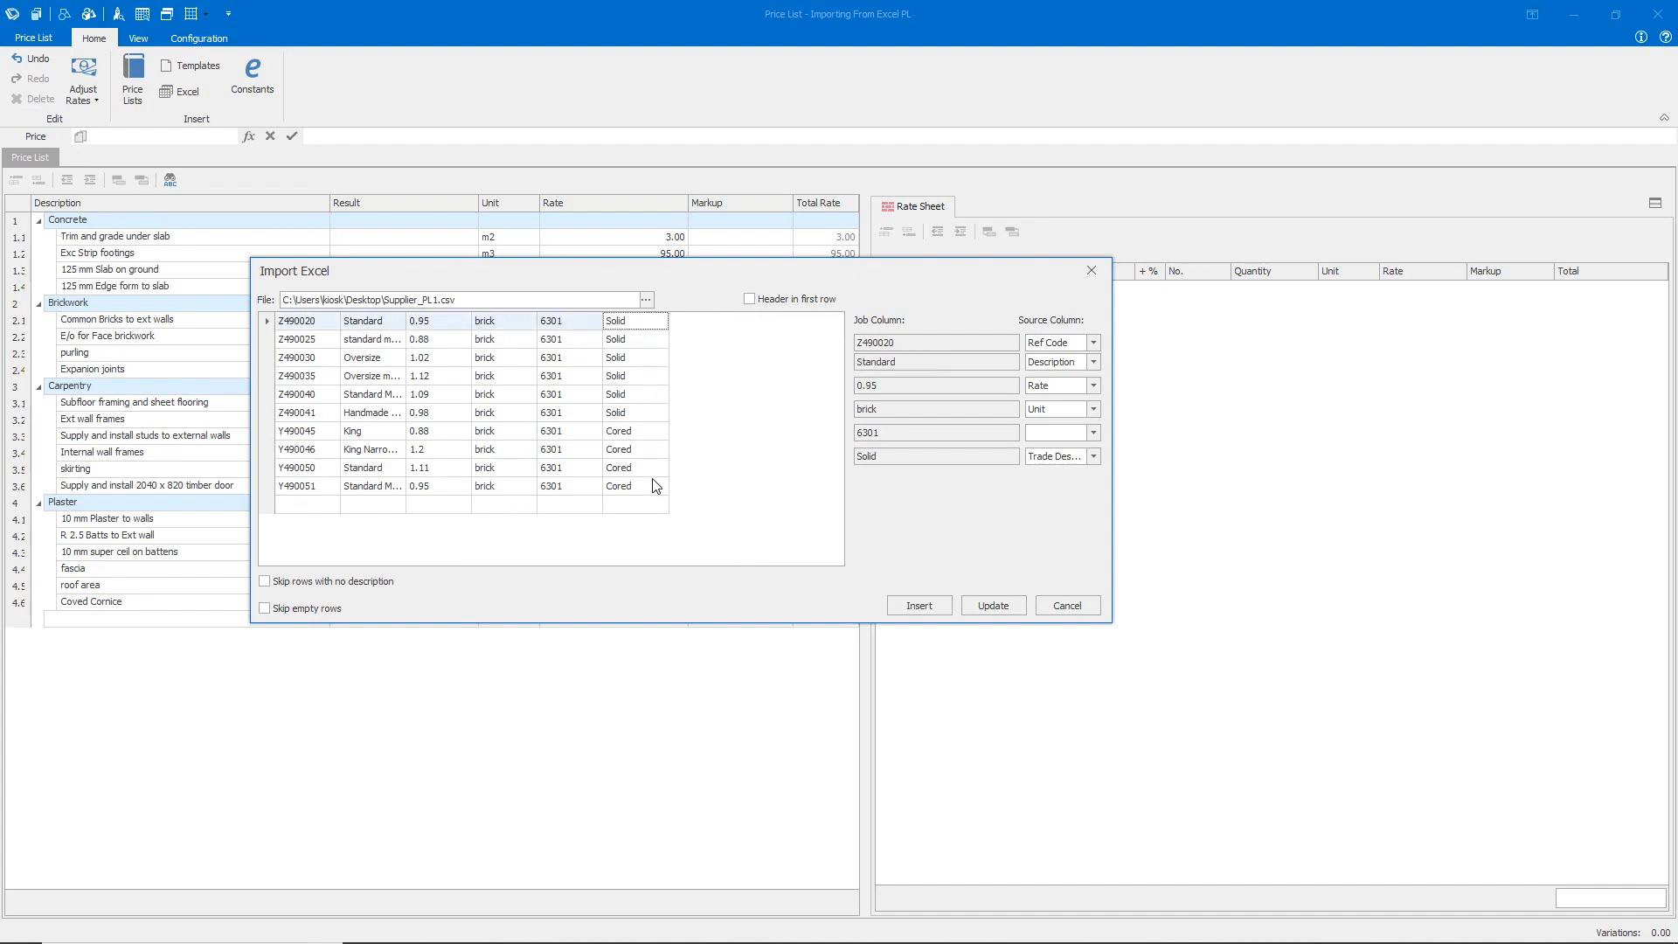
{"action": "left_click", "coordinate": [918, 605]}
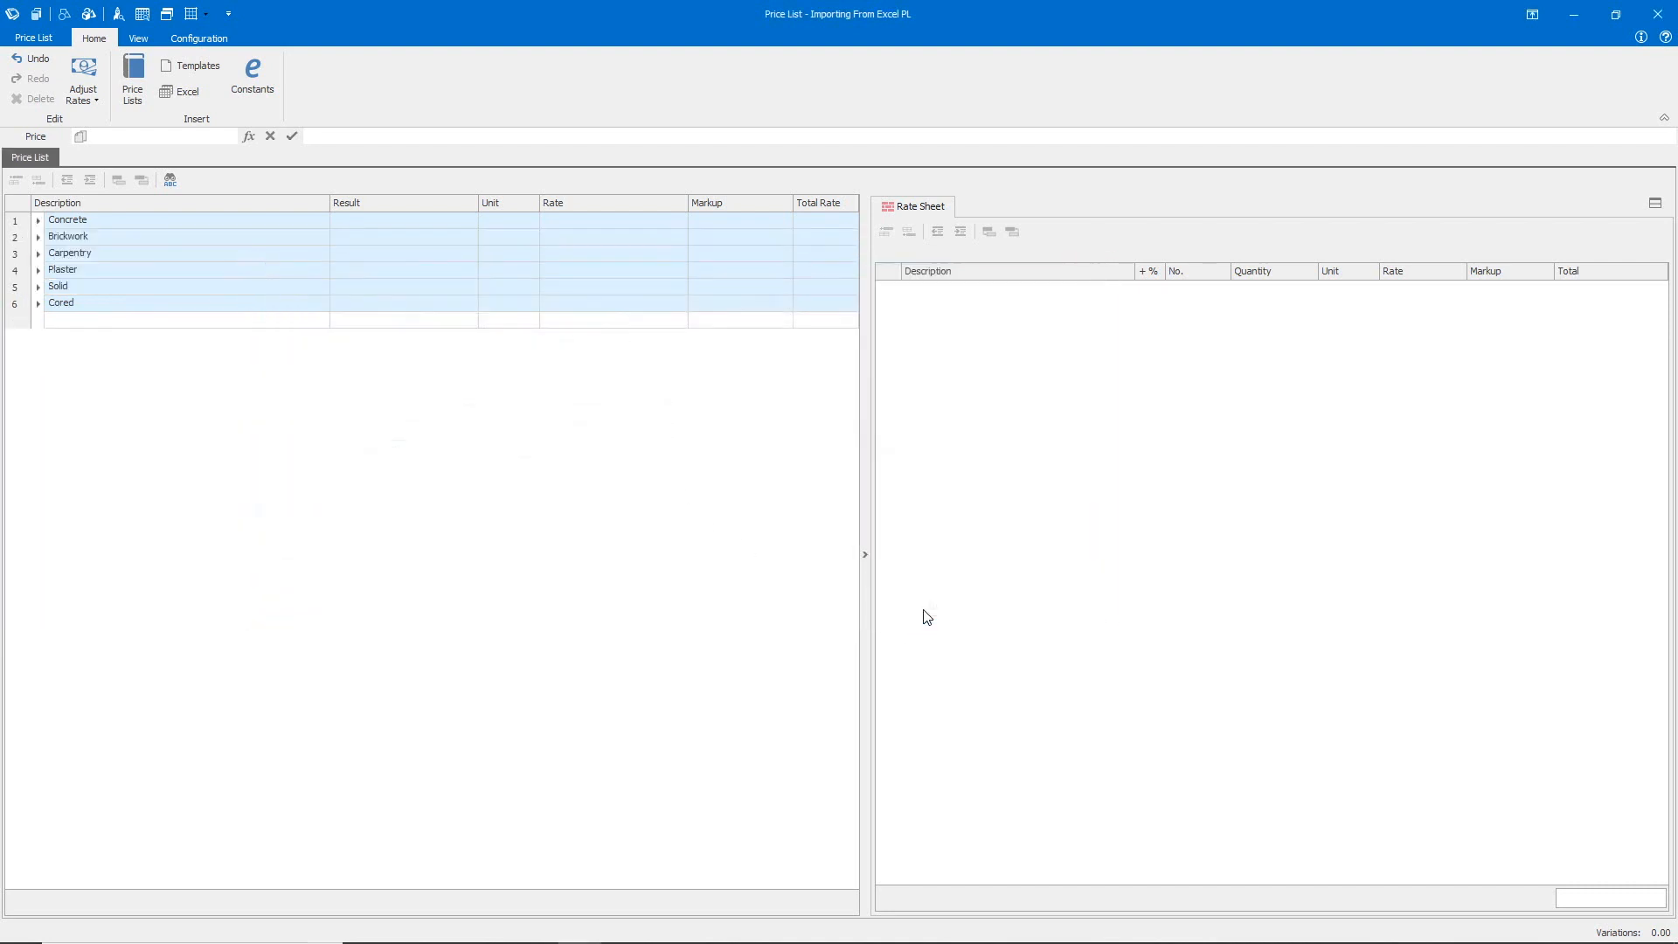
Expand the new Solid and Cored headings to review the imported brick items
{"action": "left_click", "coordinate": [39, 302]}
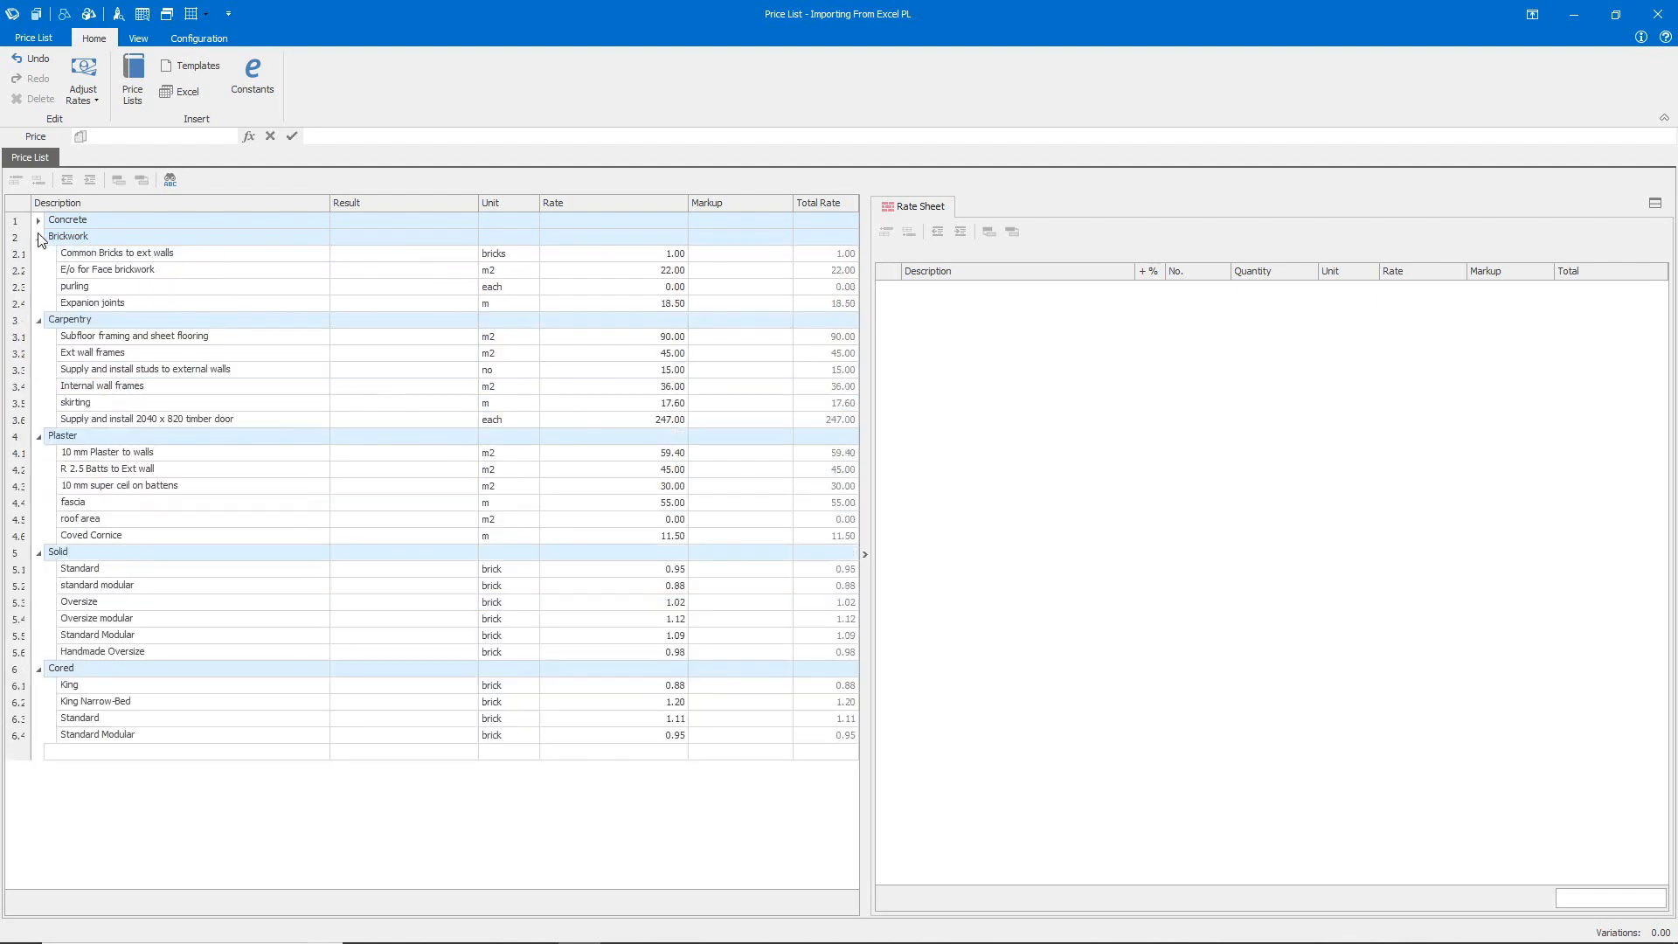
{"action": "left_click", "coordinate": [37, 220]}
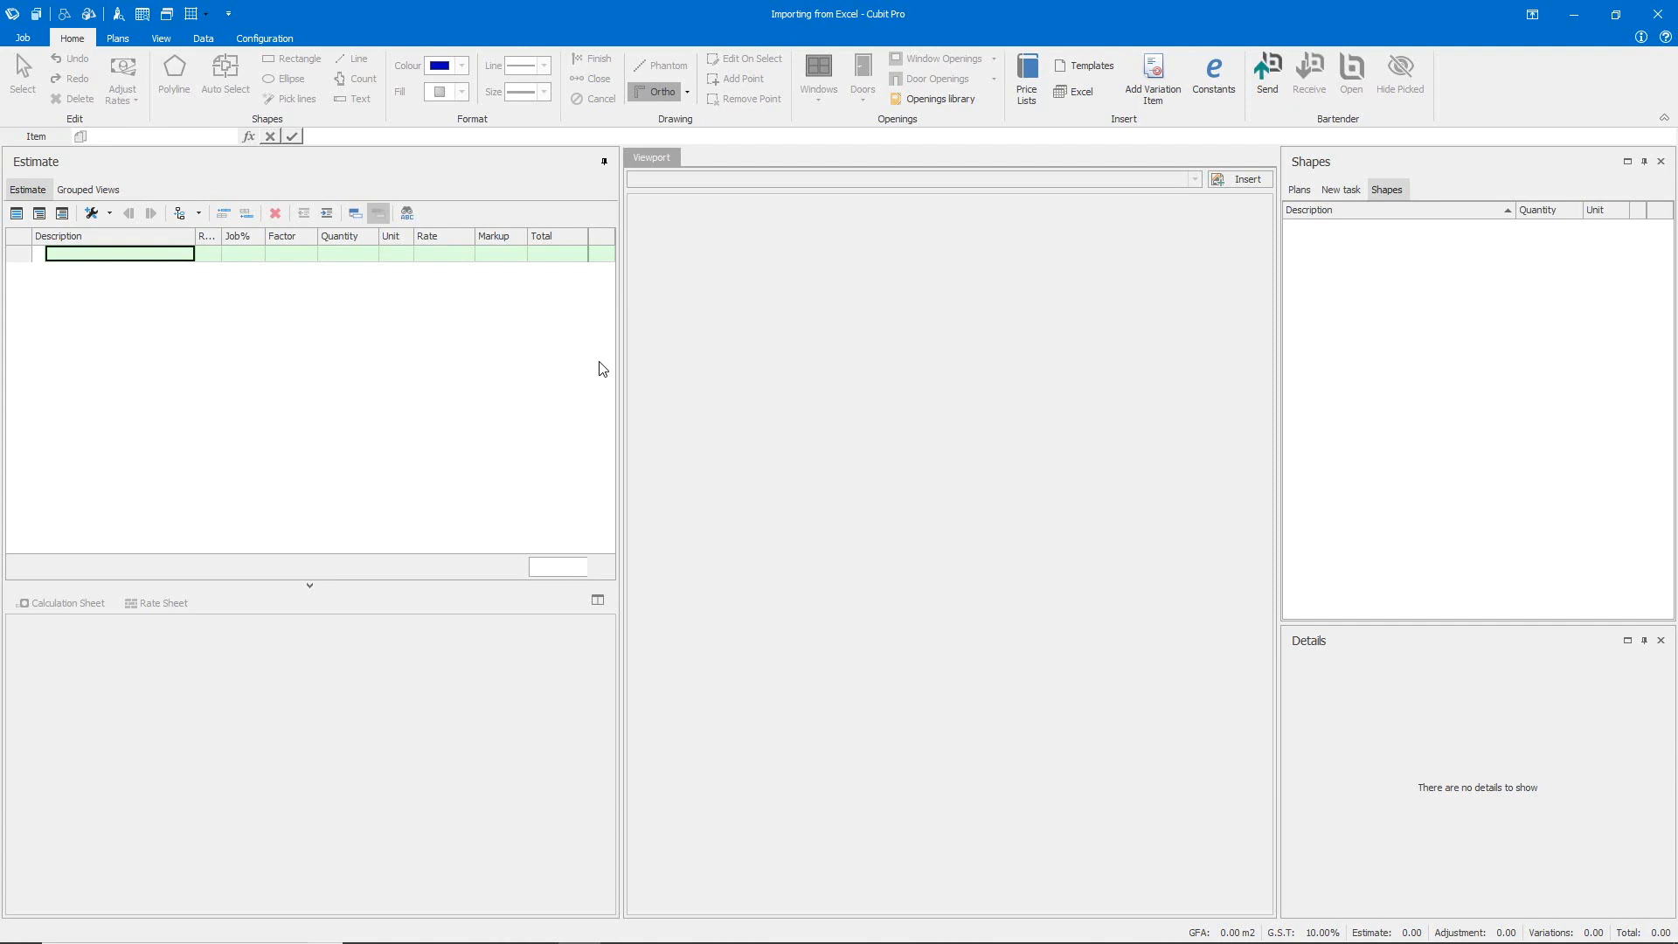
{"action": "mouse_move", "coordinate": [1054, 165]}
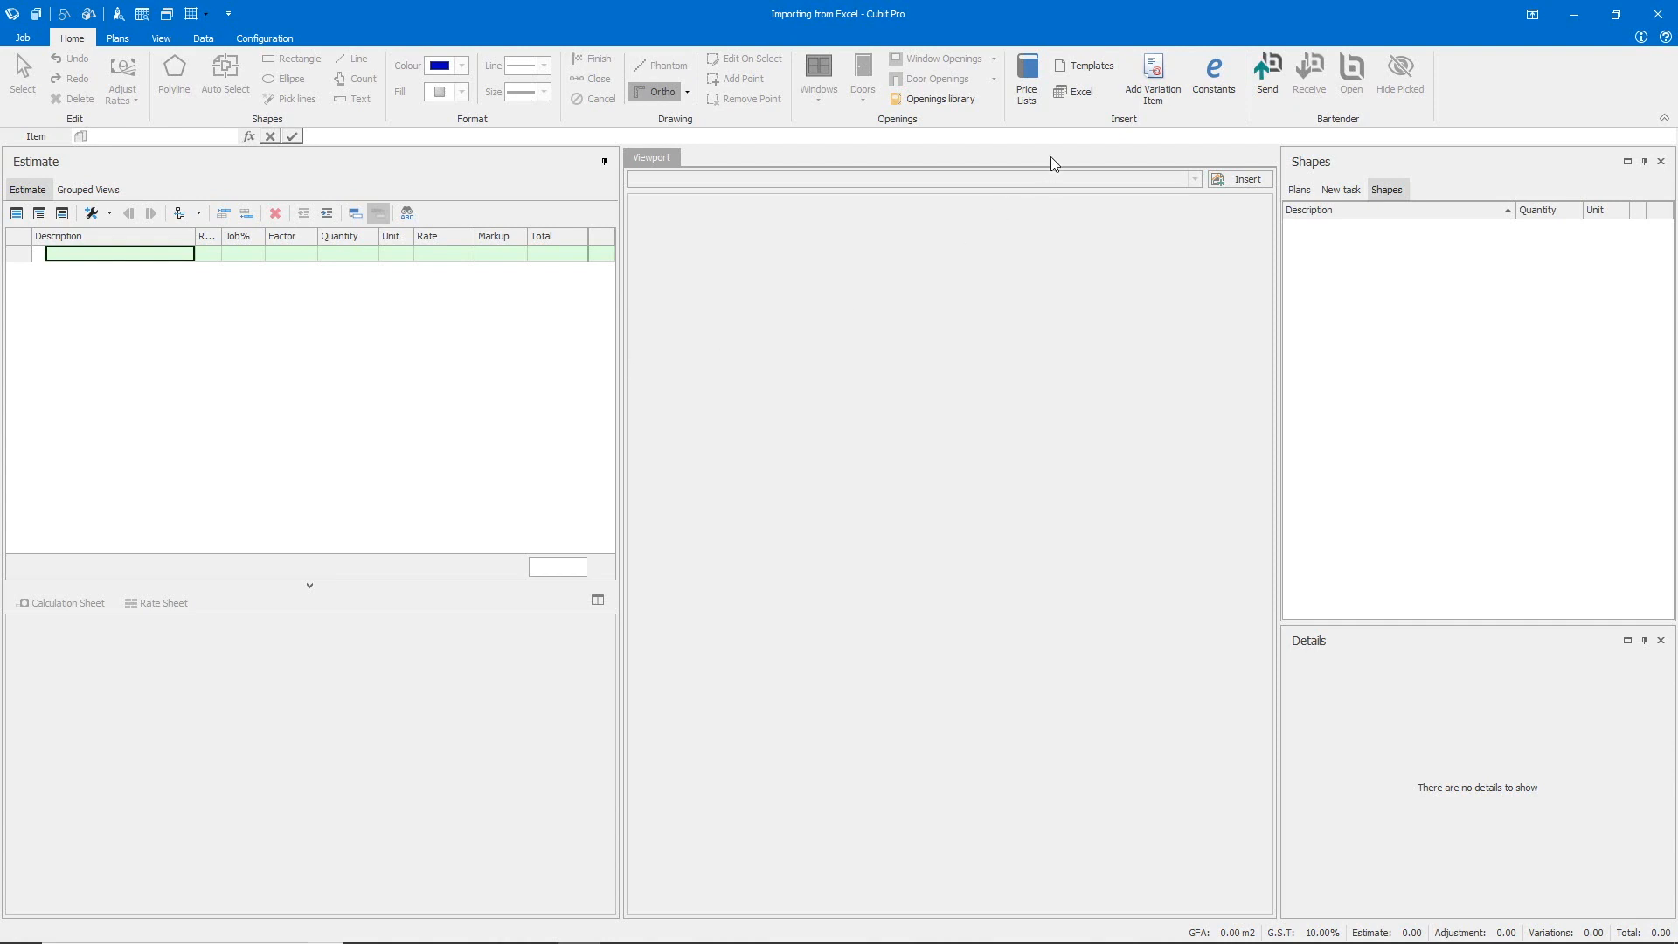
{"action": "mouse_move", "coordinate": [1080, 91]}
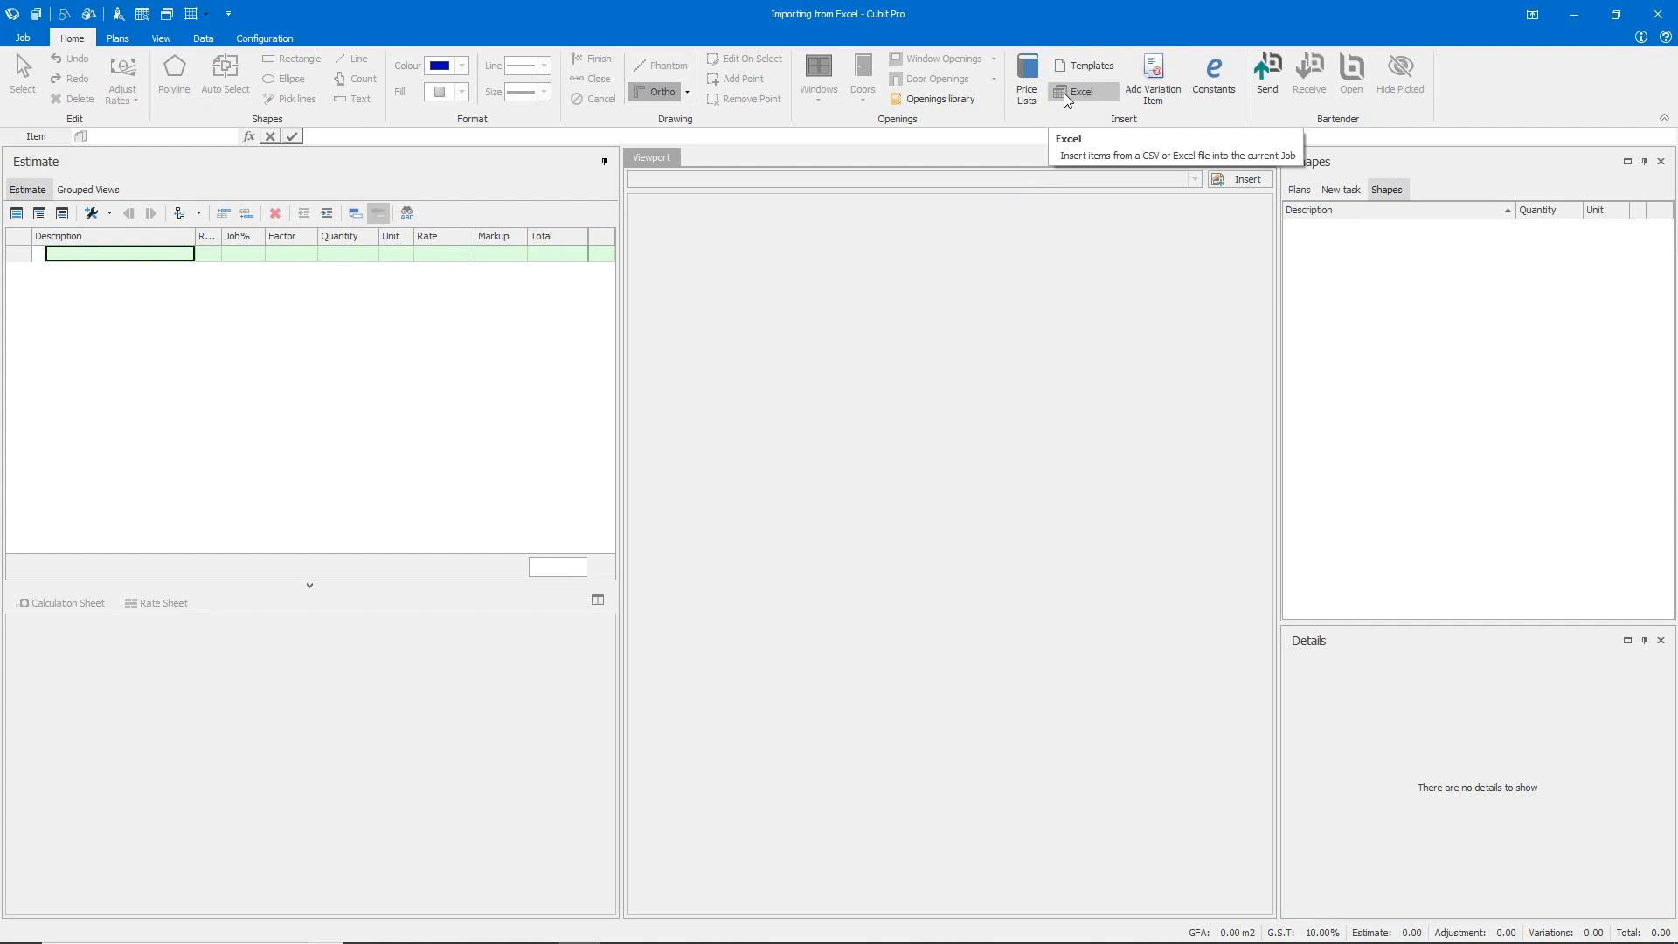
Load Supplier_PL1 into the estimate's Excel import with the first row treated as data
{"action": "left_click", "coordinate": [1080, 77]}
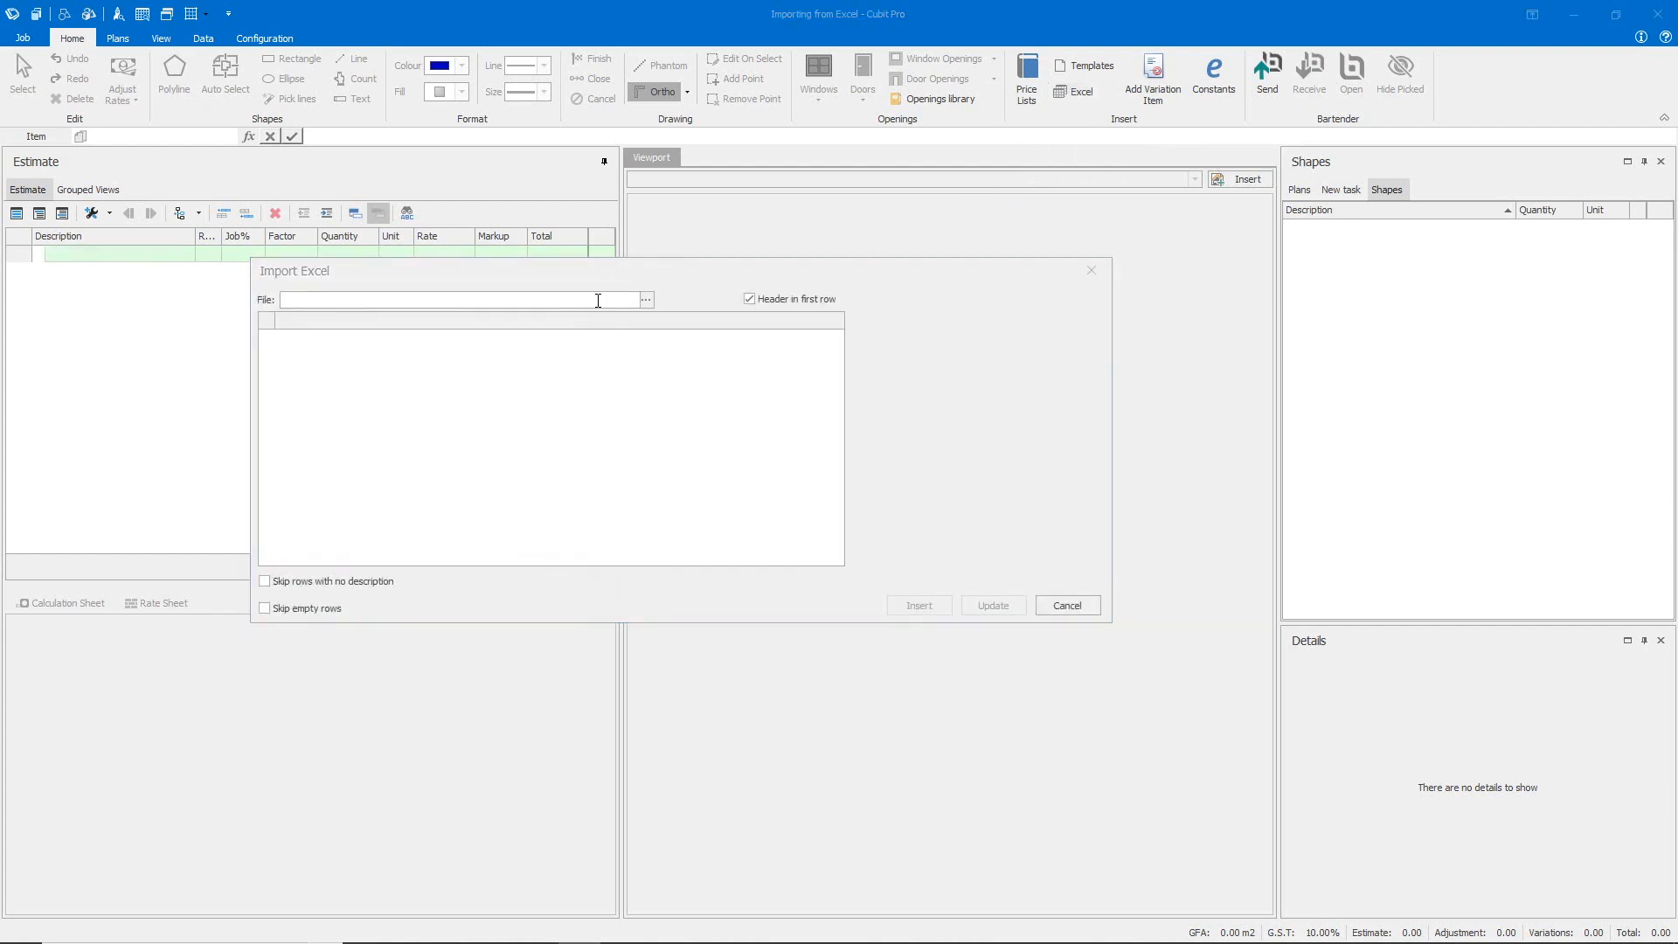
{"action": "left_click", "coordinate": [645, 298]}
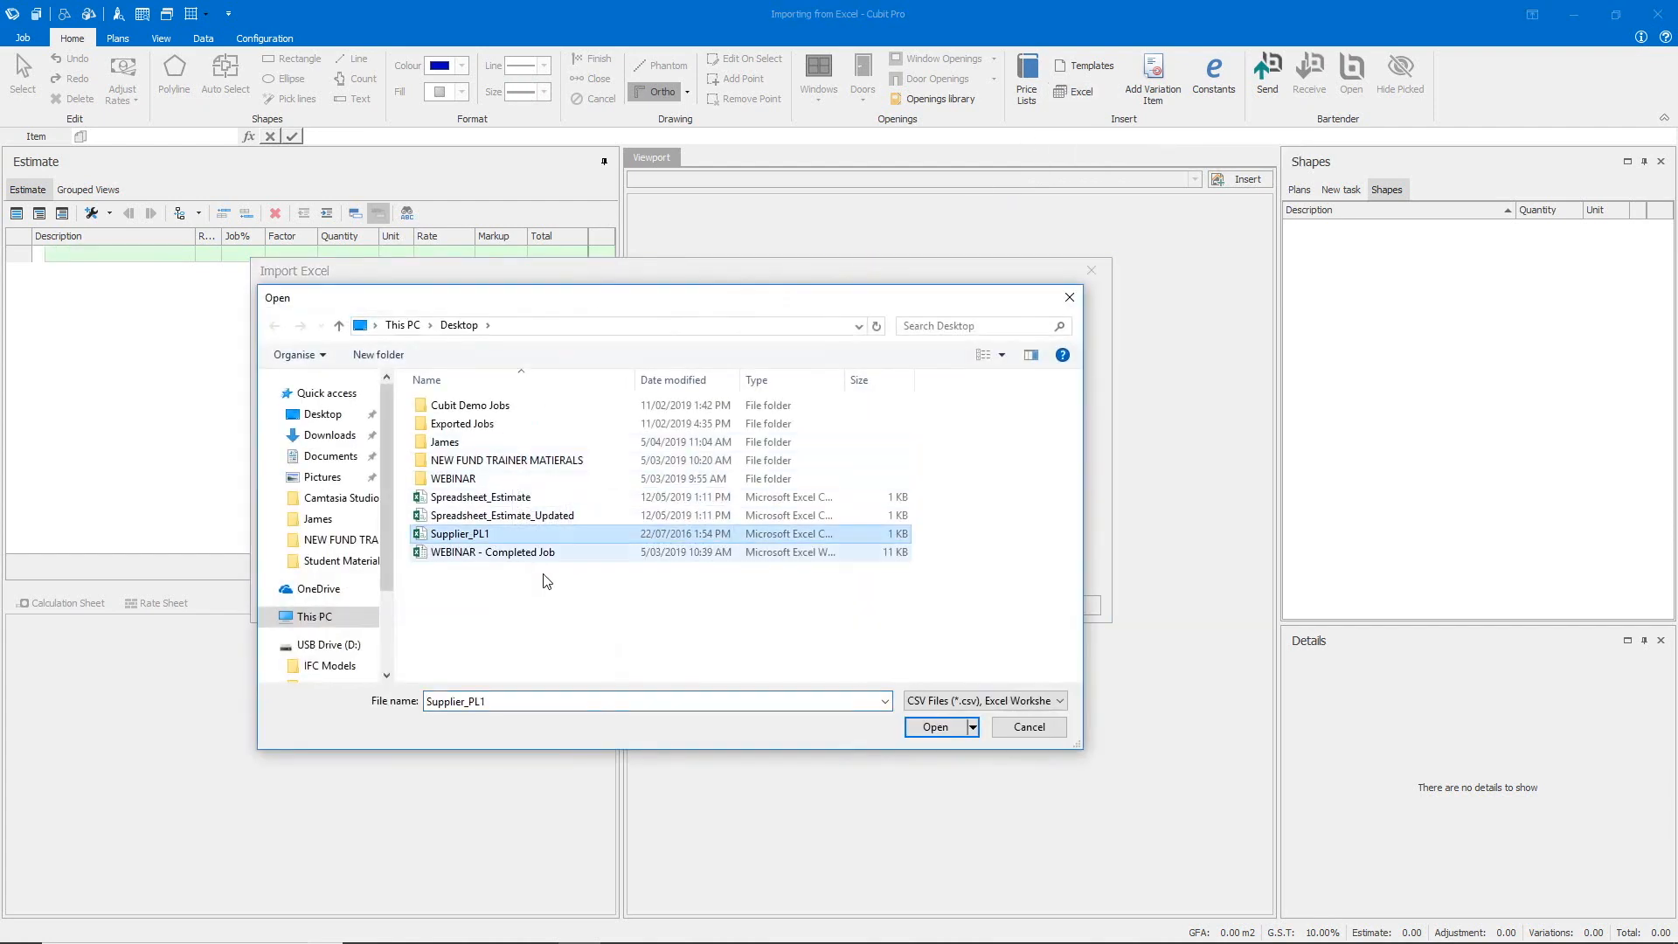
{"action": "left_click", "coordinate": [933, 727]}
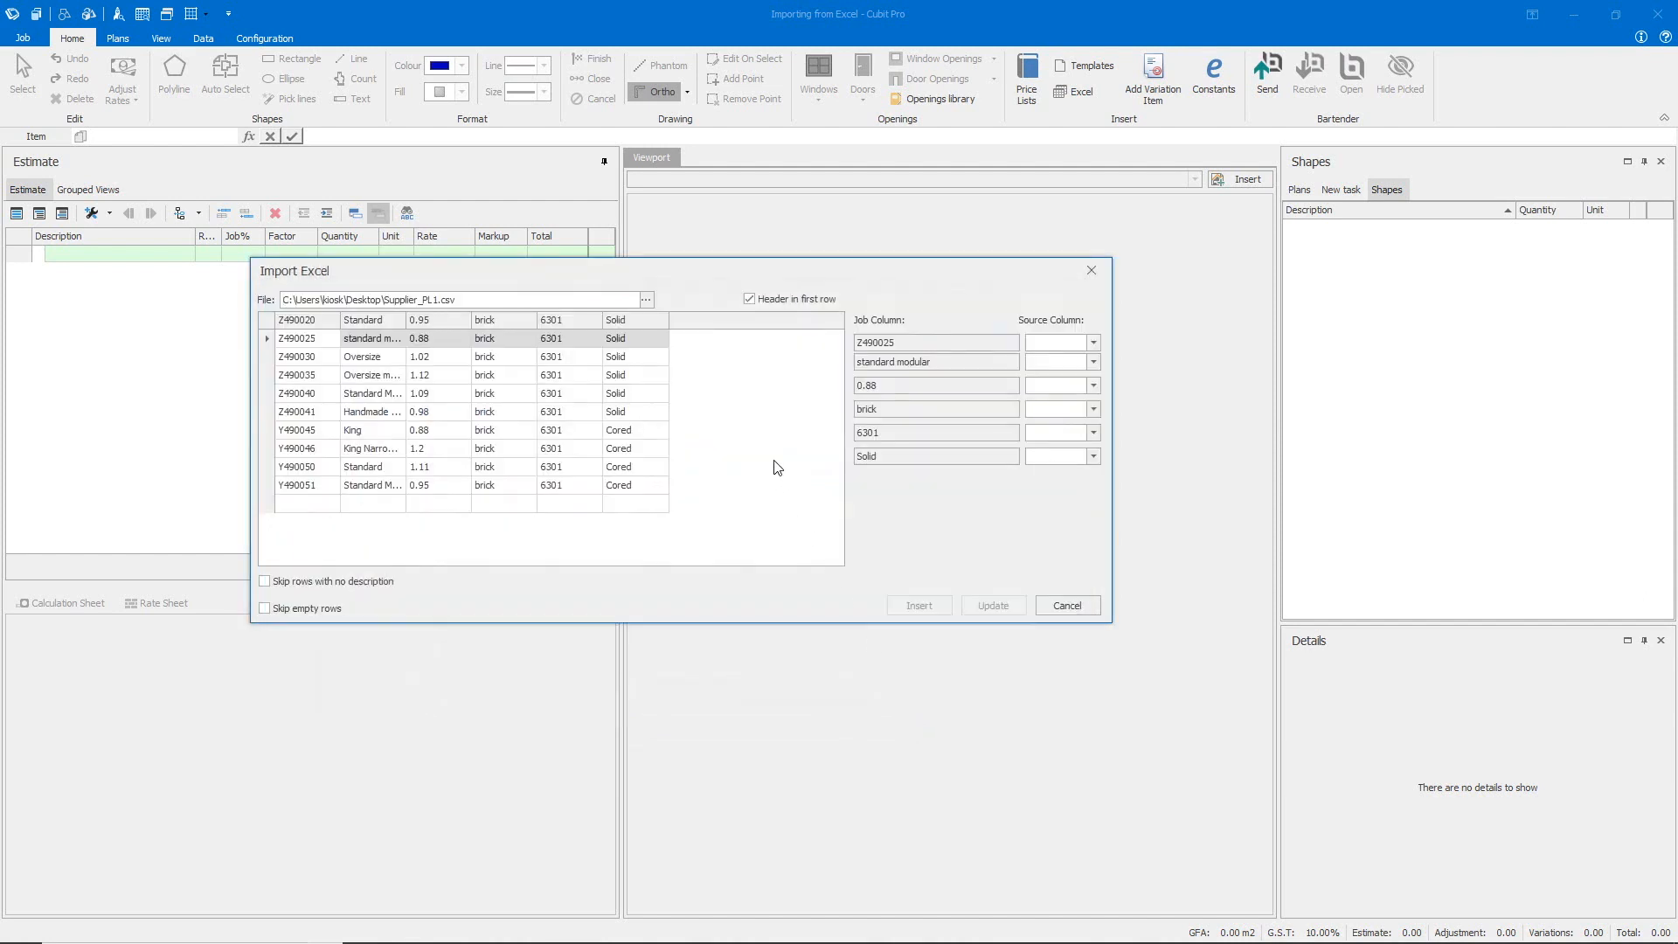
{"action": "left_click", "coordinate": [749, 299]}
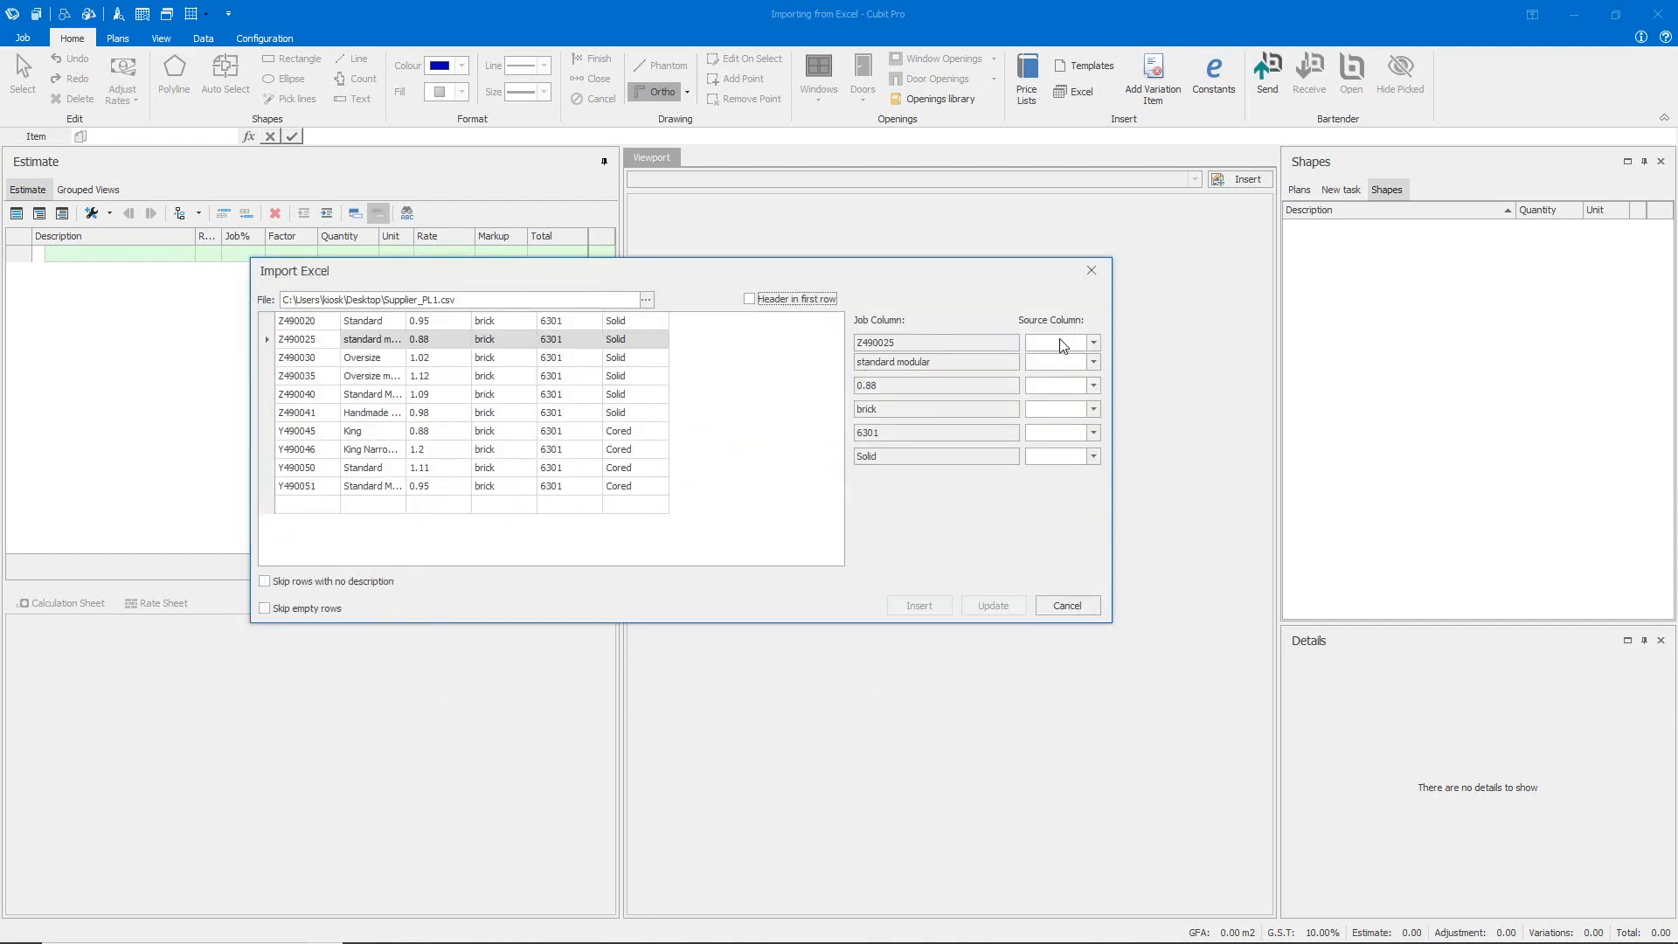
Map the columns to Ref Code, Rate, Unit and Solid as Trade Description
{"action": "left_click", "coordinate": [1090, 343]}
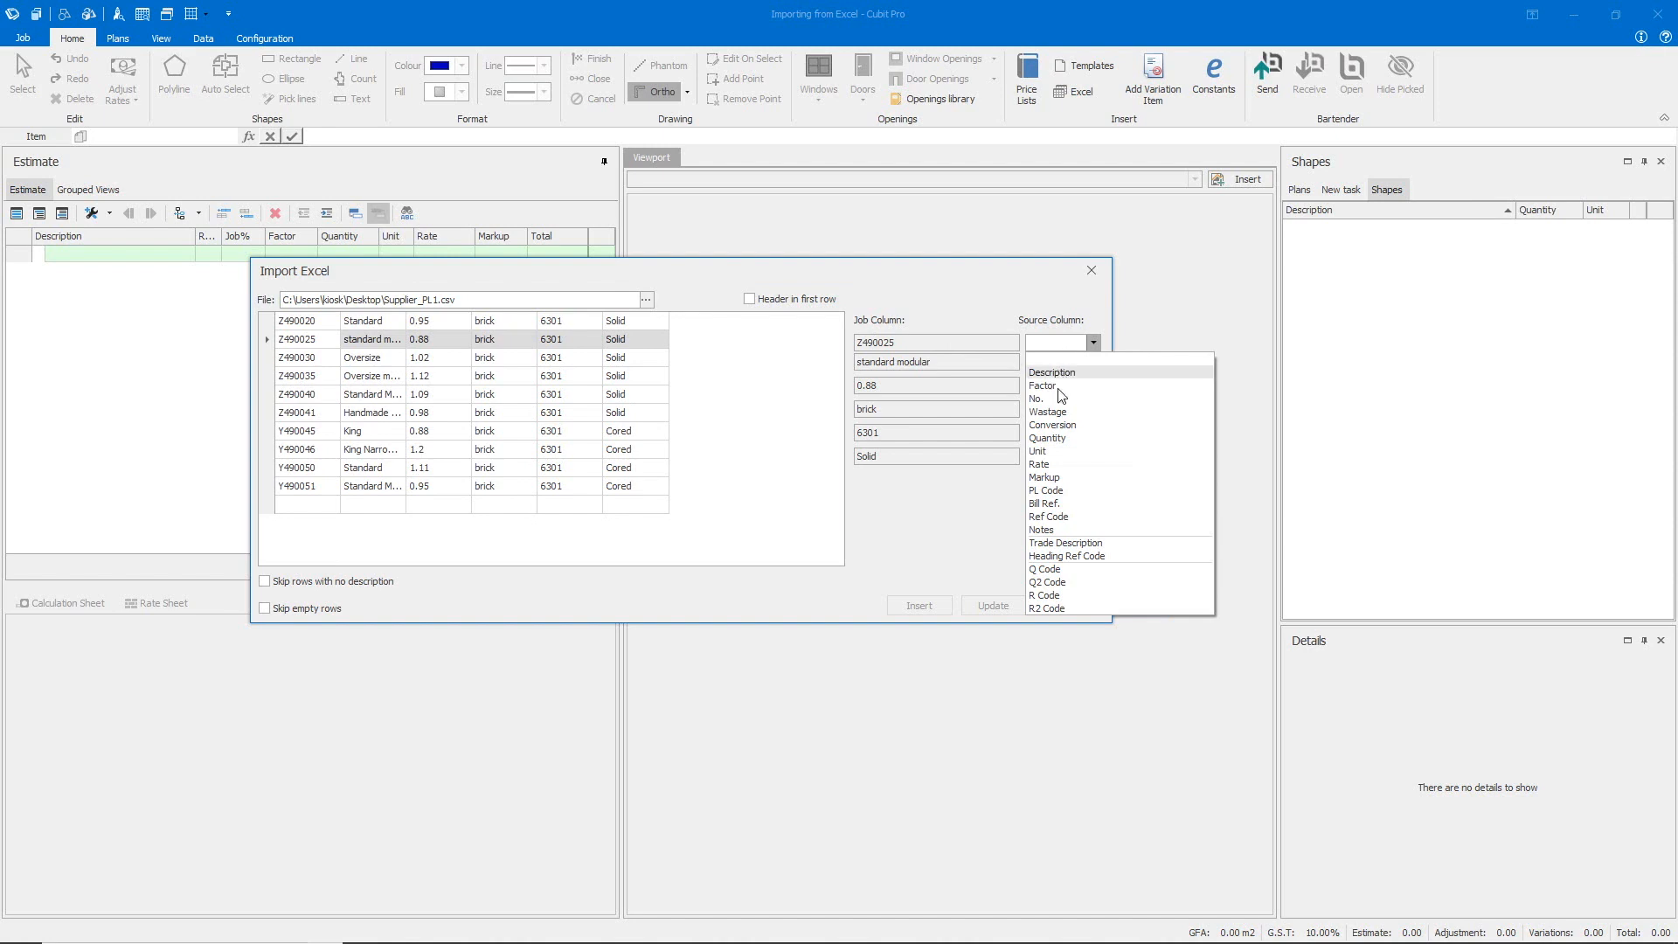
{"action": "left_click", "coordinate": [1047, 518]}
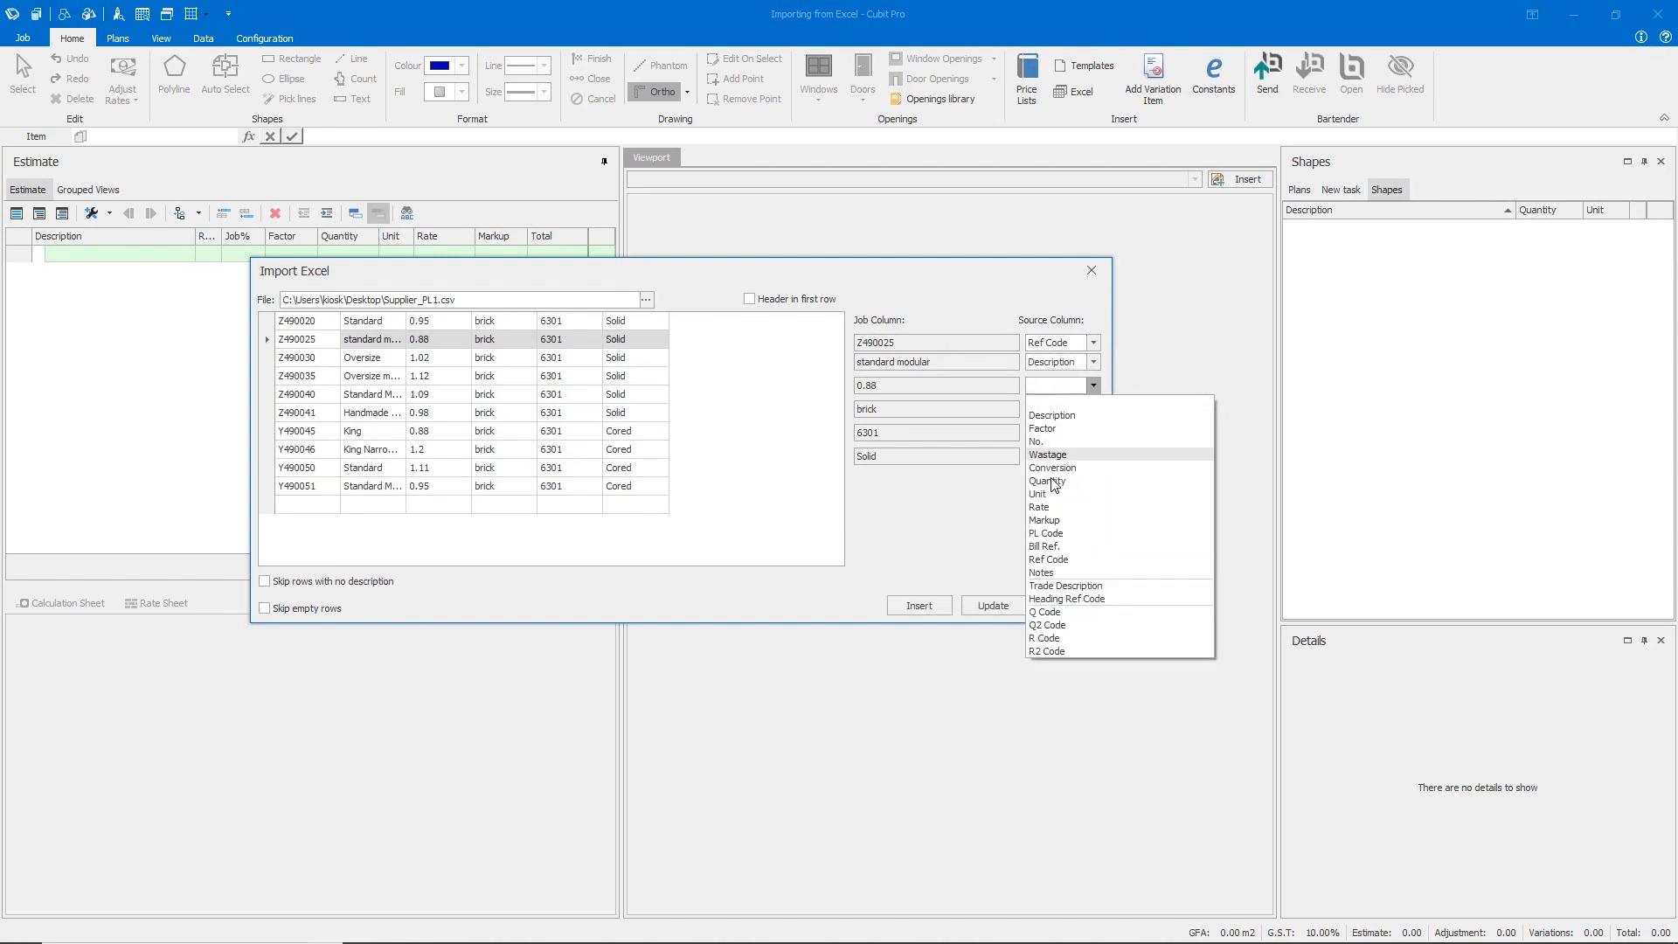
{"action": "left_click", "coordinate": [1036, 506]}
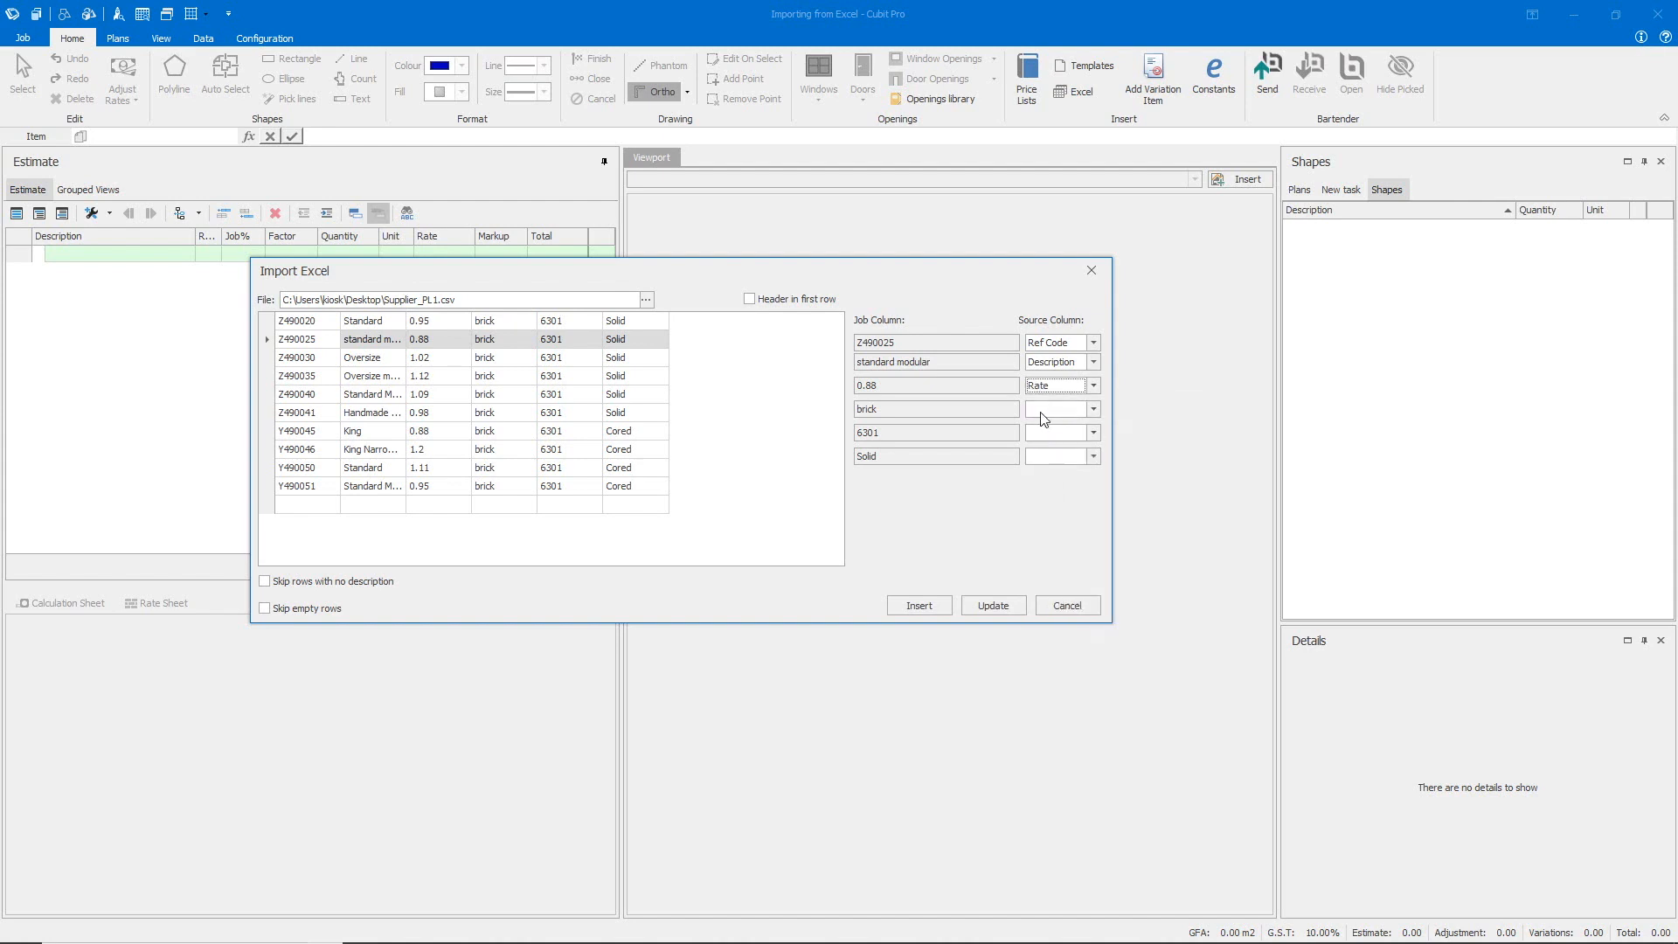
{"action": "left_click", "coordinate": [1091, 407]}
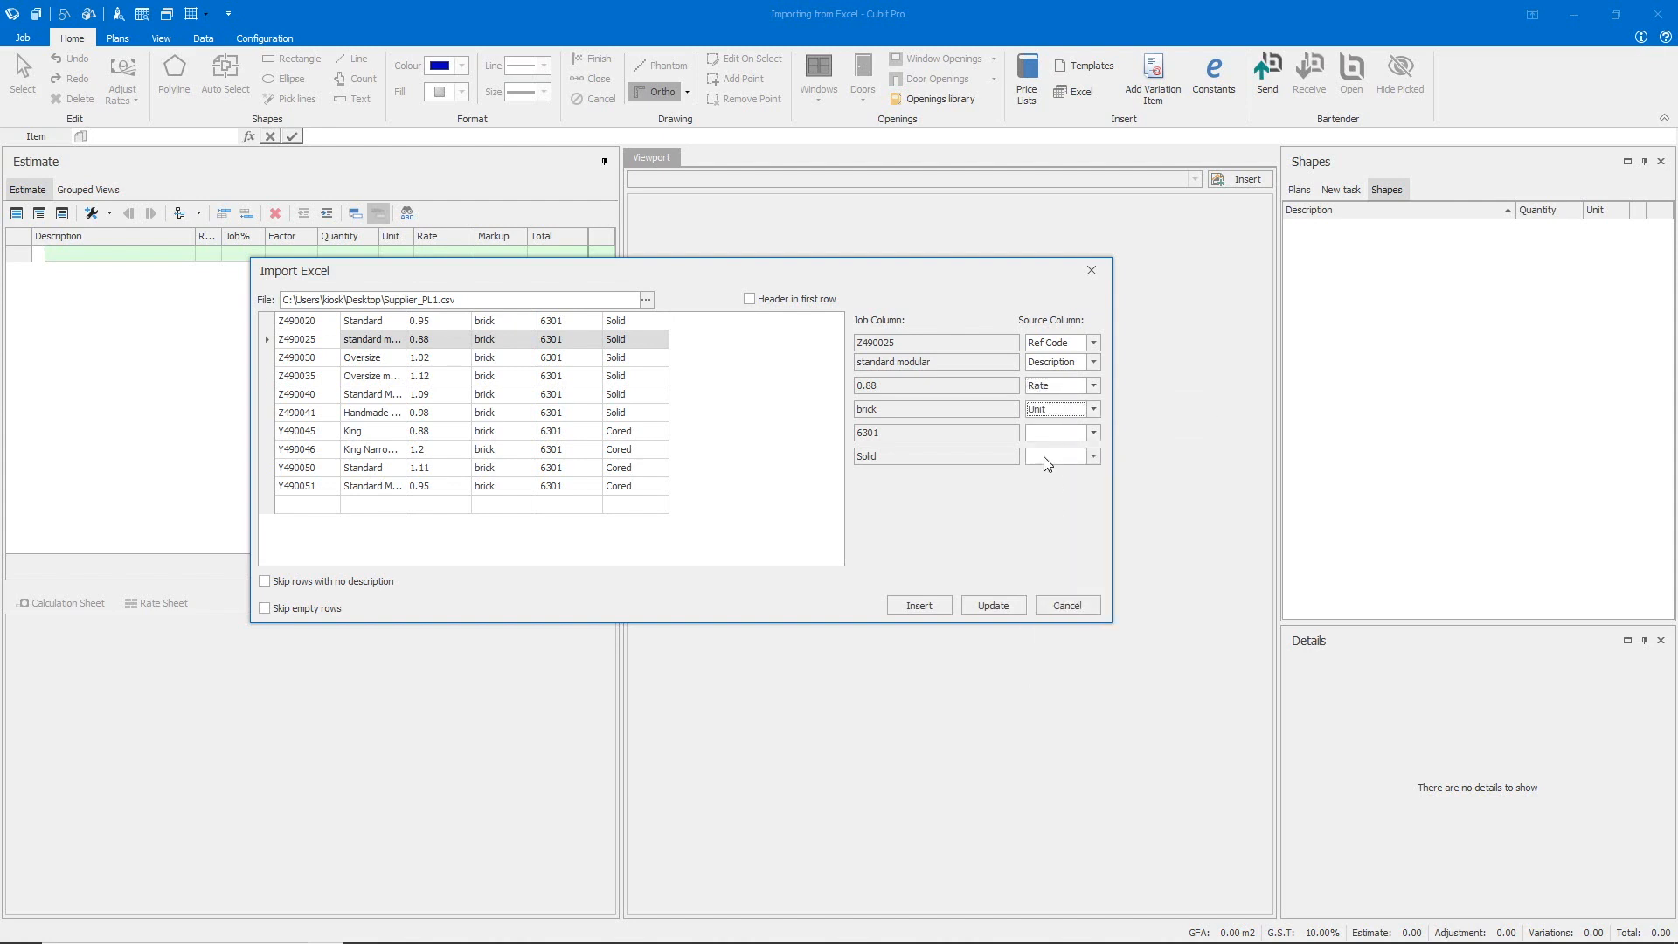
{"action": "left_click", "coordinate": [1061, 456]}
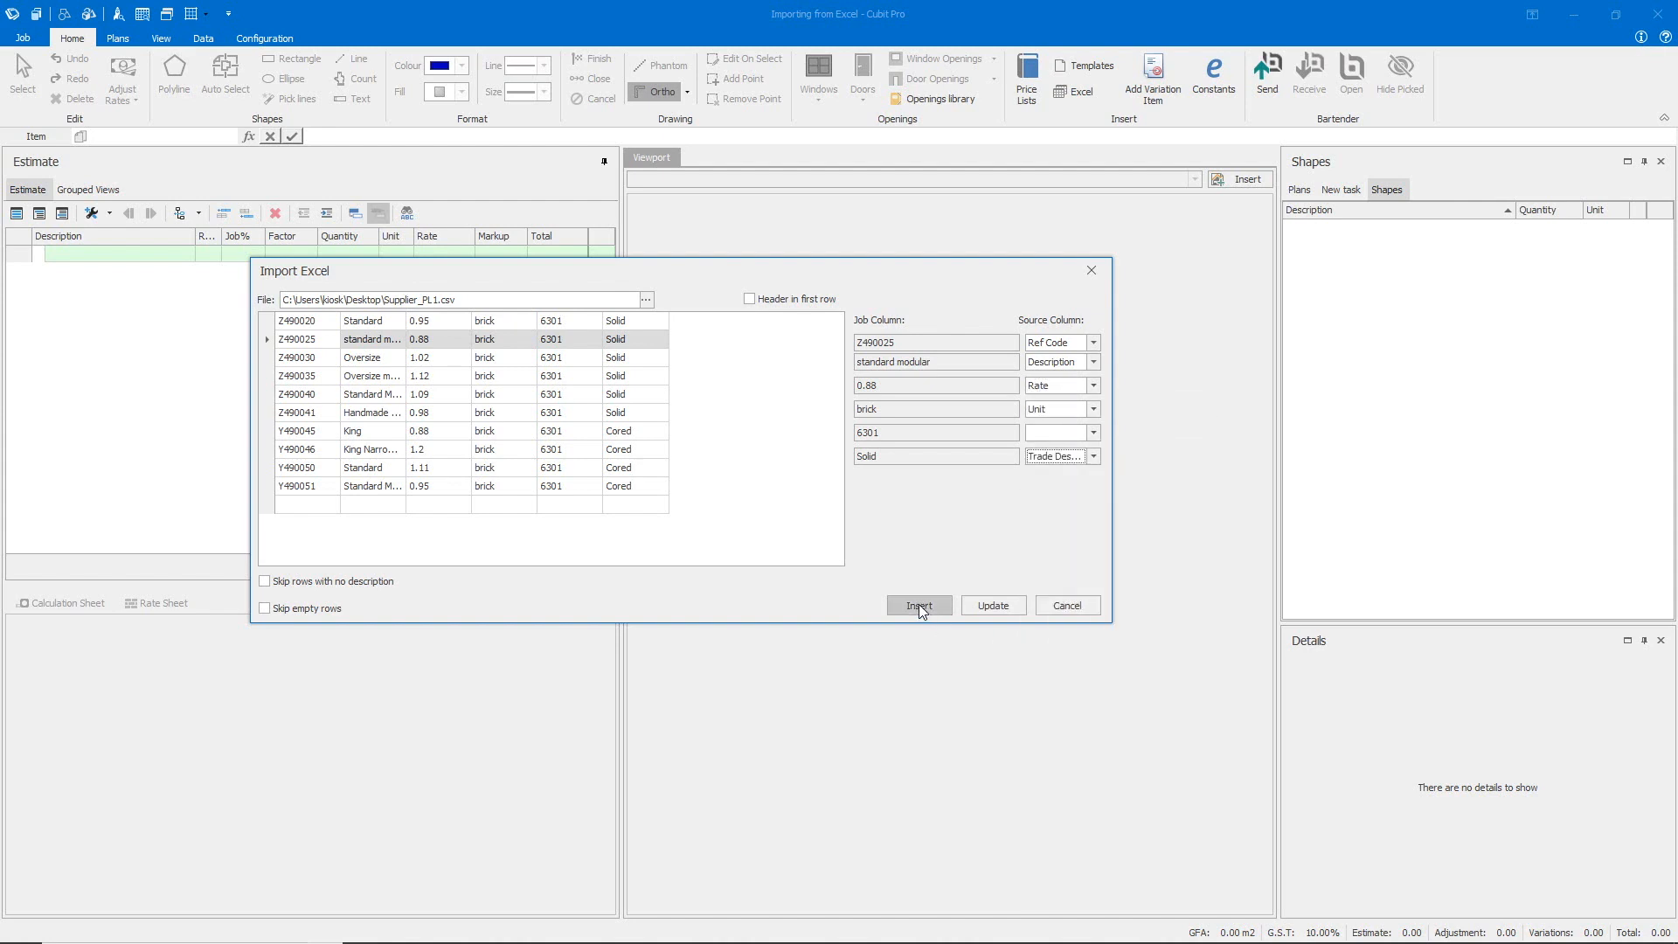
Insert the supplier bricks into the job estimate as Solid and Cored groups
{"action": "left_click", "coordinate": [917, 604]}
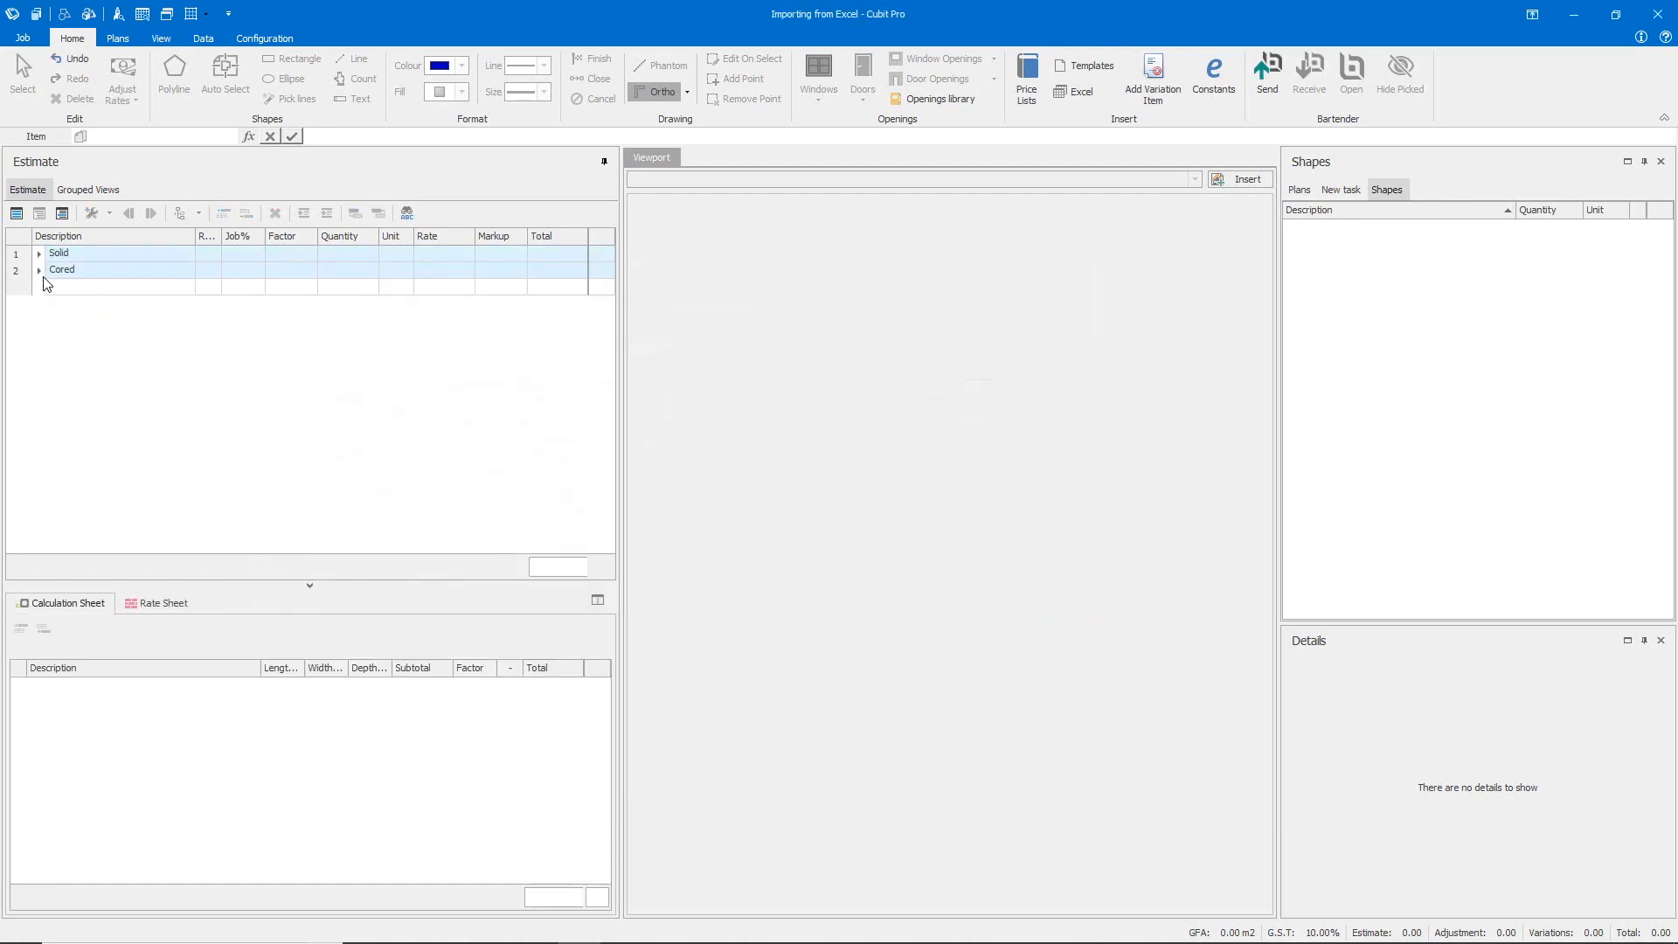
{"action": "left_click", "coordinate": [40, 252]}
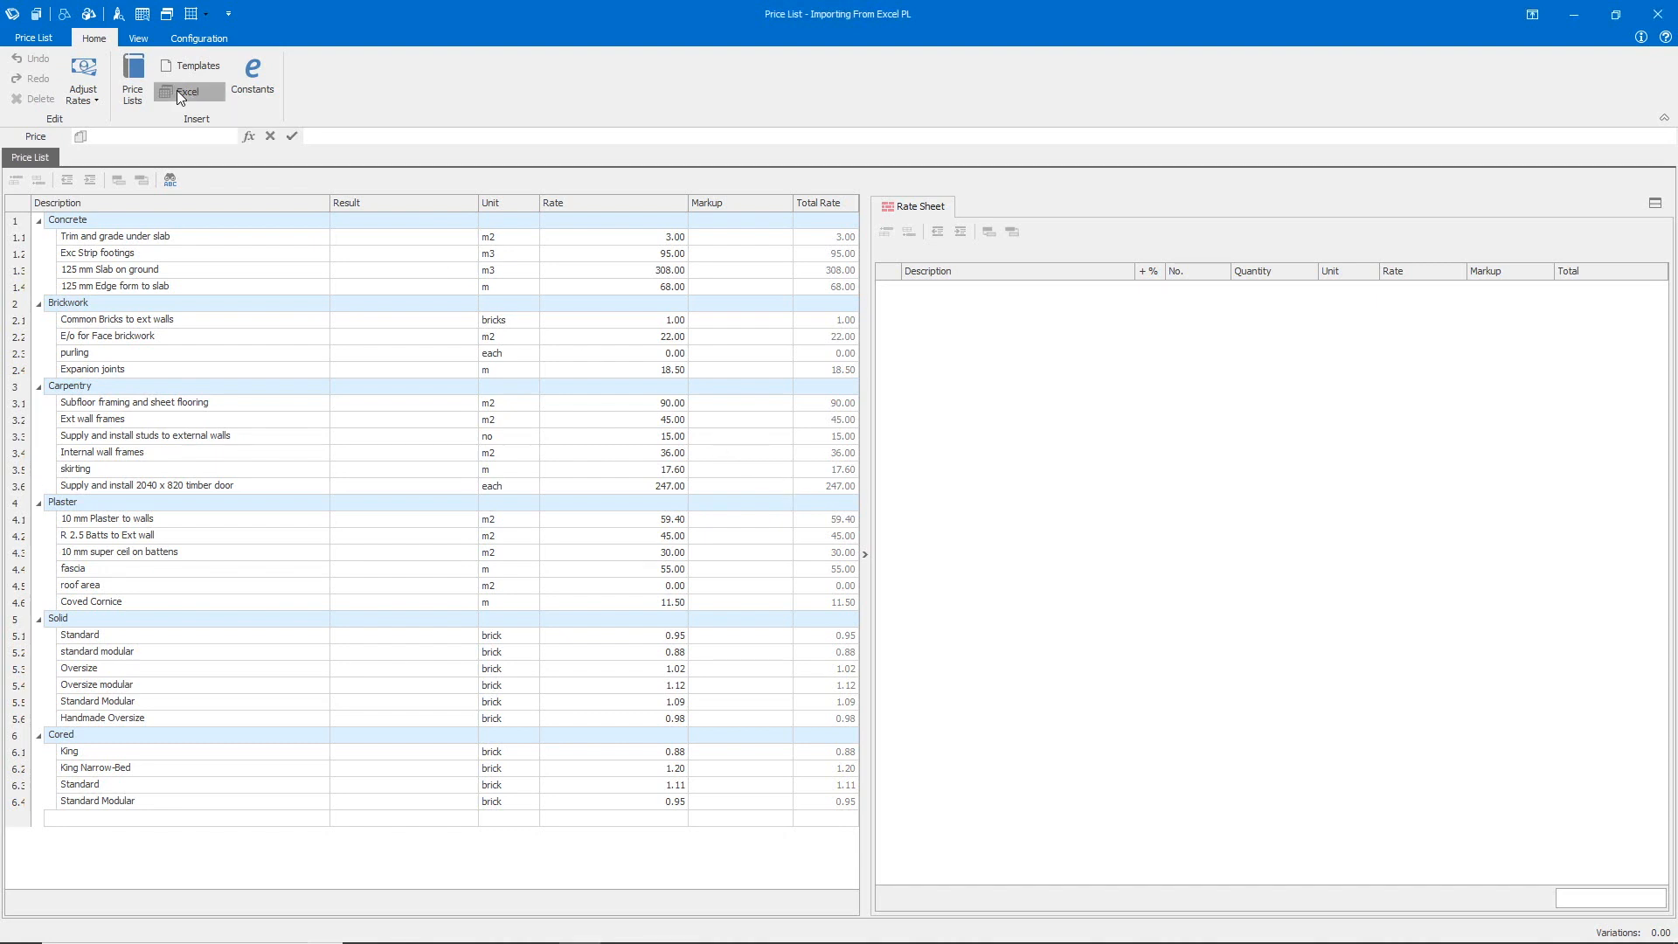
Load Spreadsheet_Estimate_Updated into the price list's Excel import
{"action": "left_click", "coordinate": [187, 89]}
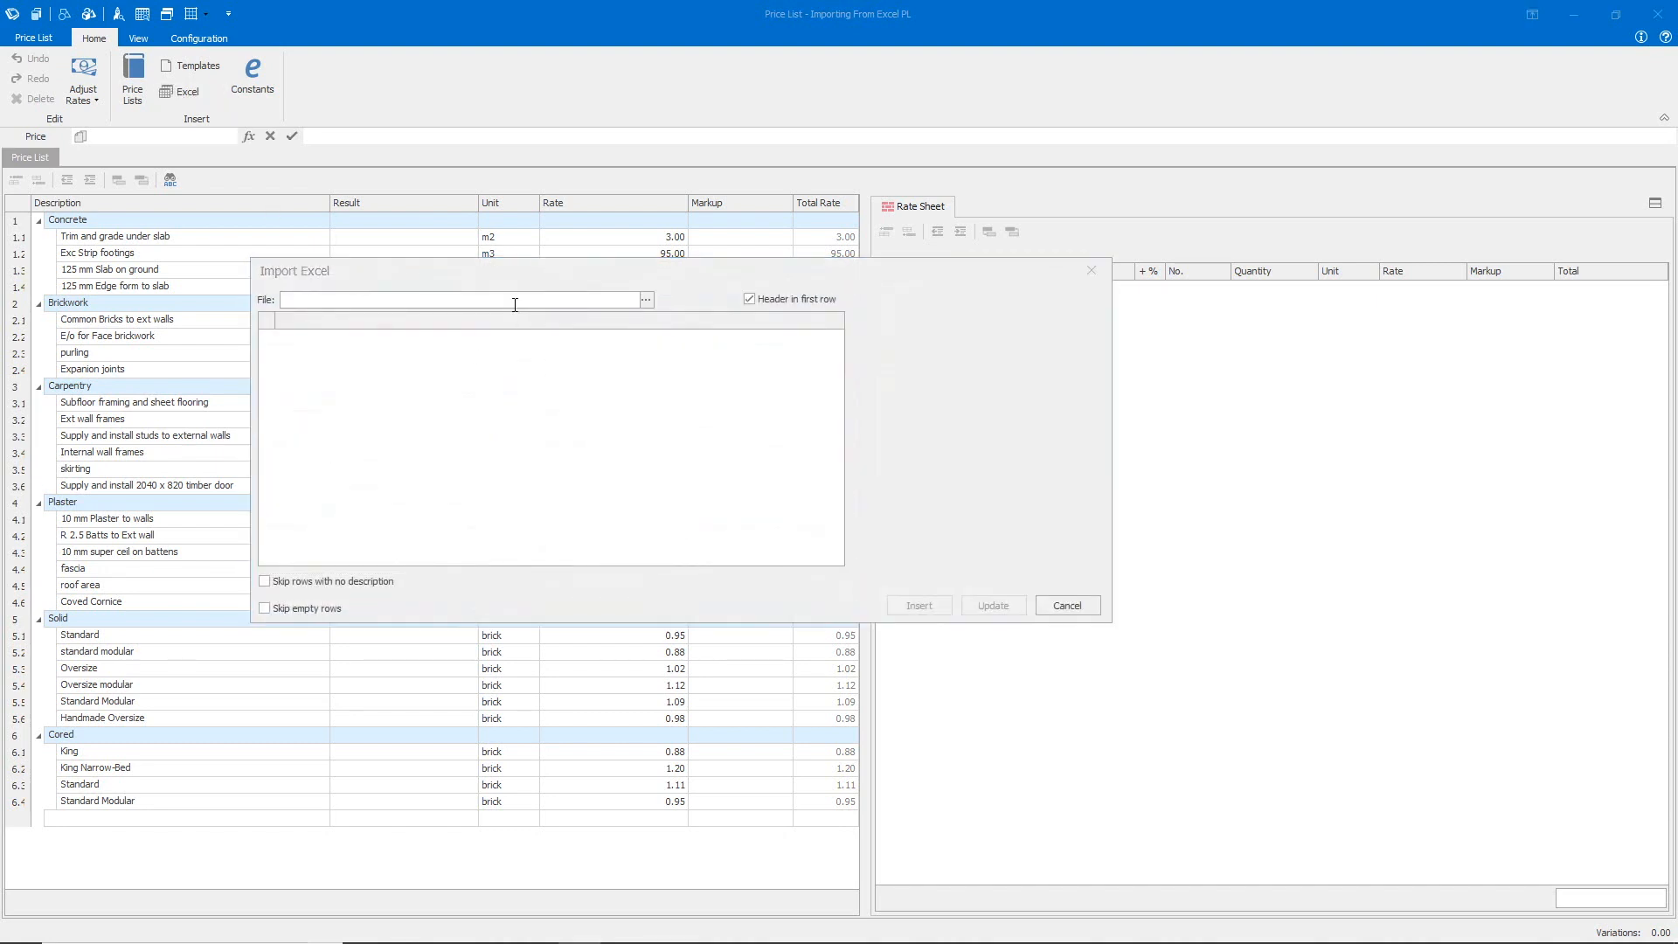
{"action": "left_click", "coordinate": [645, 299]}
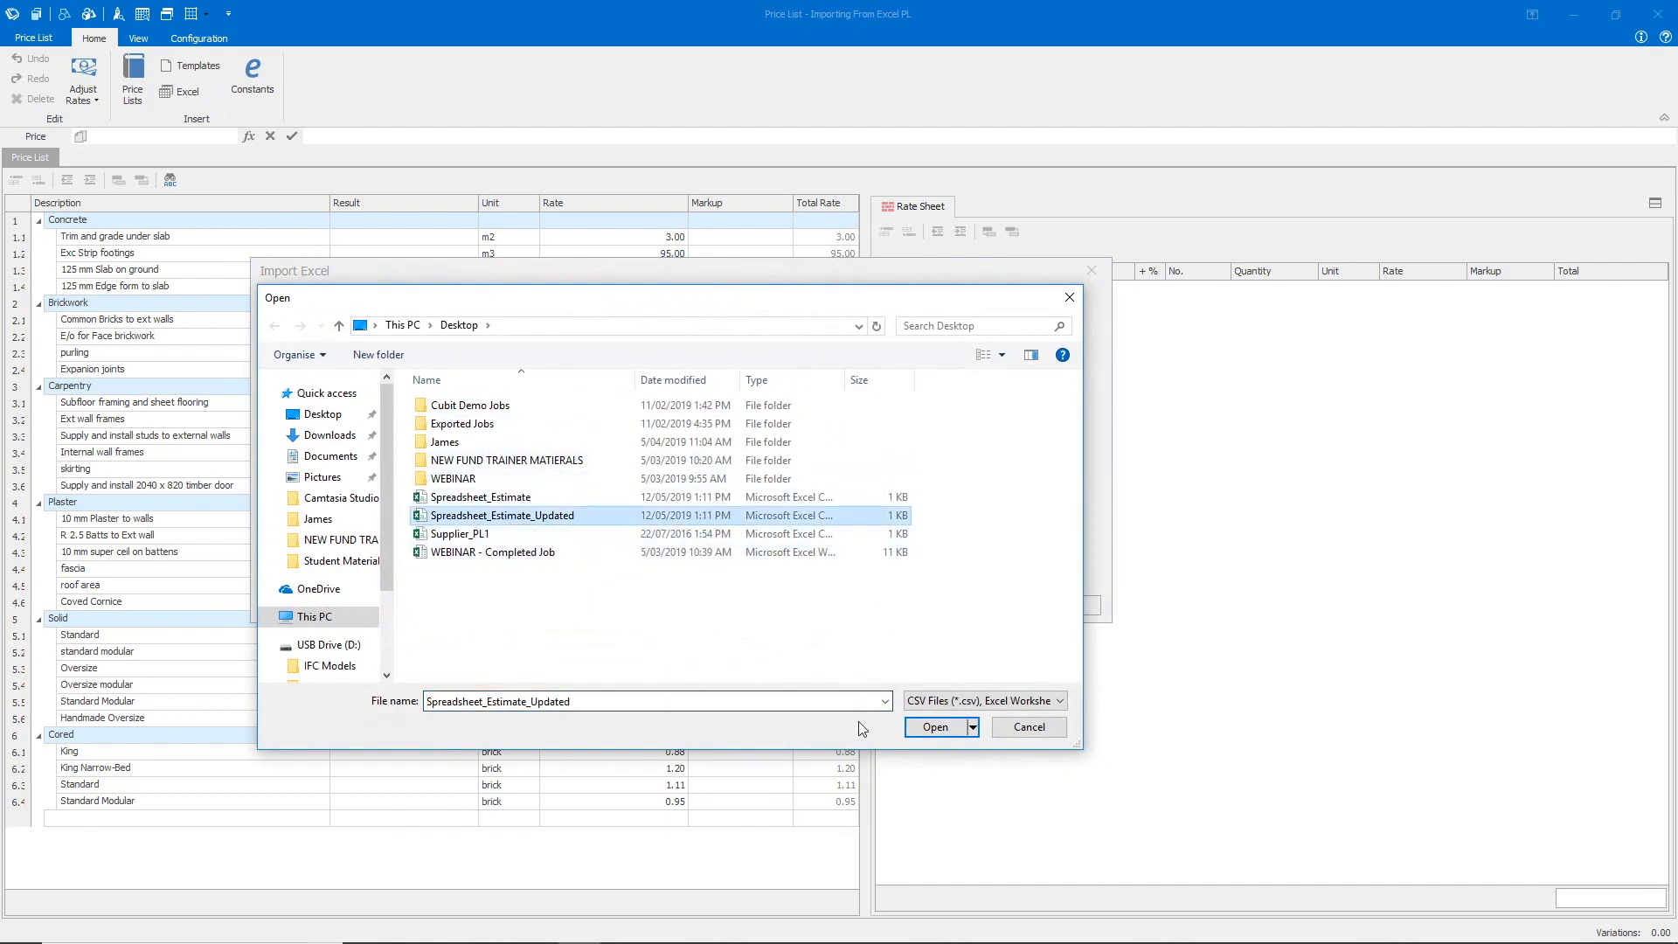
{"action": "left_click", "coordinate": [933, 727]}
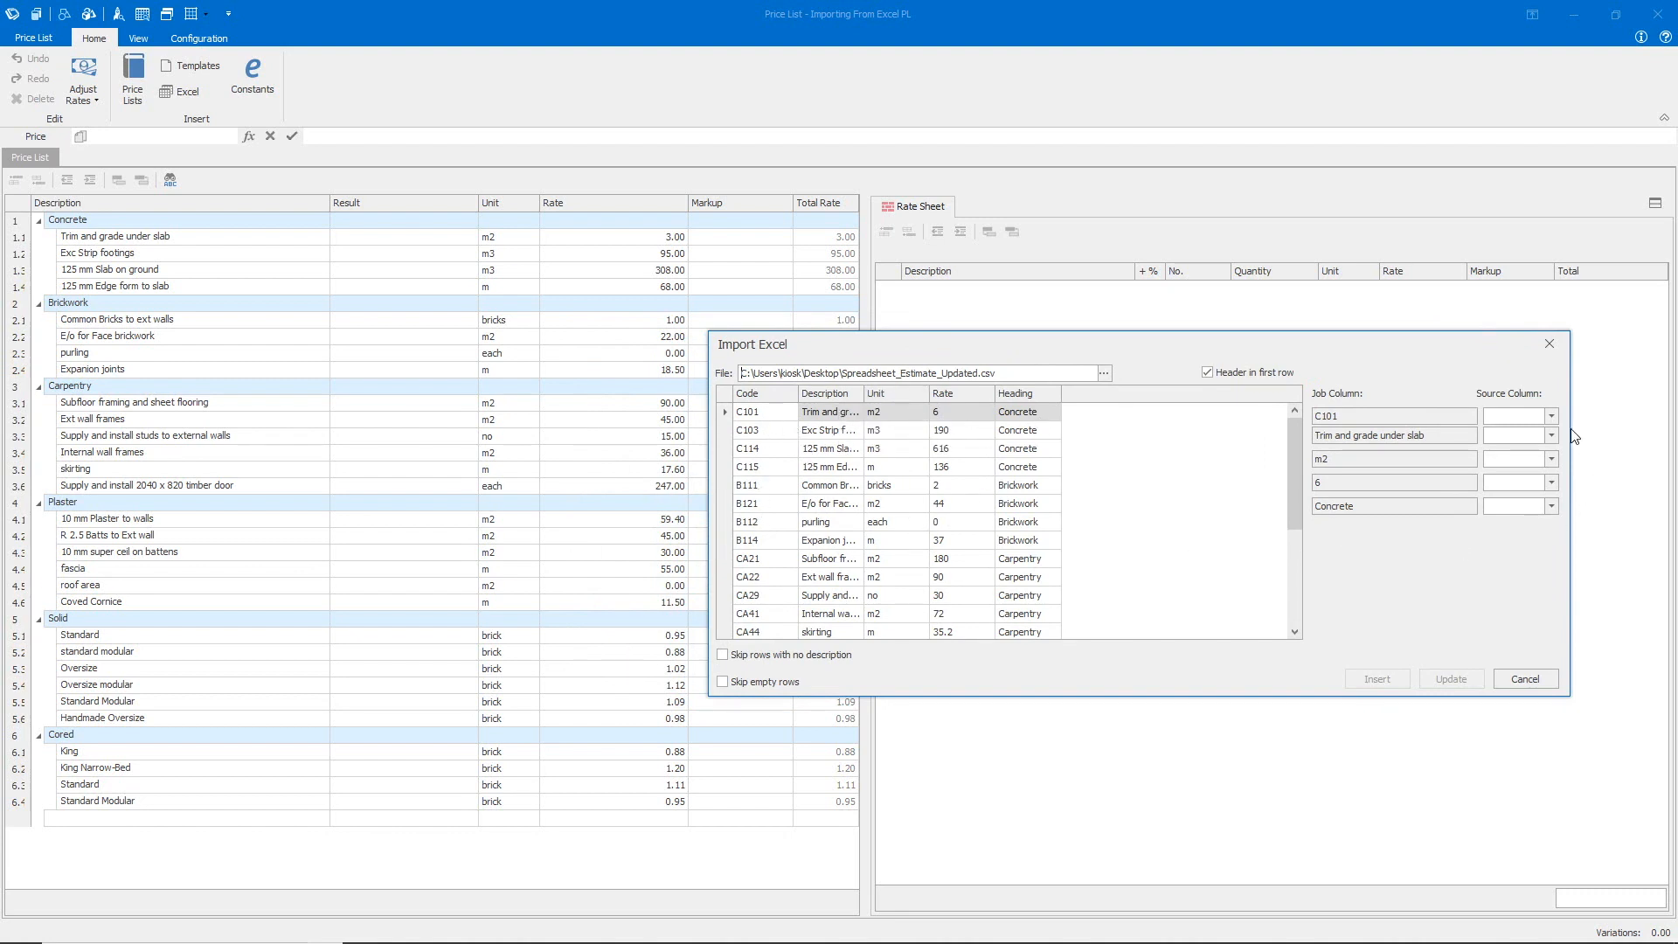
Map Ref Code, Description and Unit, then update matching price list items from the file
{"action": "left_click", "coordinate": [1542, 416]}
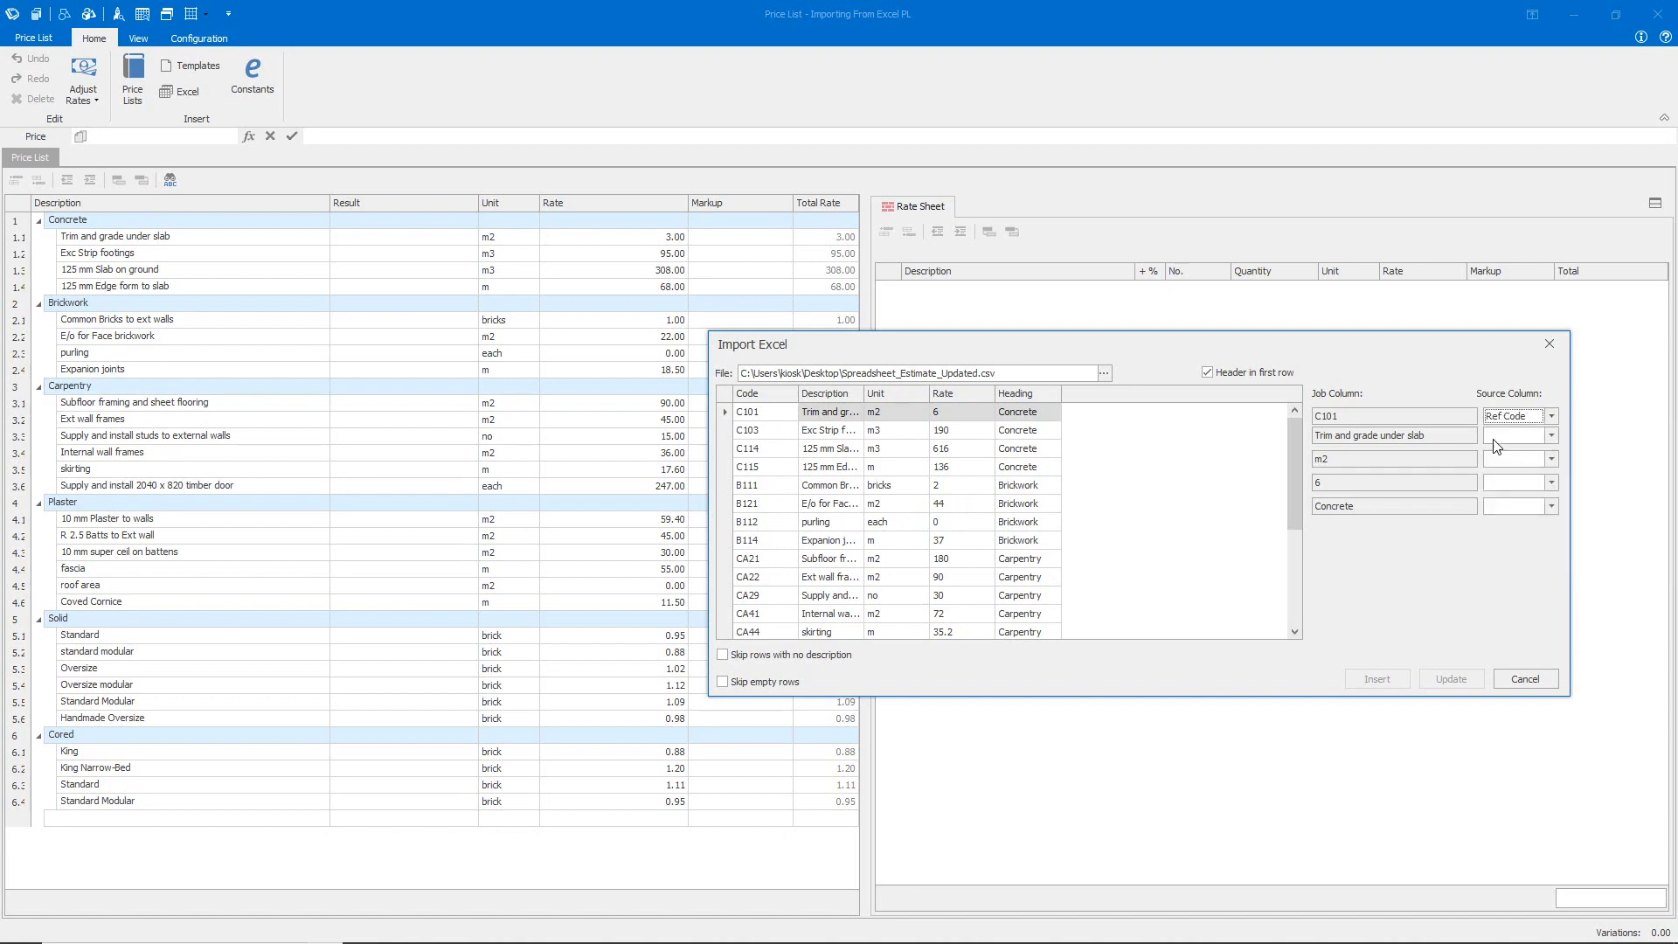
{"action": "left_click", "coordinate": [1542, 435]}
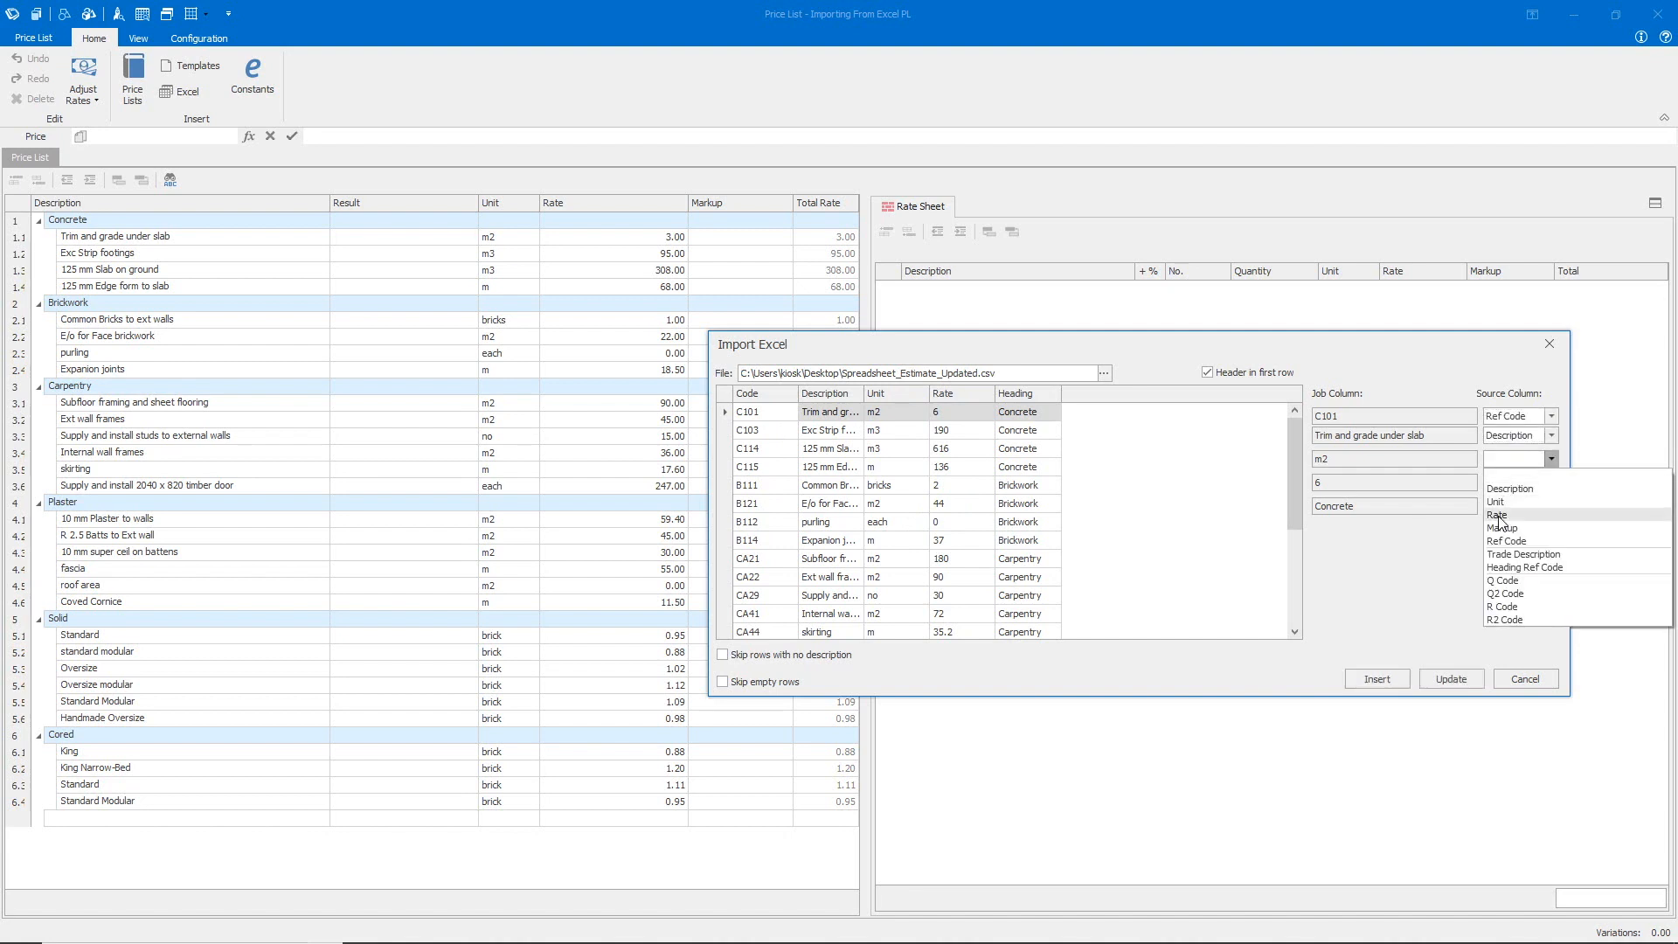
{"action": "left_click", "coordinate": [1494, 526]}
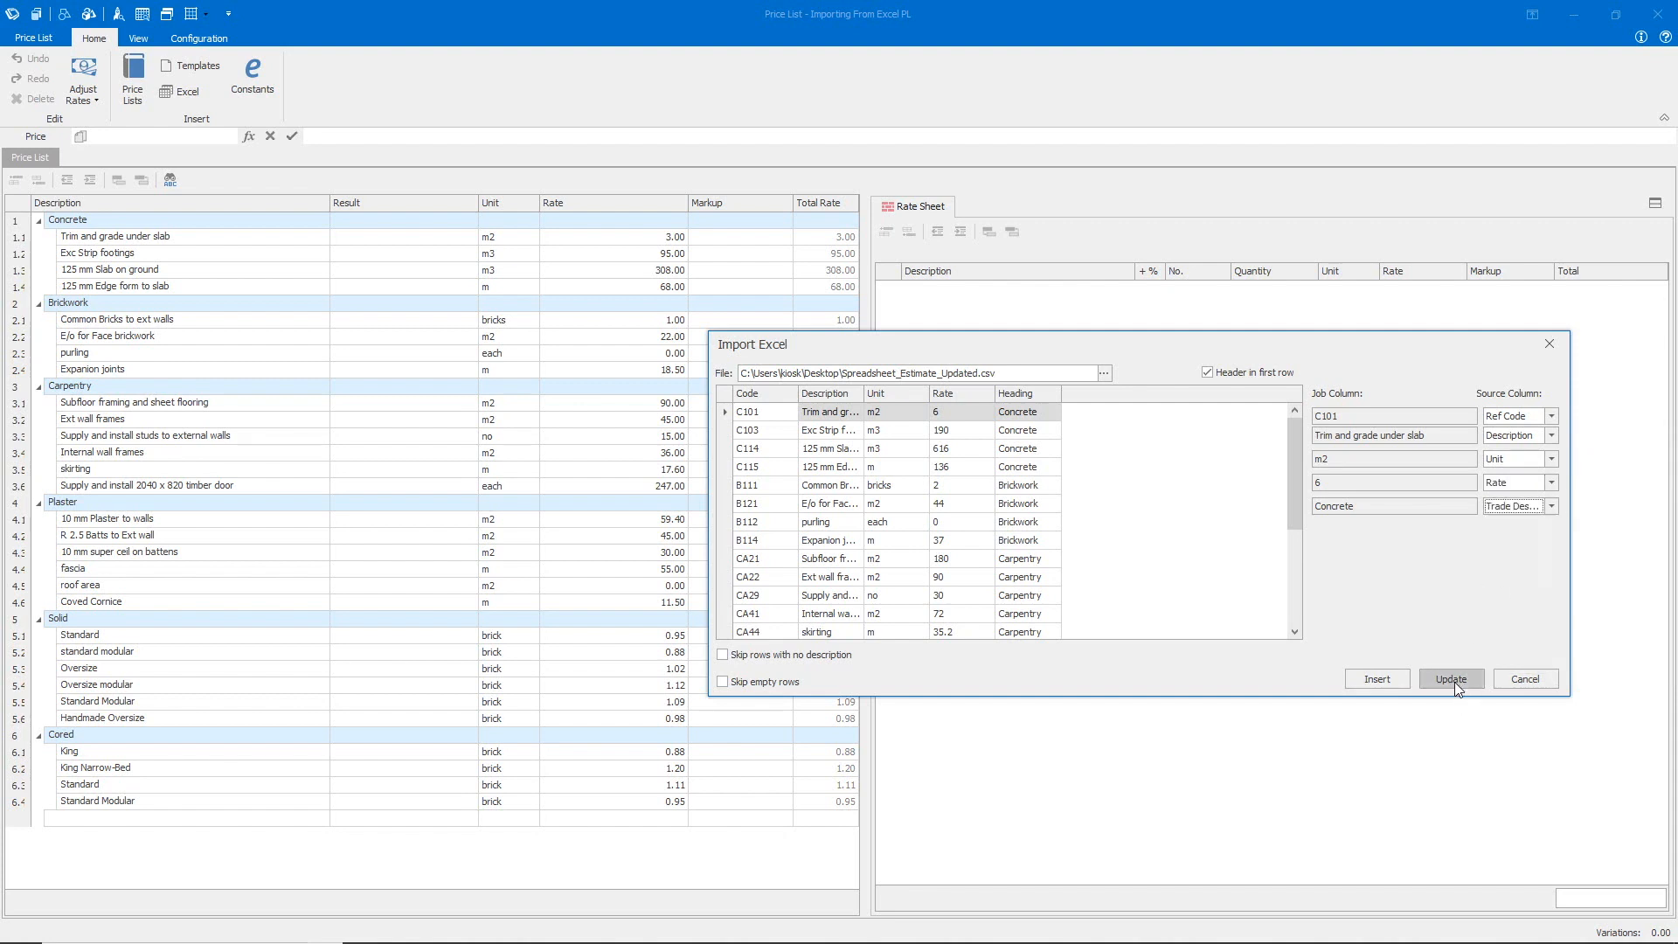
{"action": "left_click", "coordinate": [1448, 678]}
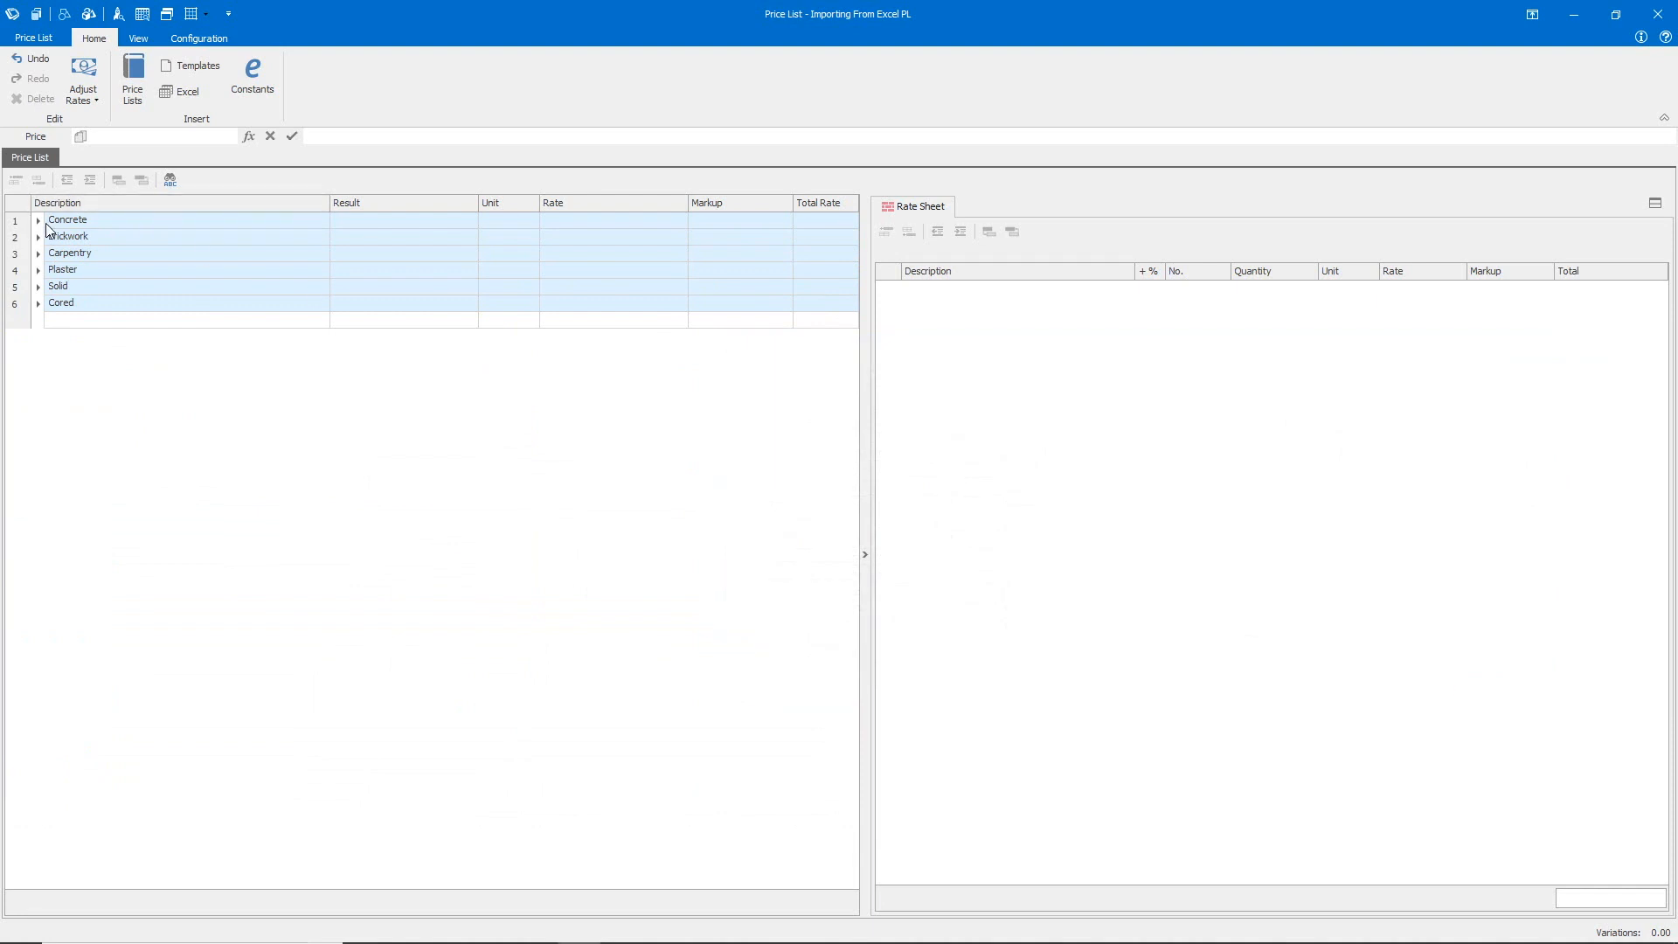
Expand Concrete, Brickwork and Carpentry to show updated rates like 616.00 and 494.00
{"action": "left_click", "coordinate": [38, 221]}
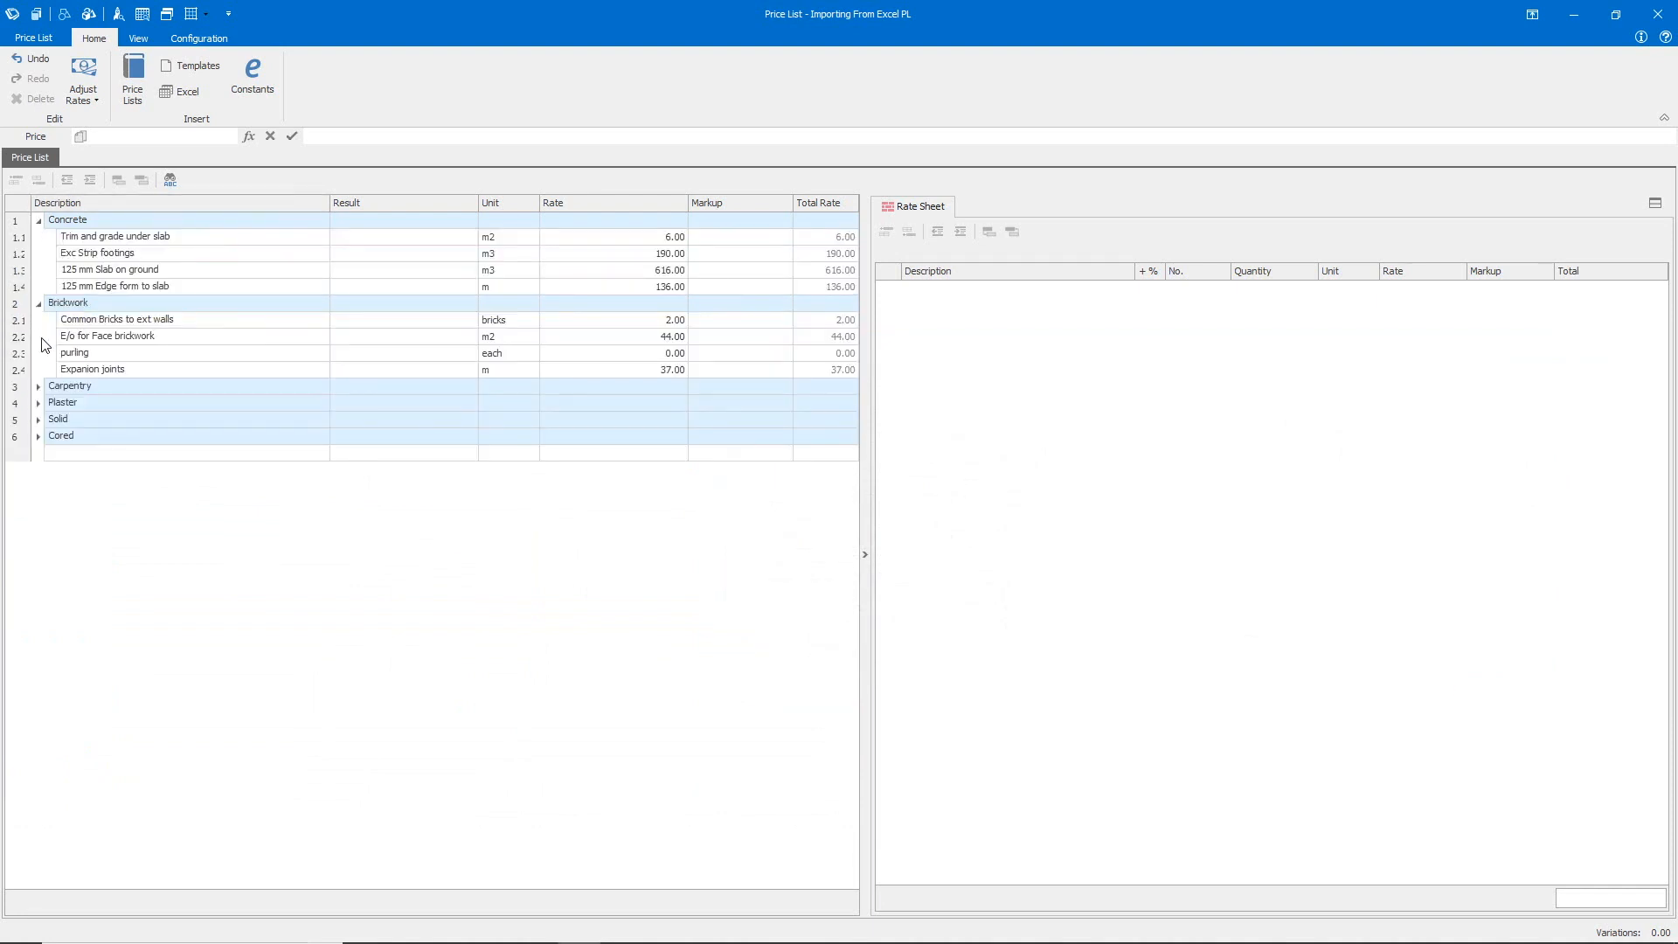
{"action": "left_click", "coordinate": [40, 385]}
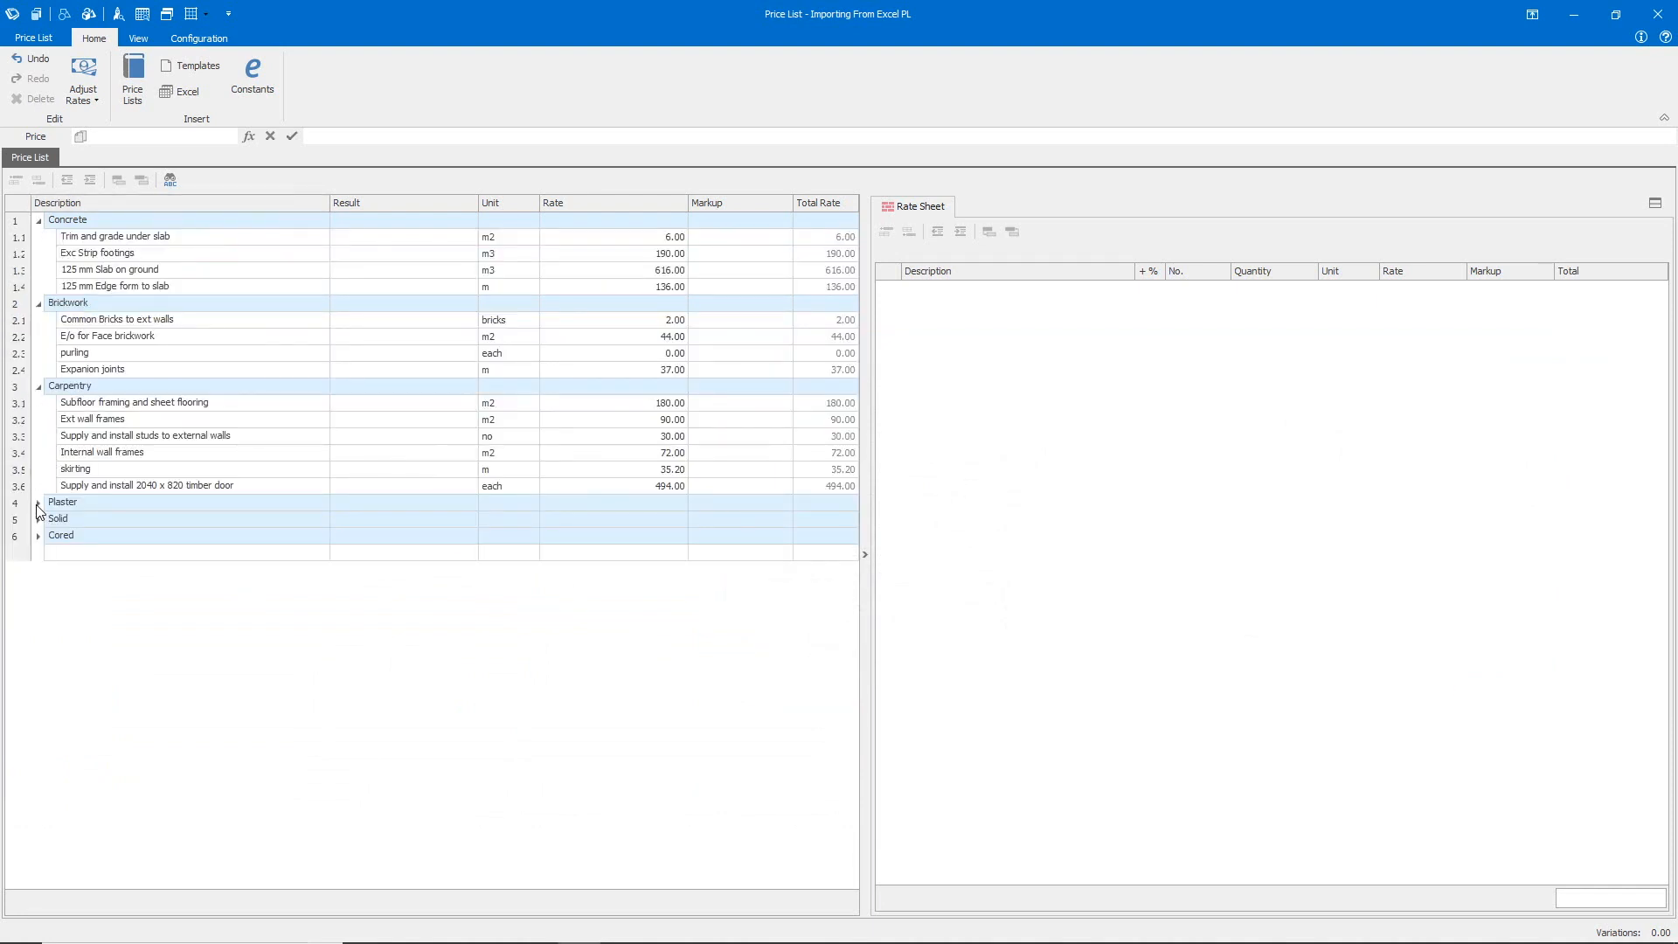